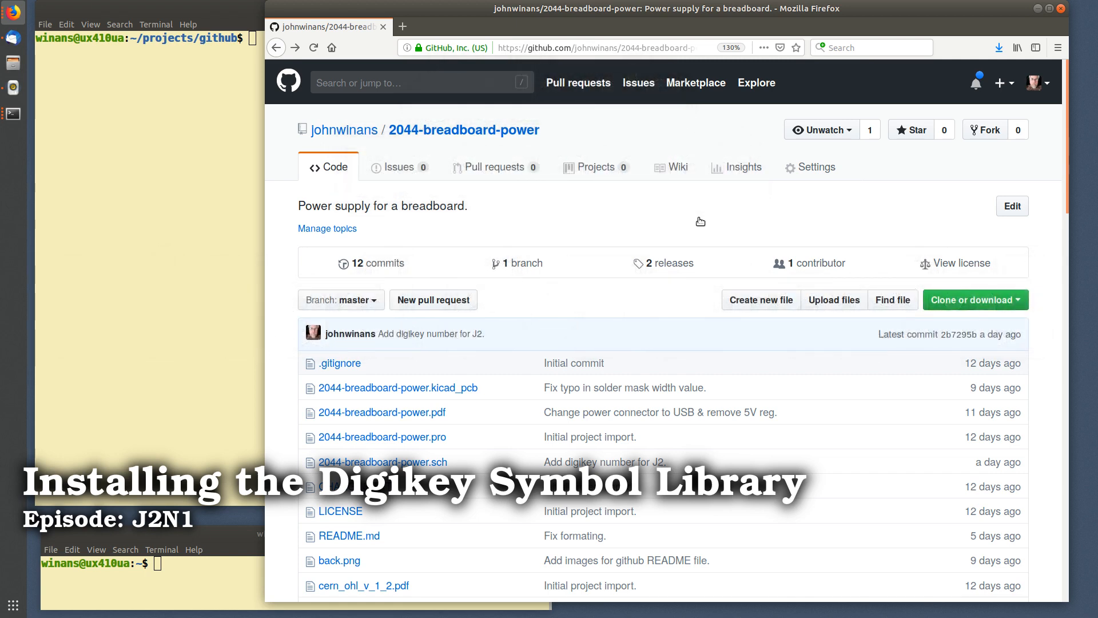
pyautogui.moveTo(561, 131)
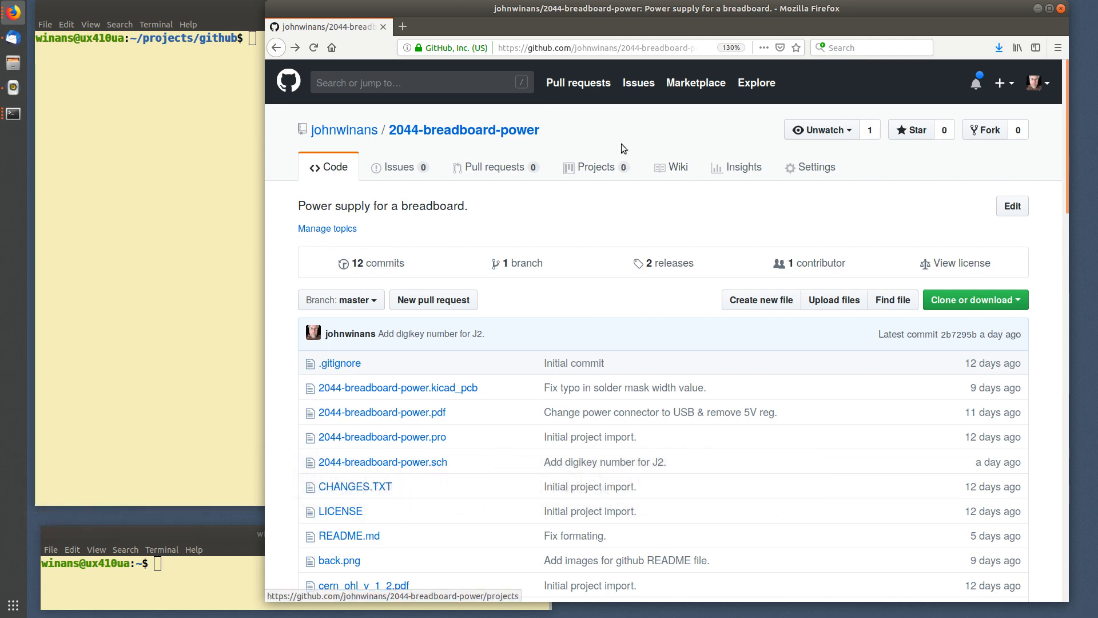
# Enter "digikey kicad" into the GitHub site search box
pyautogui.click(420, 82)
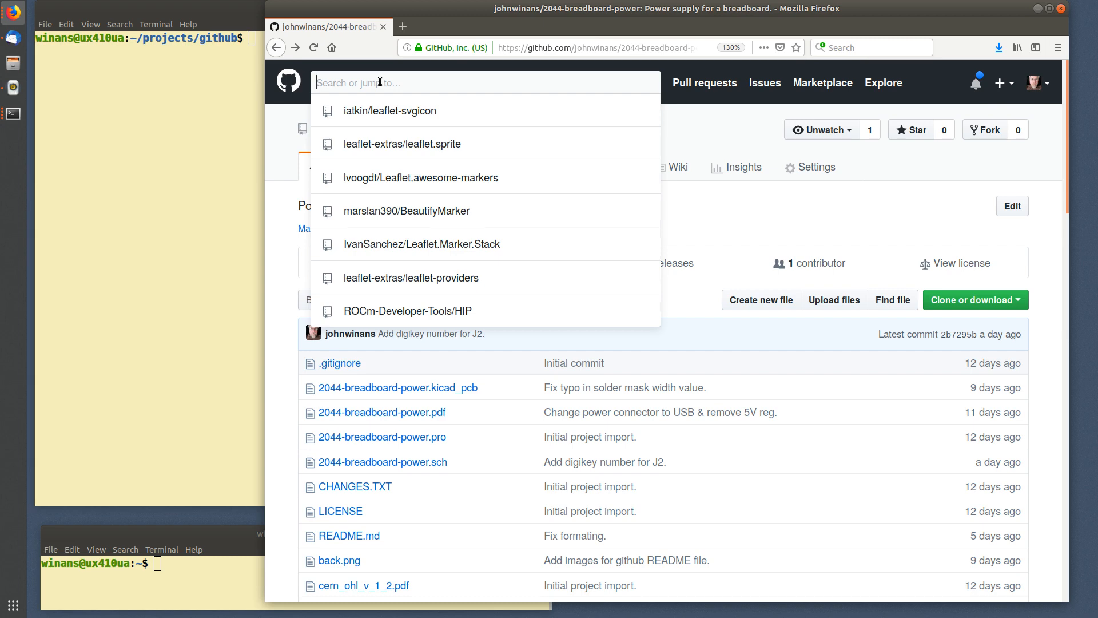
pyautogui.write('digikey')
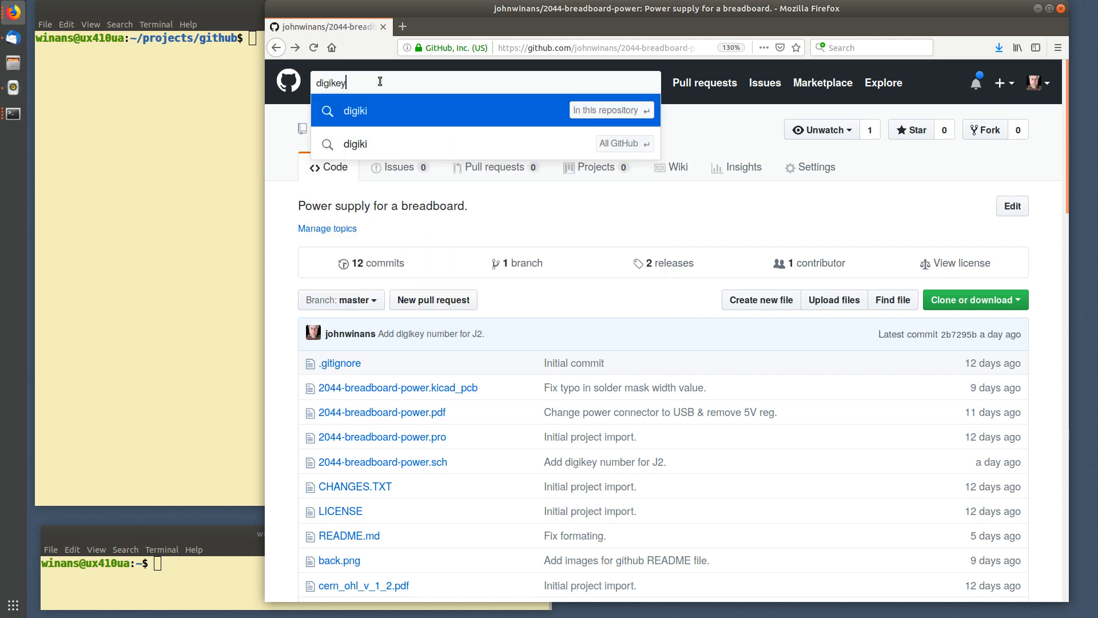
pyautogui.write('kicad')
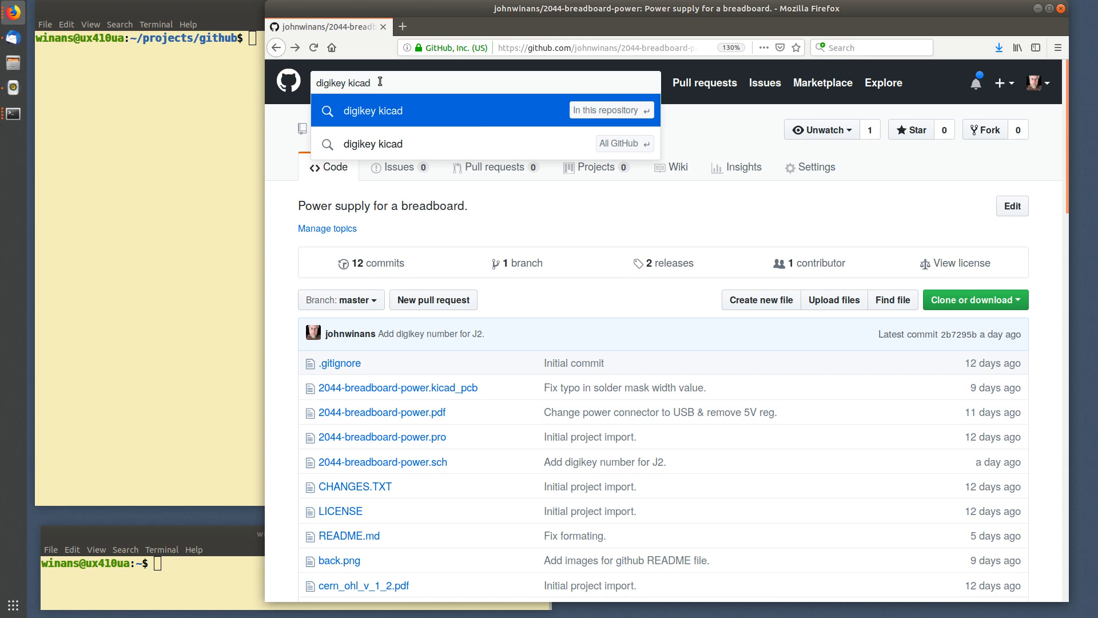
pyautogui.moveTo(610, 145)
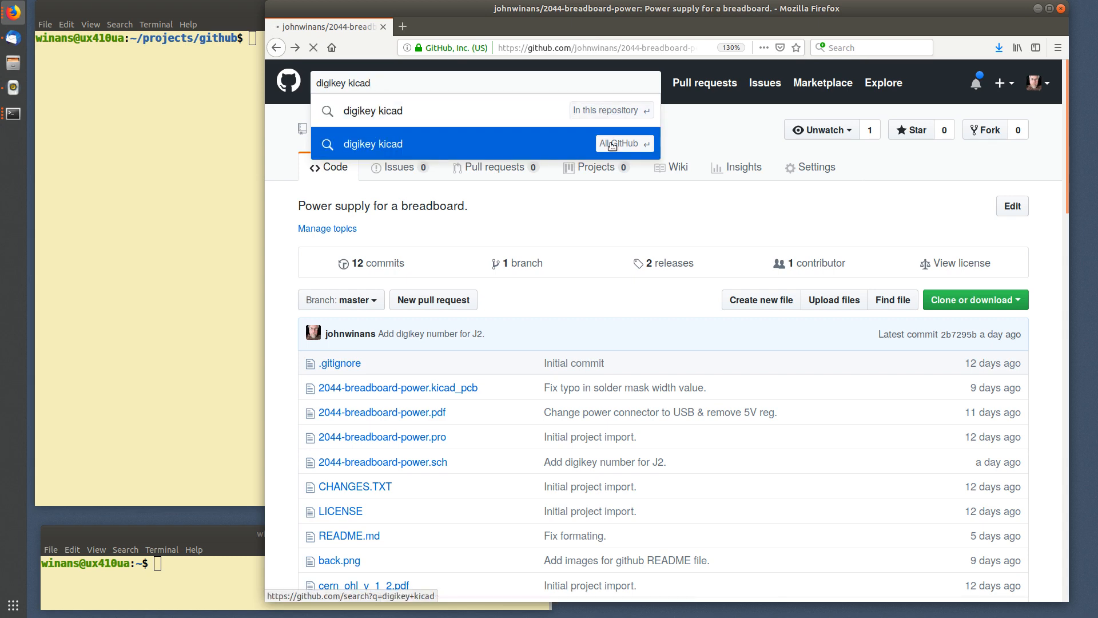
# From the All GitHub results, reach digikey/digikey-kicad-library and select its full SSH clone URL
pyautogui.click(621, 144)
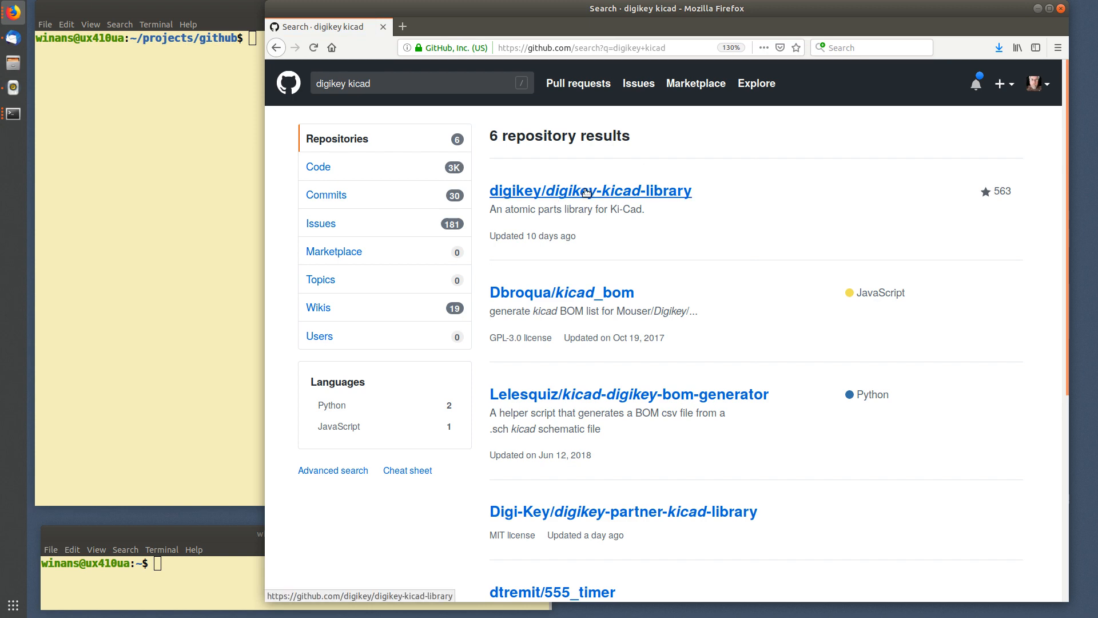
pyautogui.click(591, 191)
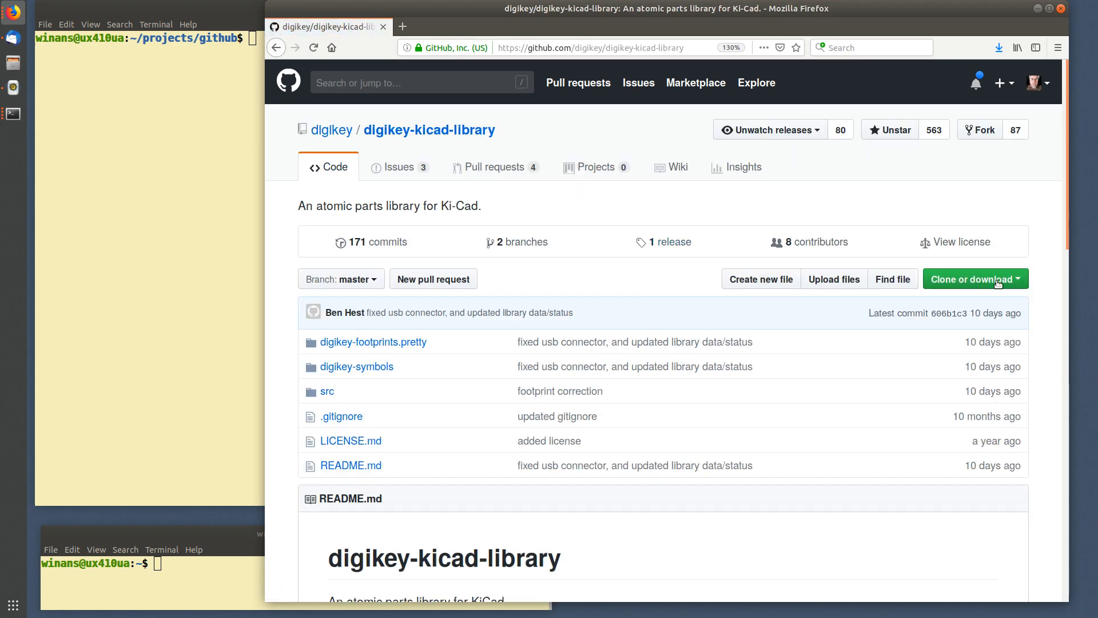
pyautogui.click(969, 278)
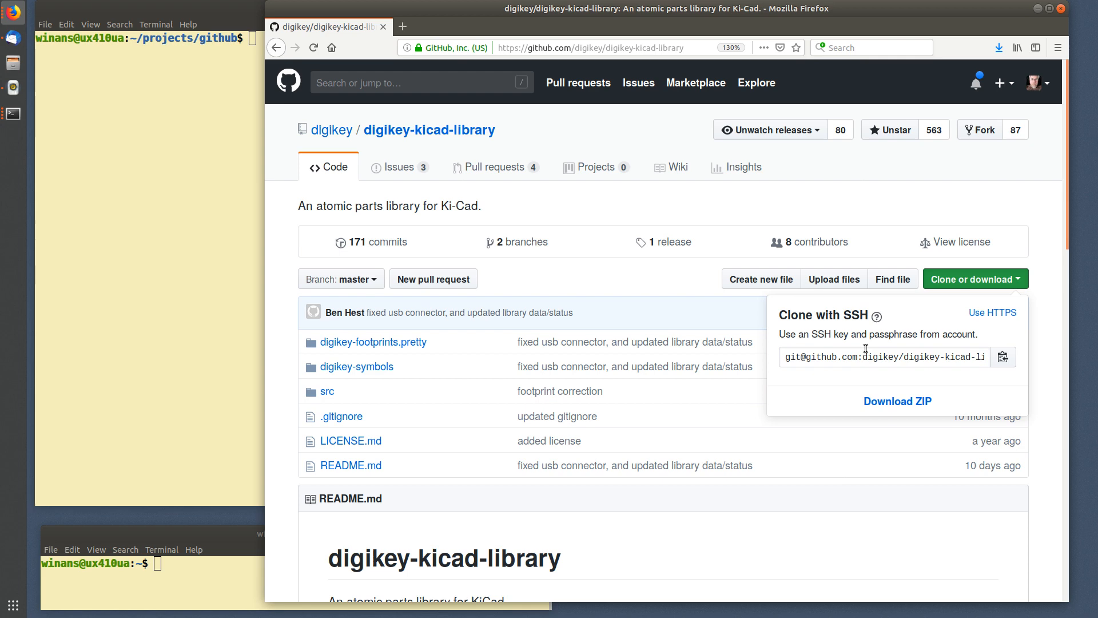
pyautogui.doubleClick(883, 357)
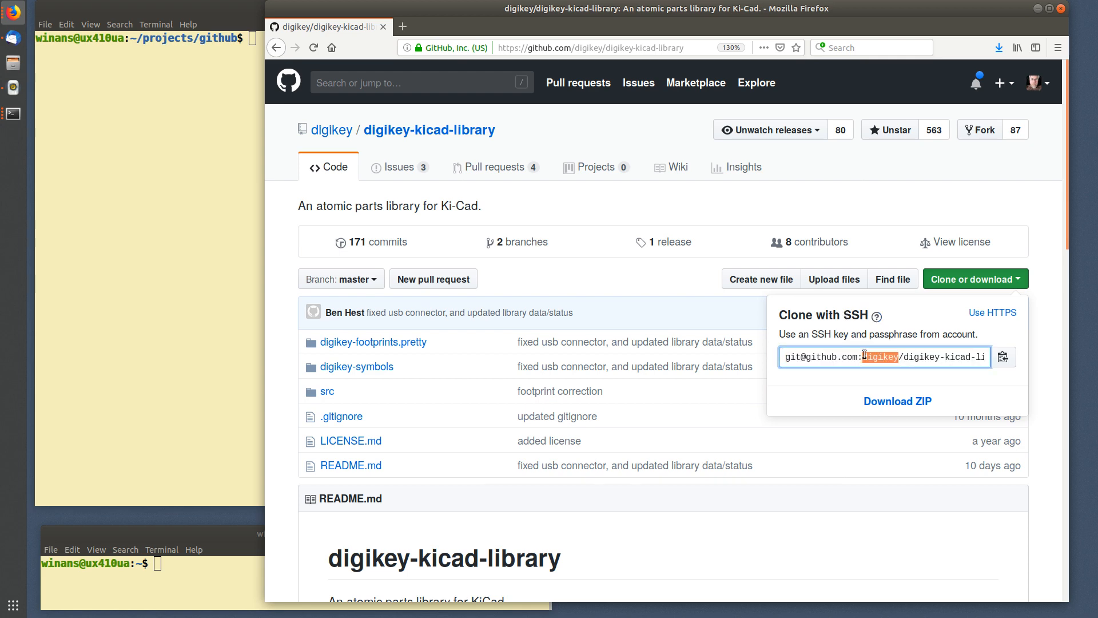
pyautogui.tripleClick(884, 357)
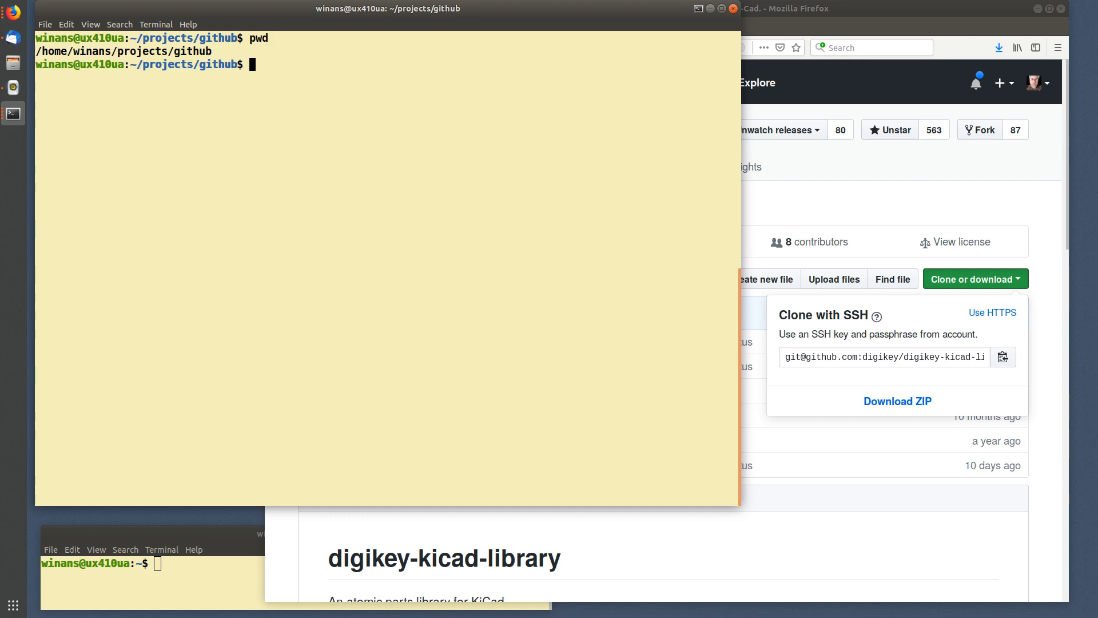
# List ~/projects/github, make a lib folder there and change into it
pyautogui.write('ll')
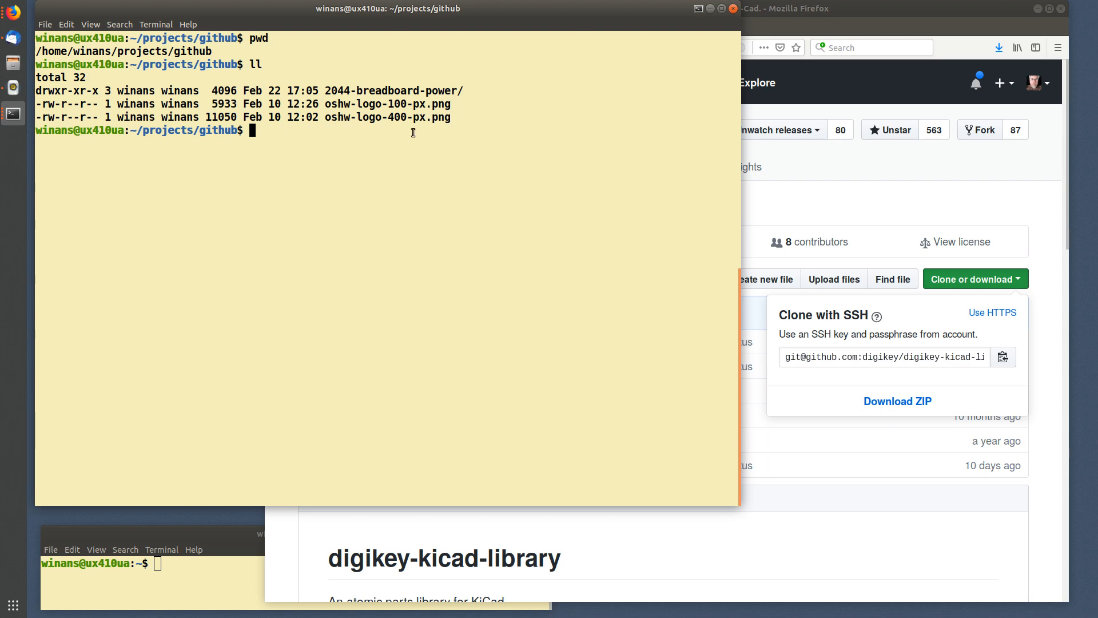
pyautogui.write('mk')
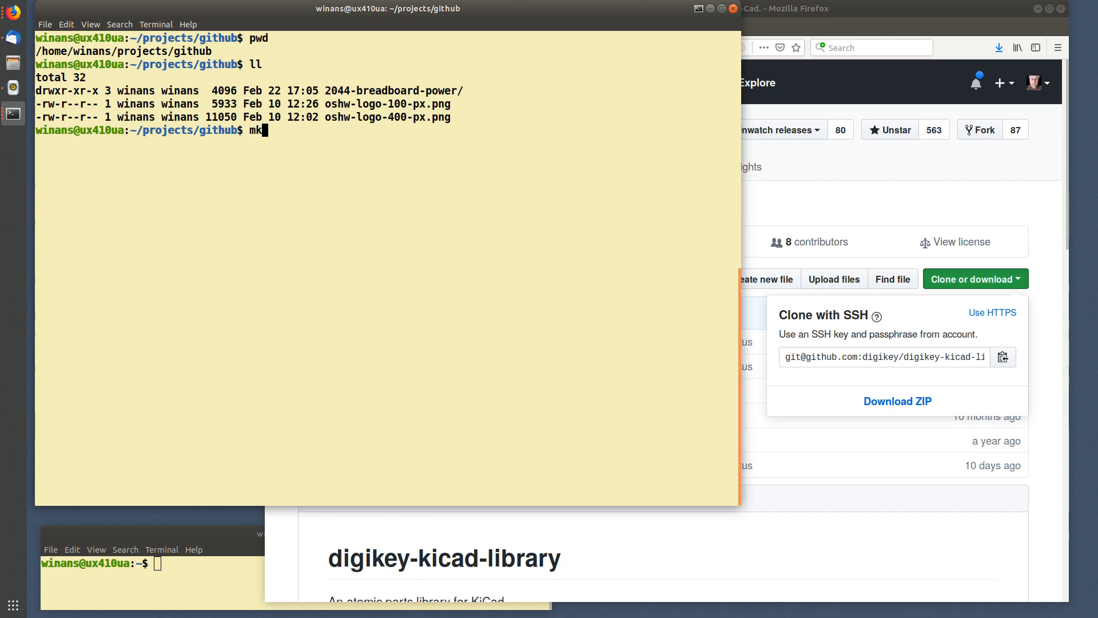
pyautogui.write('dir lib')
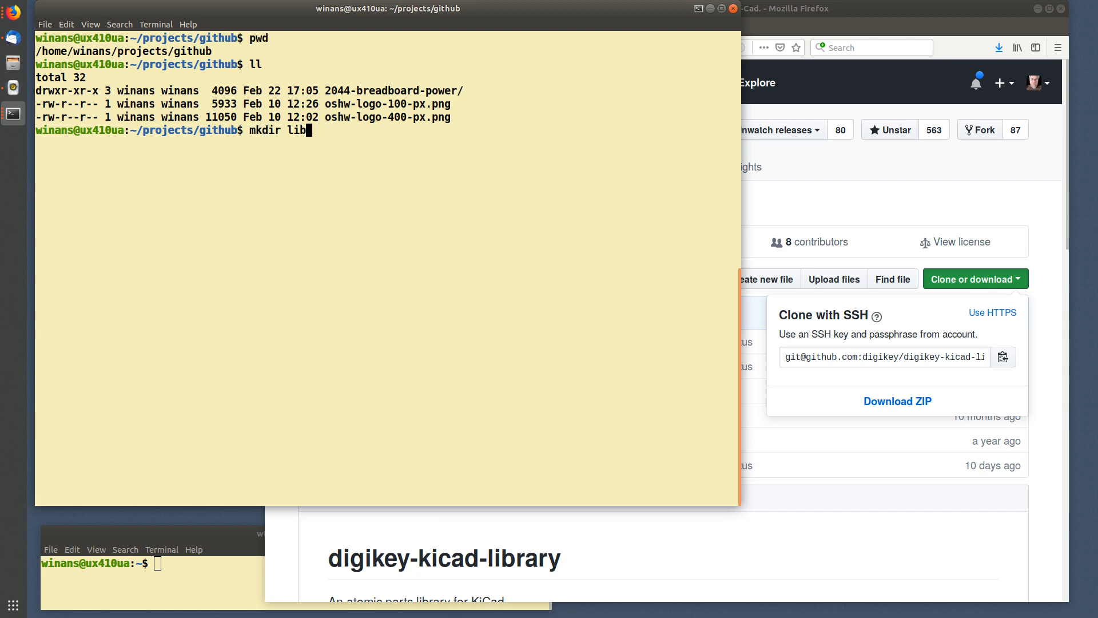
pyautogui.write('cd lib')
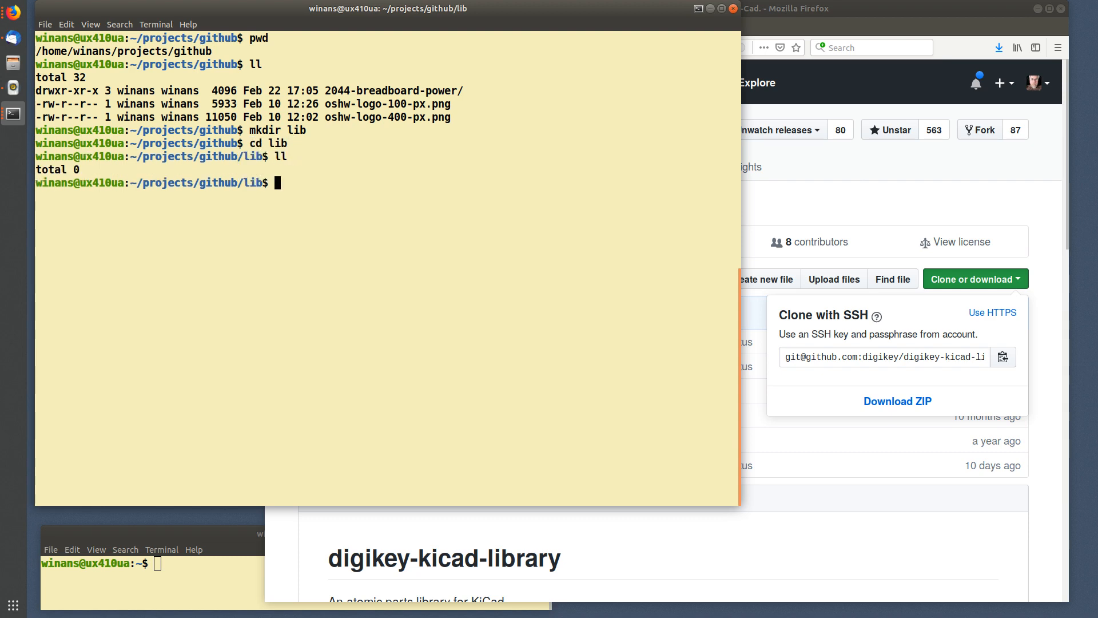
pyautogui.write('git clone')
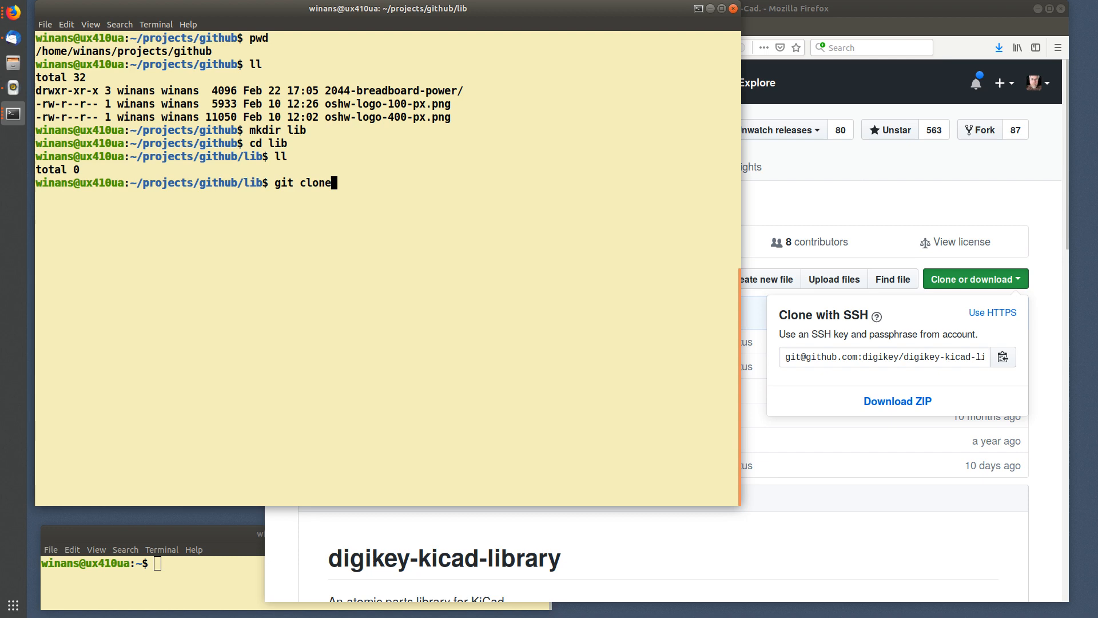
pyautogui.write('git@github.com:digikey/digikey-kicad-library.git')
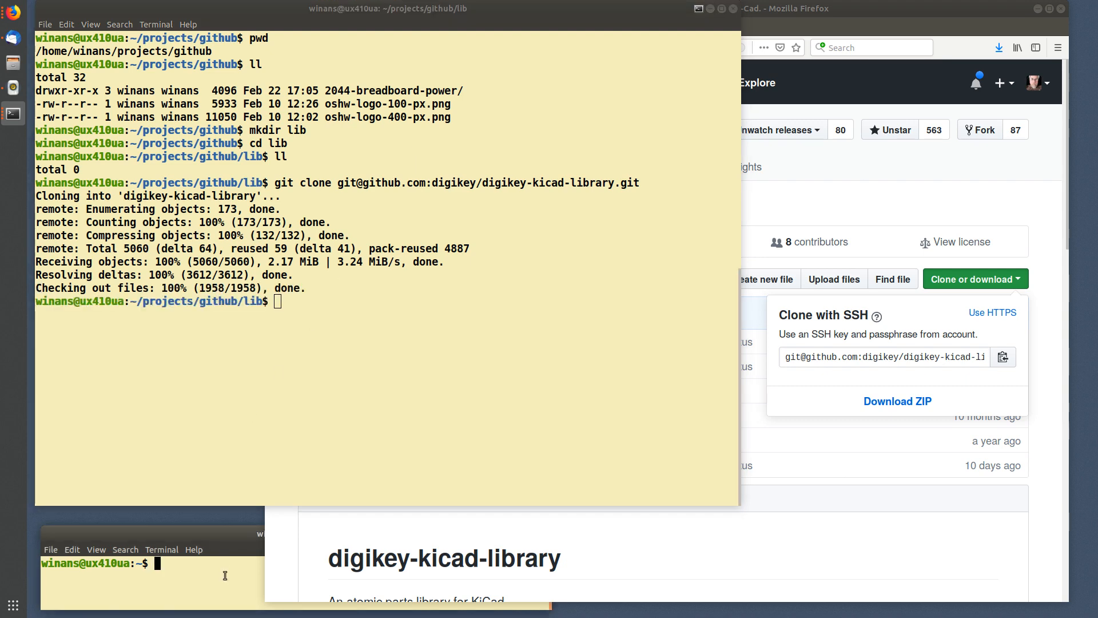
pyautogui.write('kicad&')
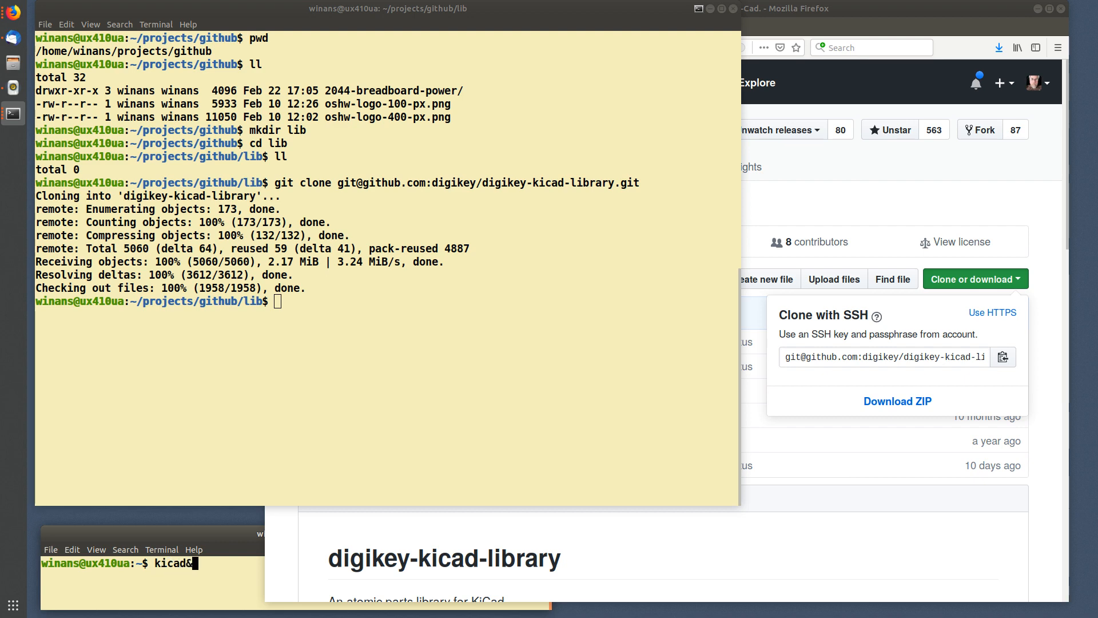
# Launch KiCad and save a new project named 2045-test
pyautogui.press('Return')
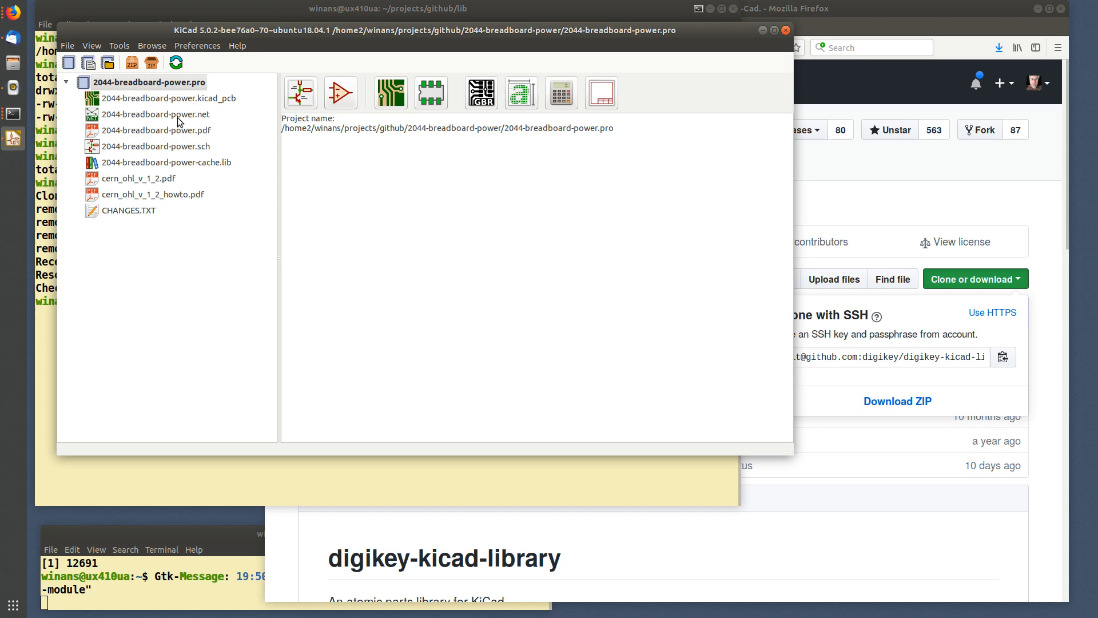
pyautogui.moveTo(68, 67)
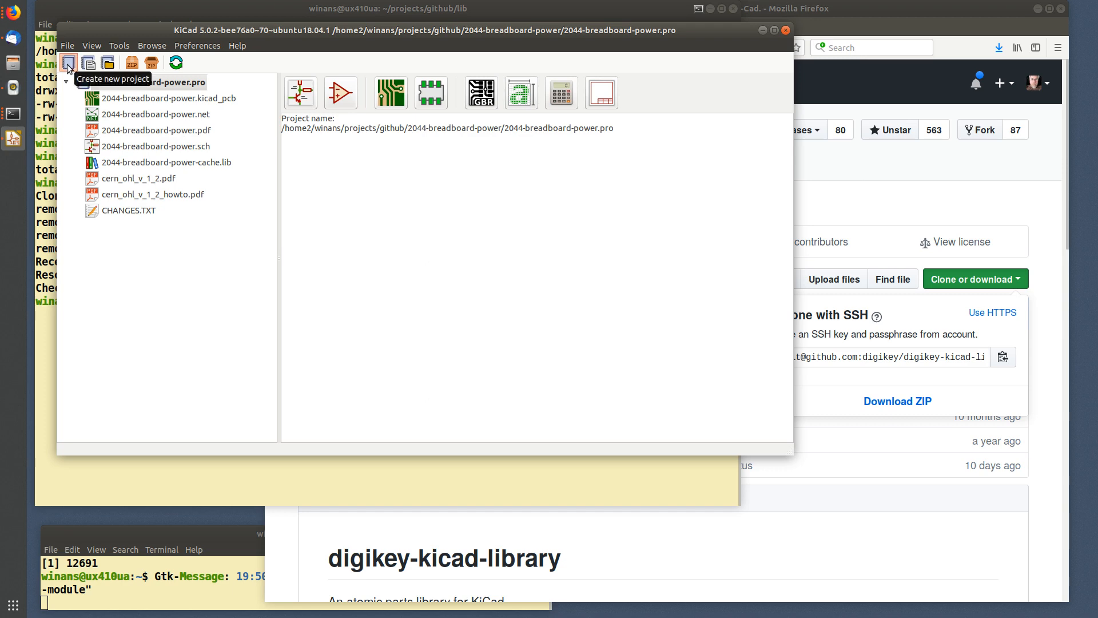
pyautogui.click(67, 63)
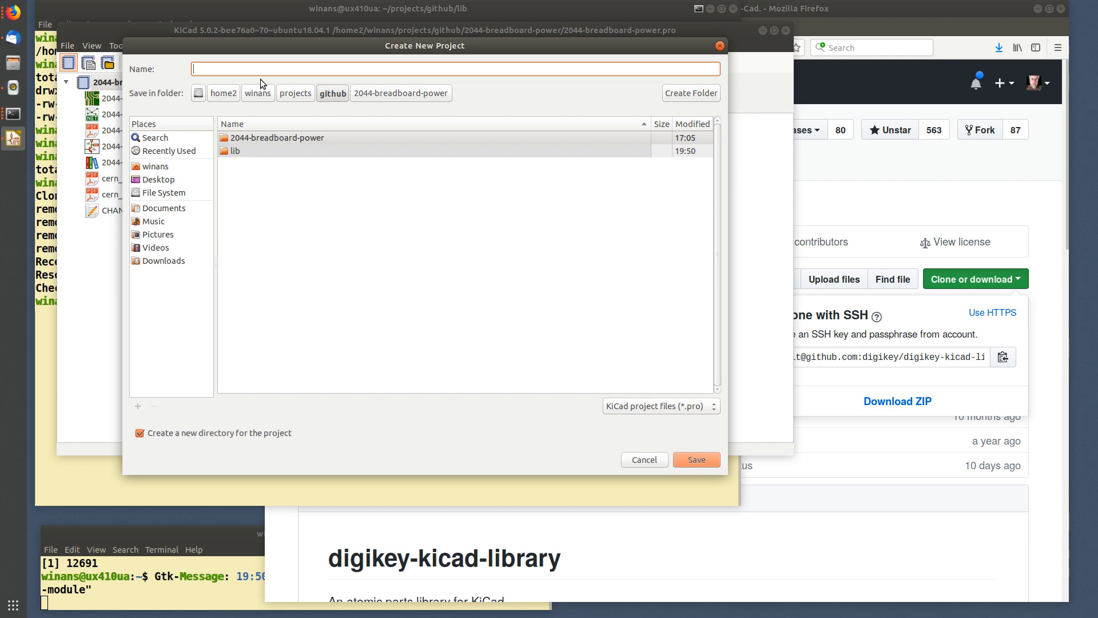
pyautogui.write('2045')
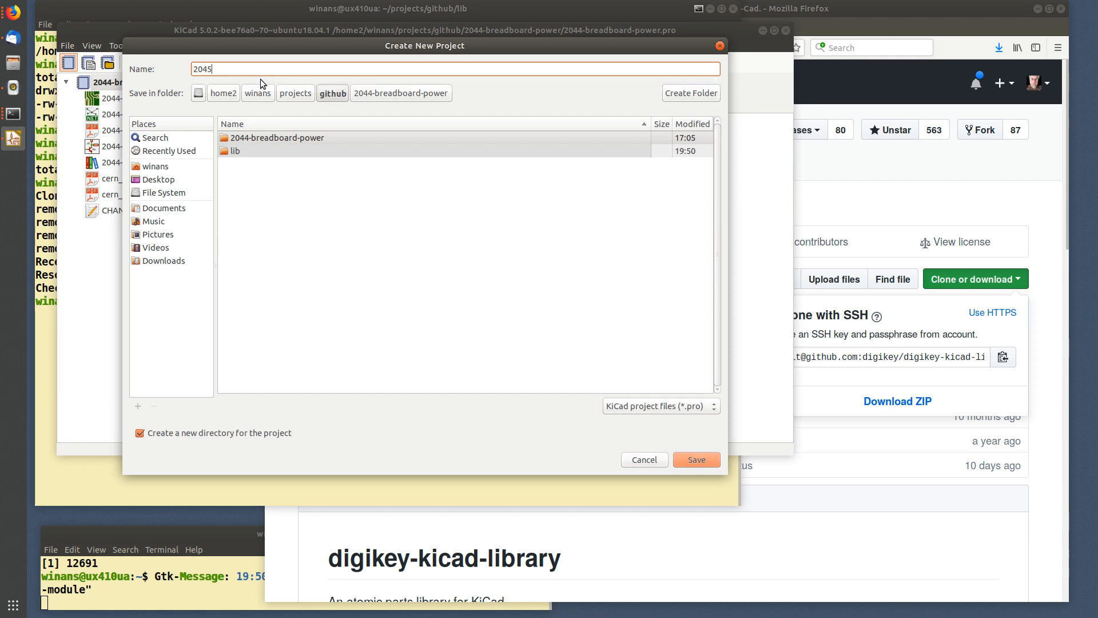
pyautogui.write('-test')
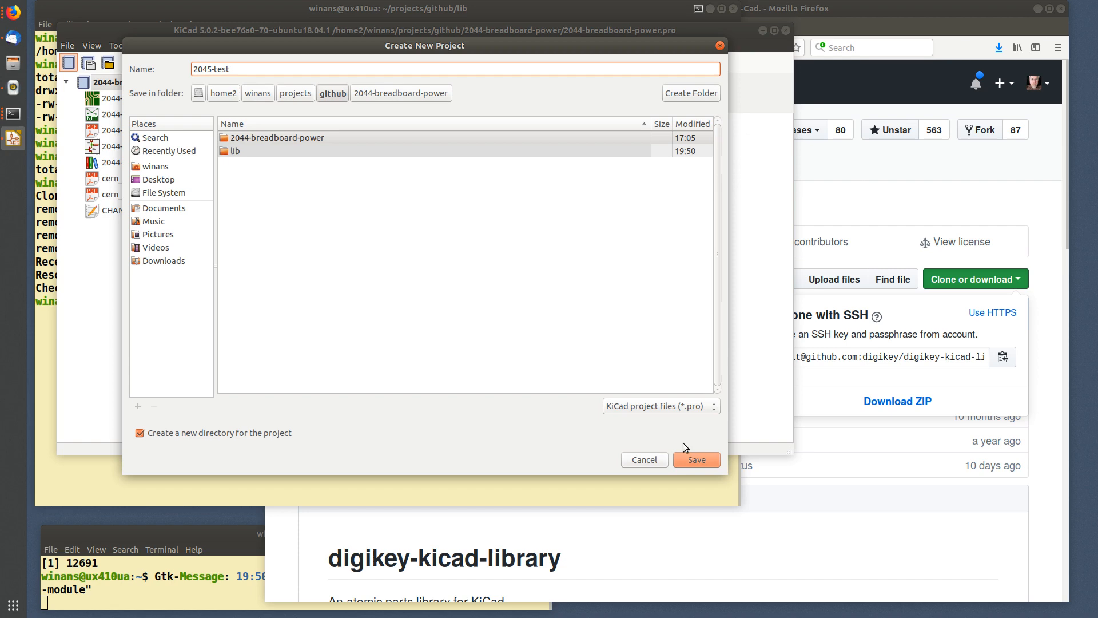
pyautogui.click(695, 460)
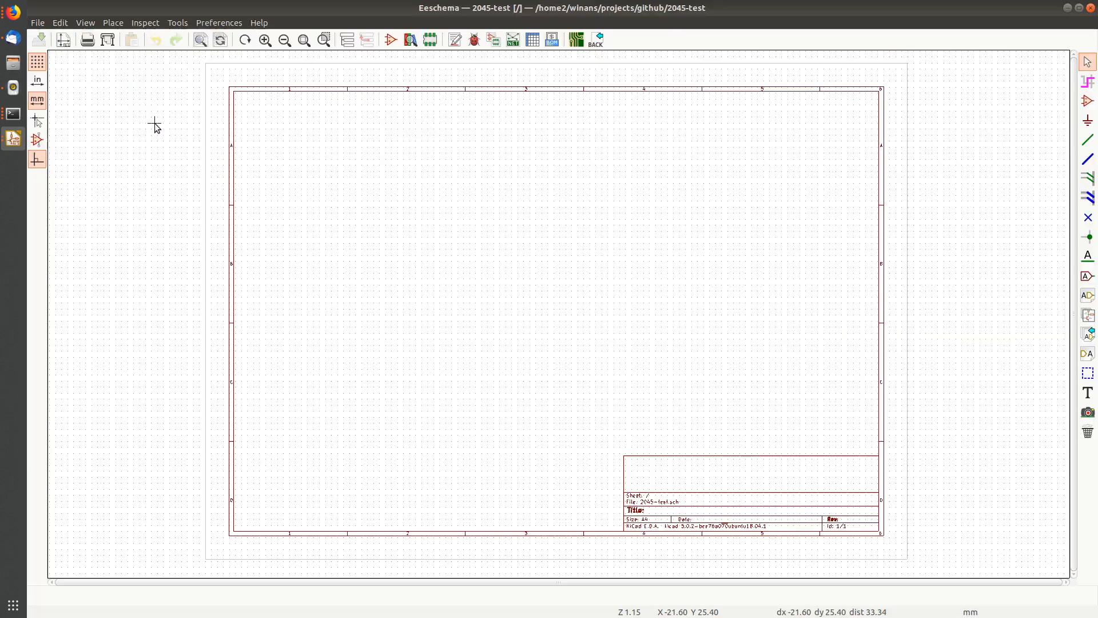
pyautogui.moveTo(498, 238)
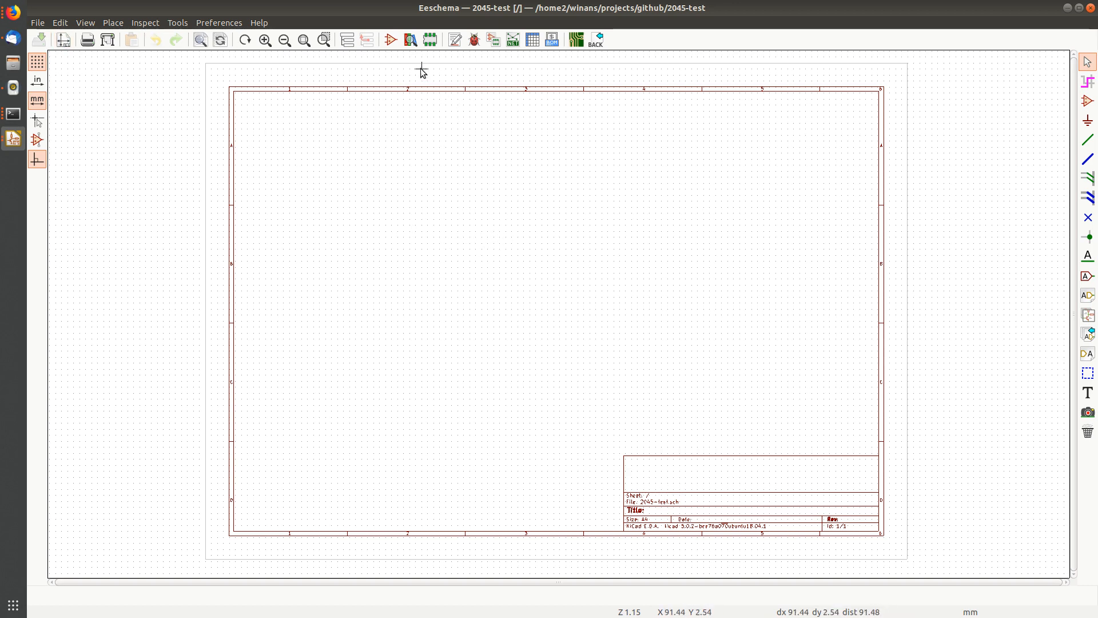
pyautogui.moveTo(219, 23)
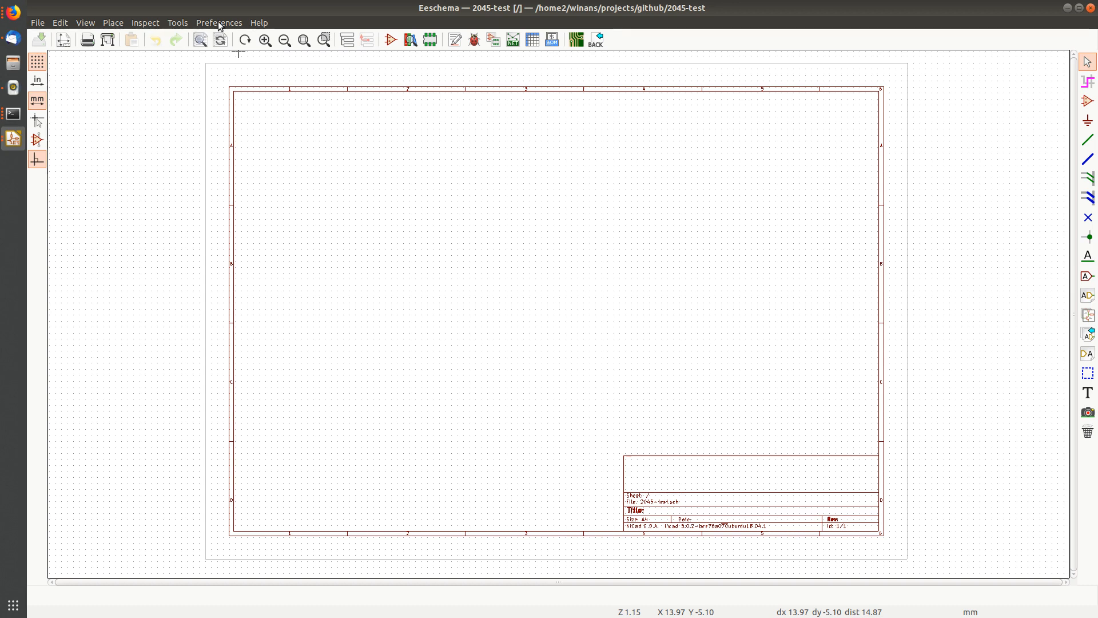
pyautogui.moveTo(224, 23)
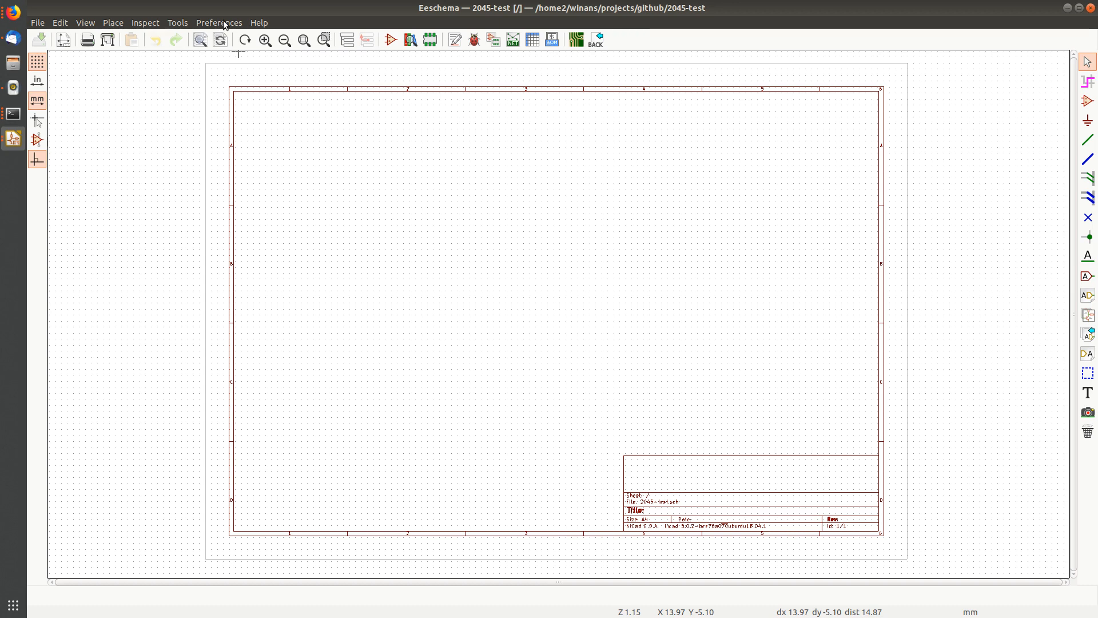
# From Symbol Libraries, browse into lib/digikey-kicad-library/digikey-symbols
pyautogui.click(219, 23)
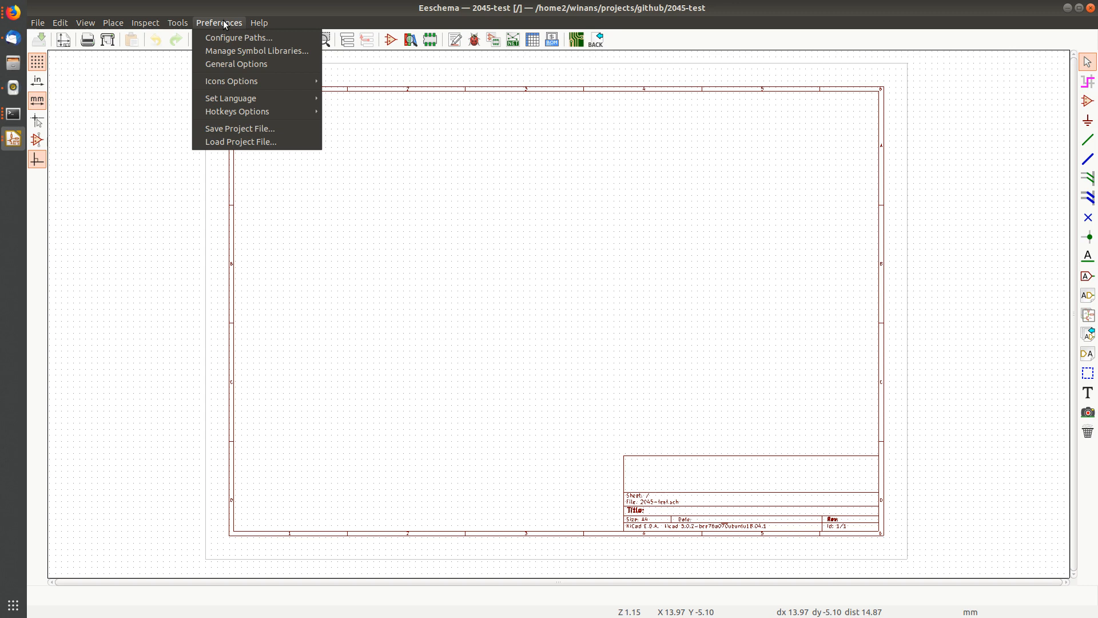
pyautogui.click(257, 50)
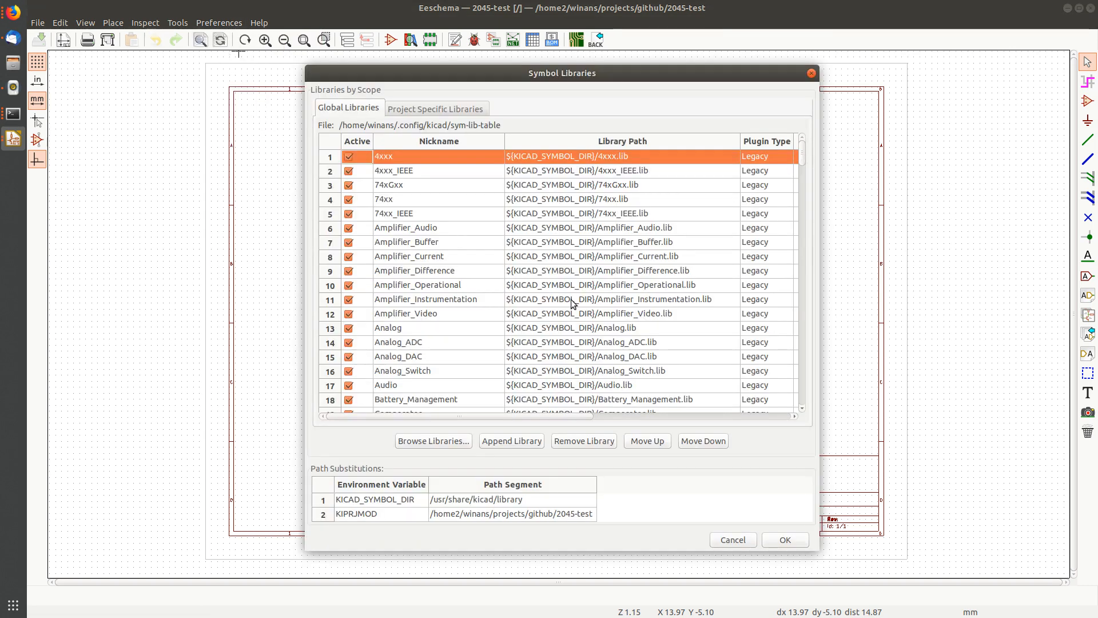
pyautogui.click(432, 441)
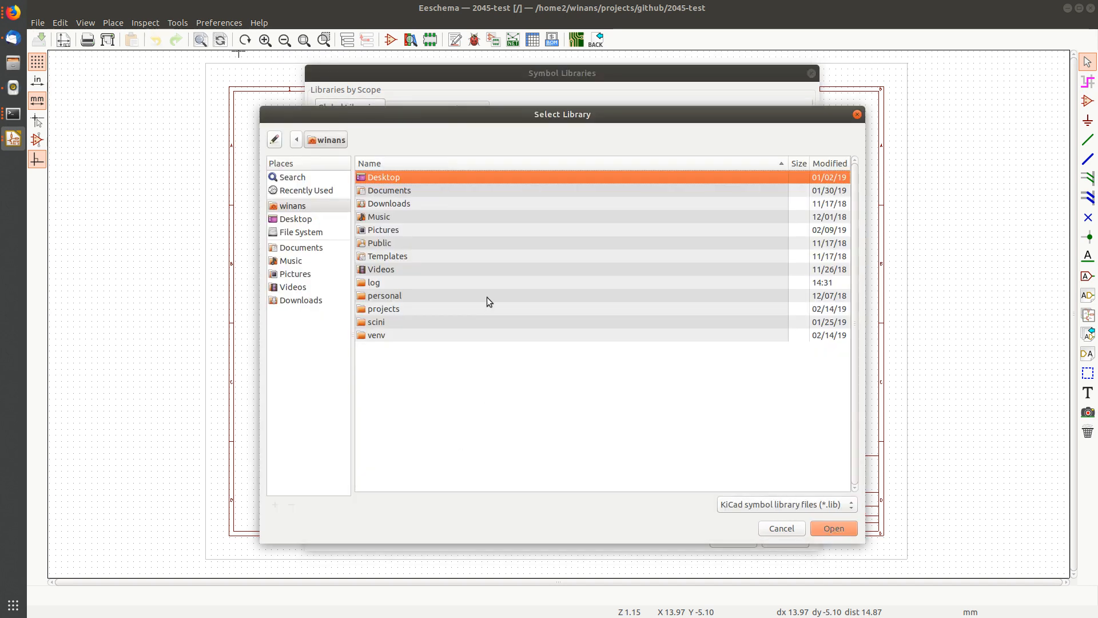
pyautogui.doubleClick(383, 308)
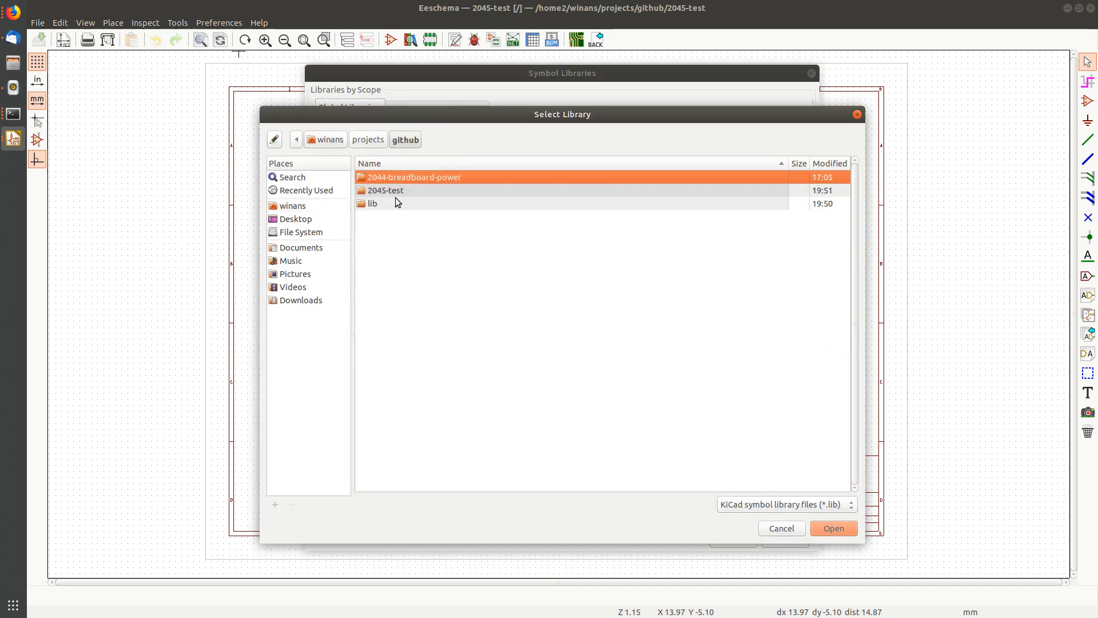
pyautogui.doubleClick(384, 203)
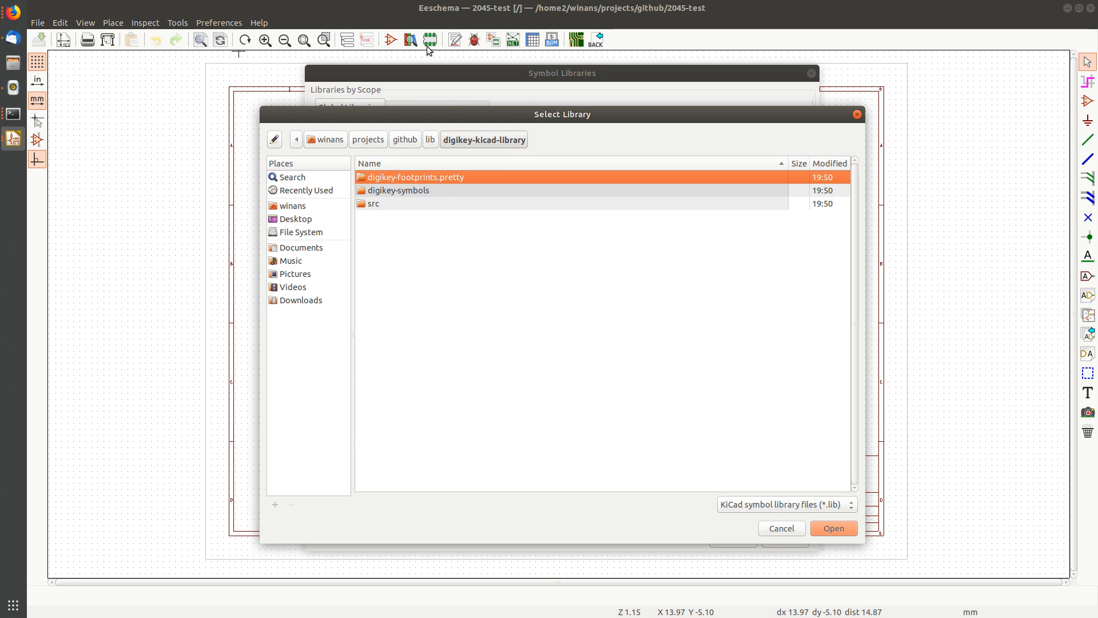
pyautogui.click(400, 190)
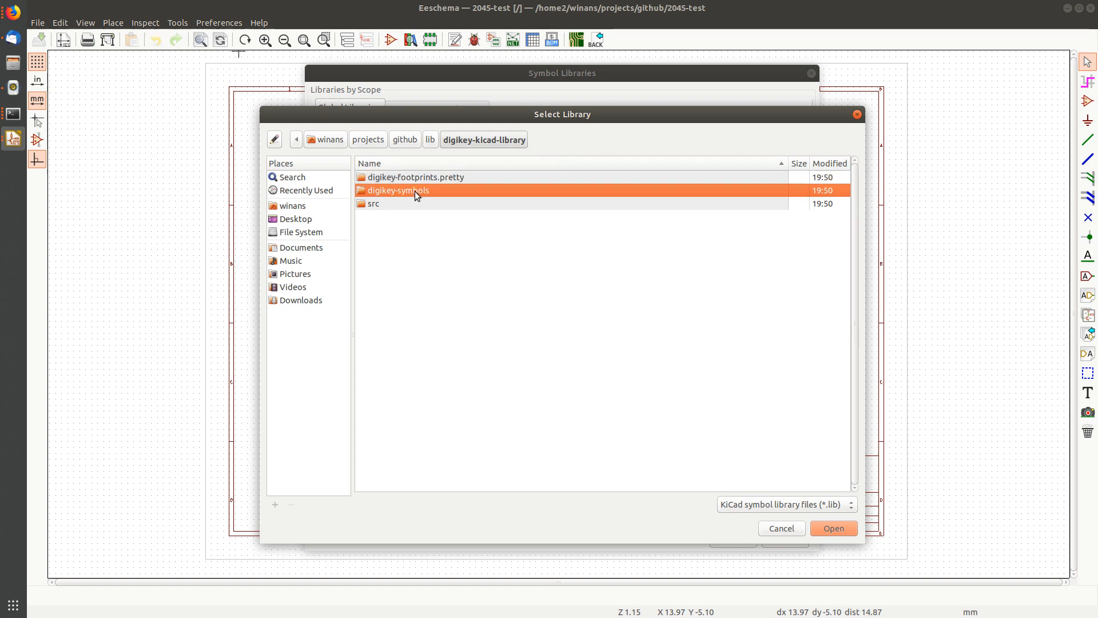
pyautogui.doubleClick(400, 190)
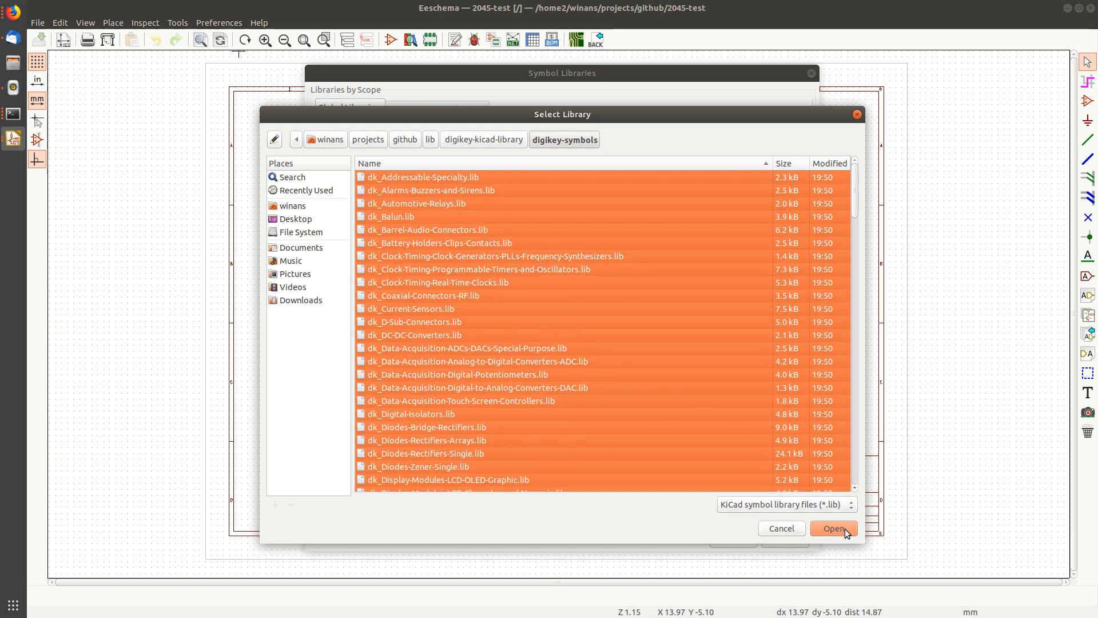
# Add all the digikey-symbols .lib files as global libraries and save the table
pyautogui.click(833, 528)
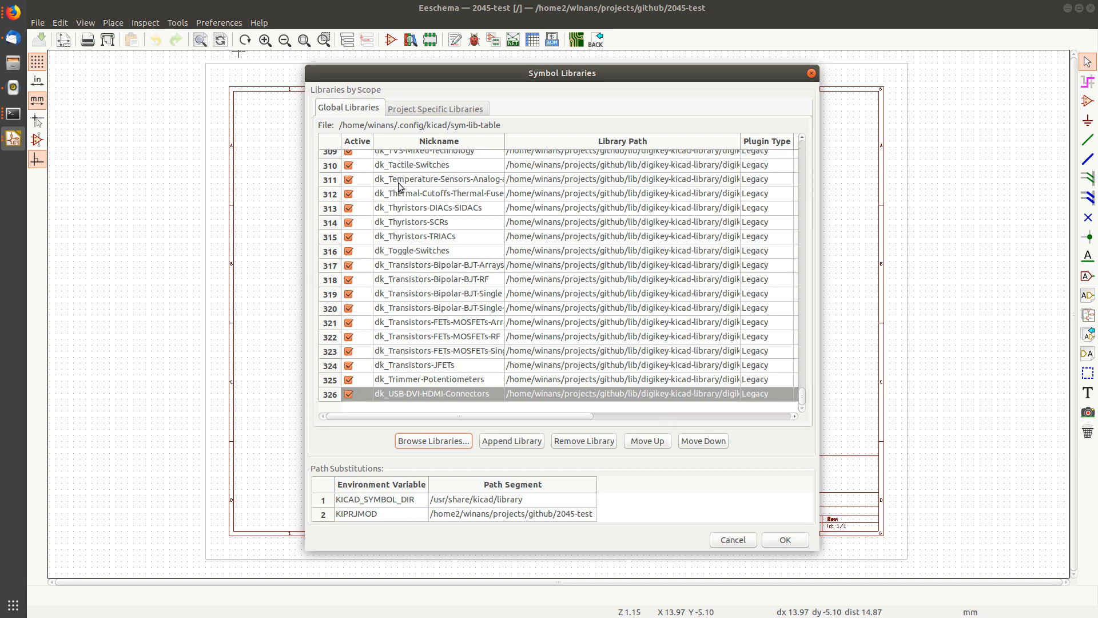
pyautogui.moveTo(441, 343)
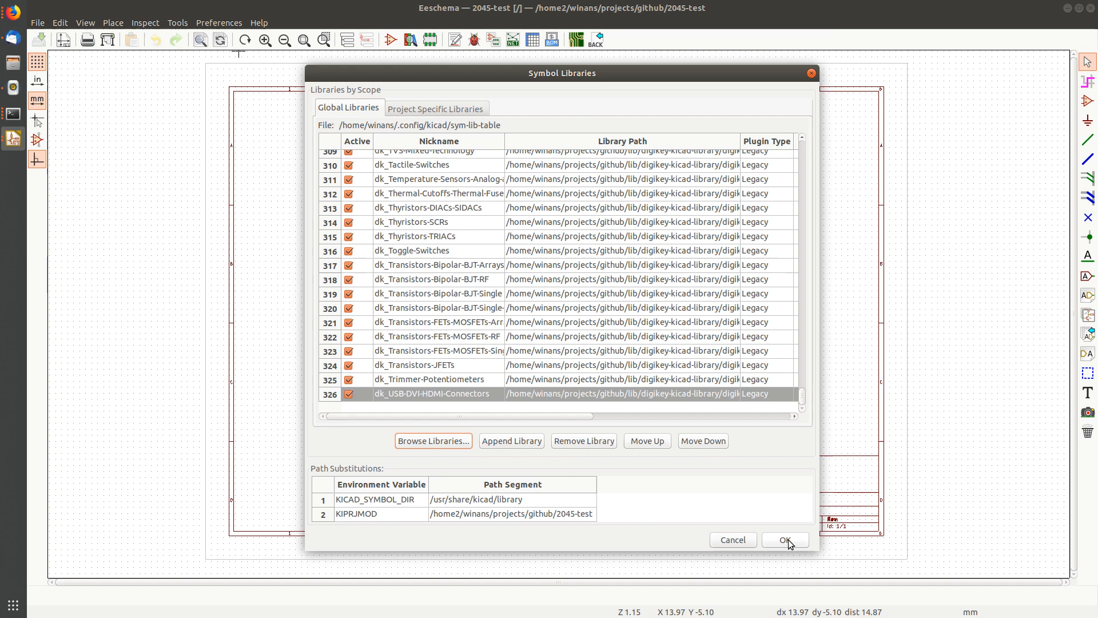
pyautogui.click(785, 540)
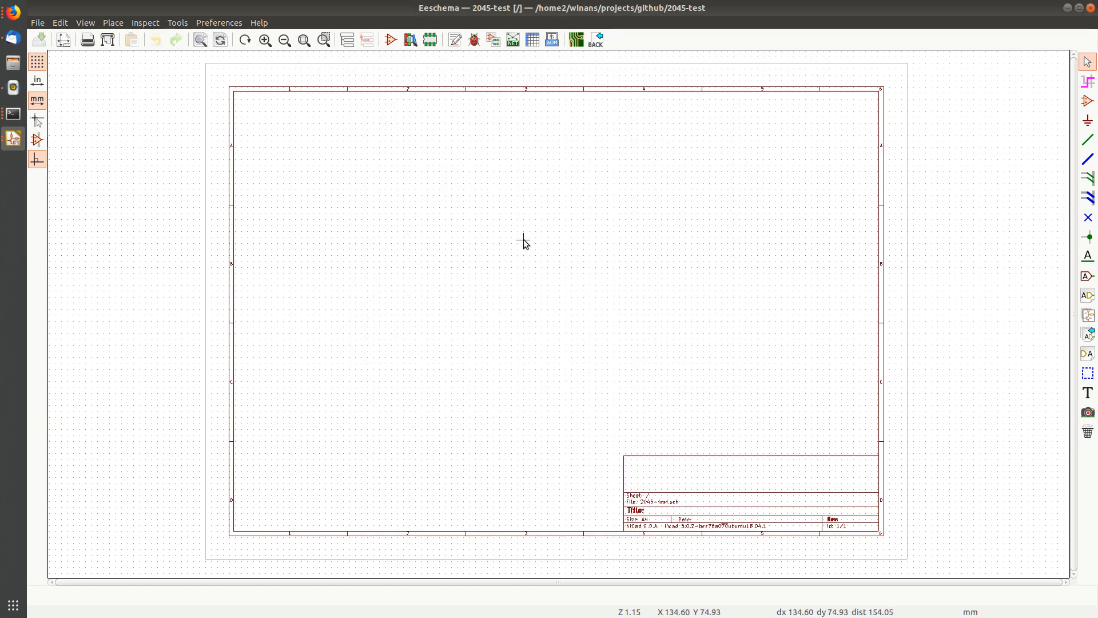
pyautogui.moveTo(434, 177)
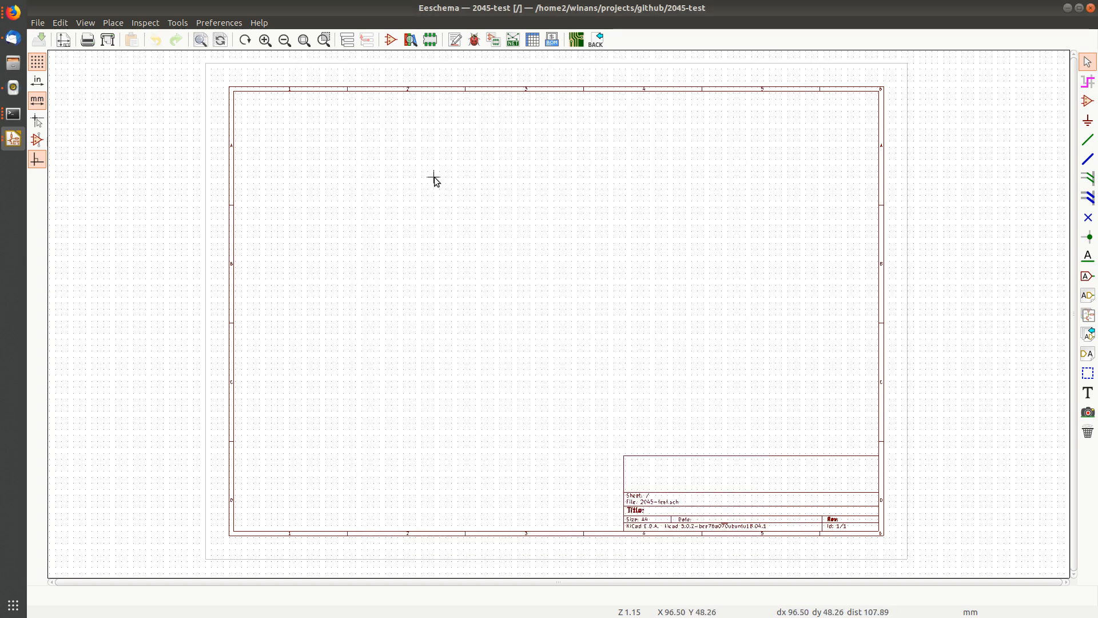
pyautogui.moveTo(445, 95)
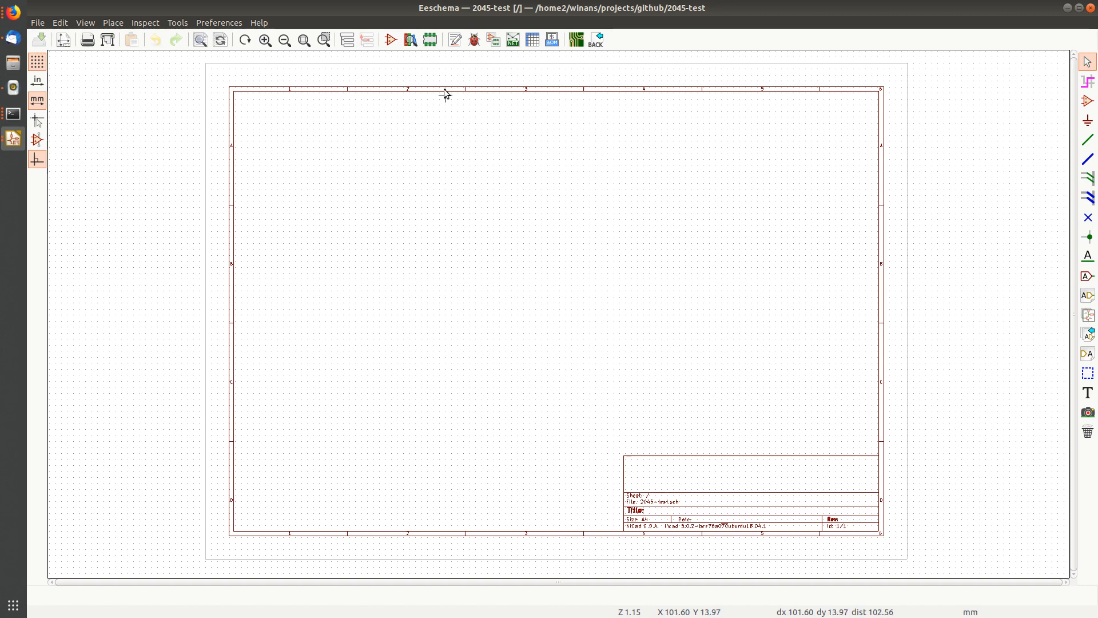
pyautogui.moveTo(430, 39)
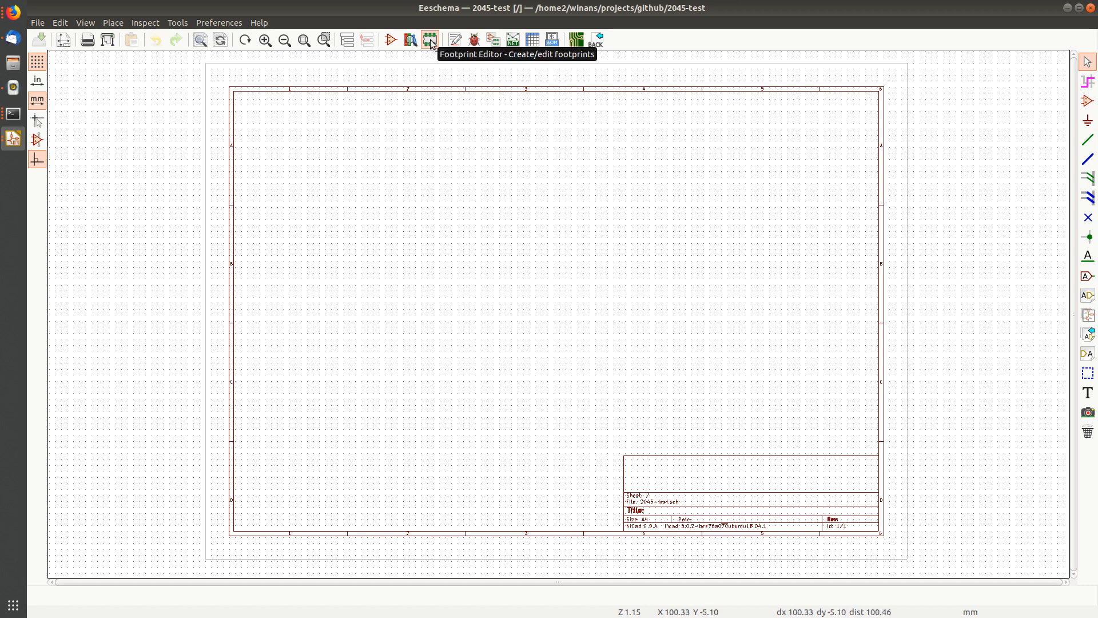
# Launch the Footprint Editor and bring up its Preferences menu
pyautogui.click(430, 39)
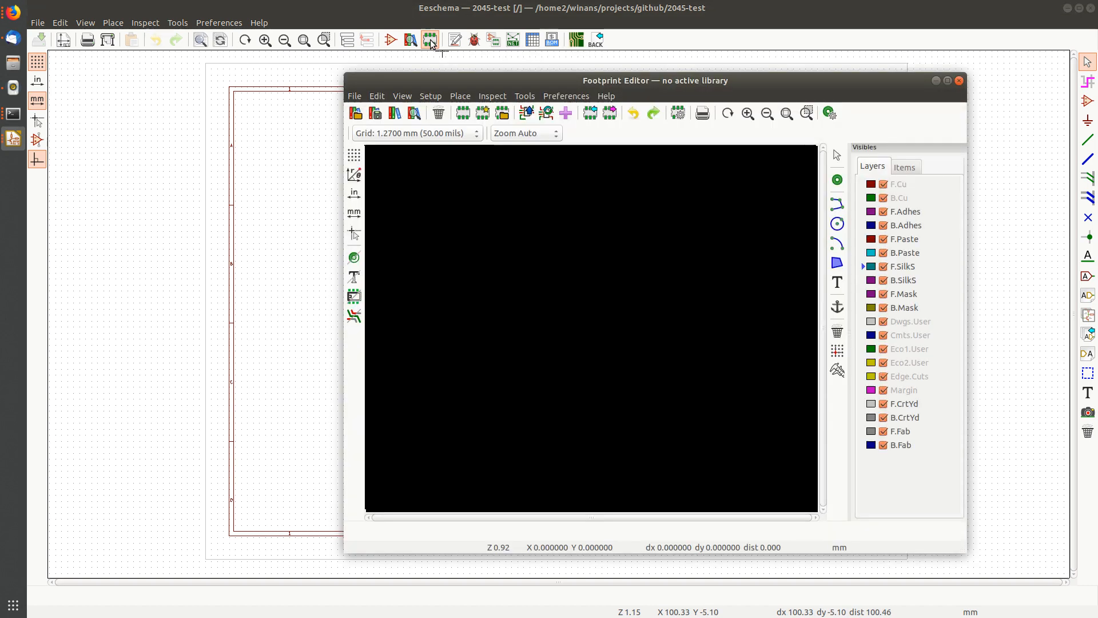
pyautogui.click(565, 96)
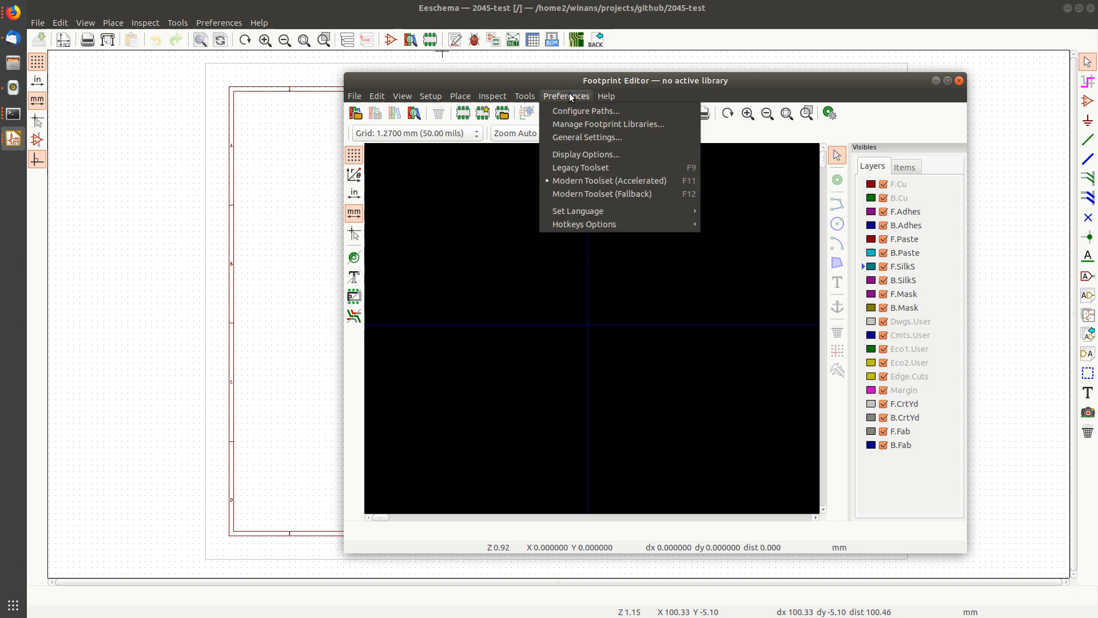
pyautogui.moveTo(607, 124)
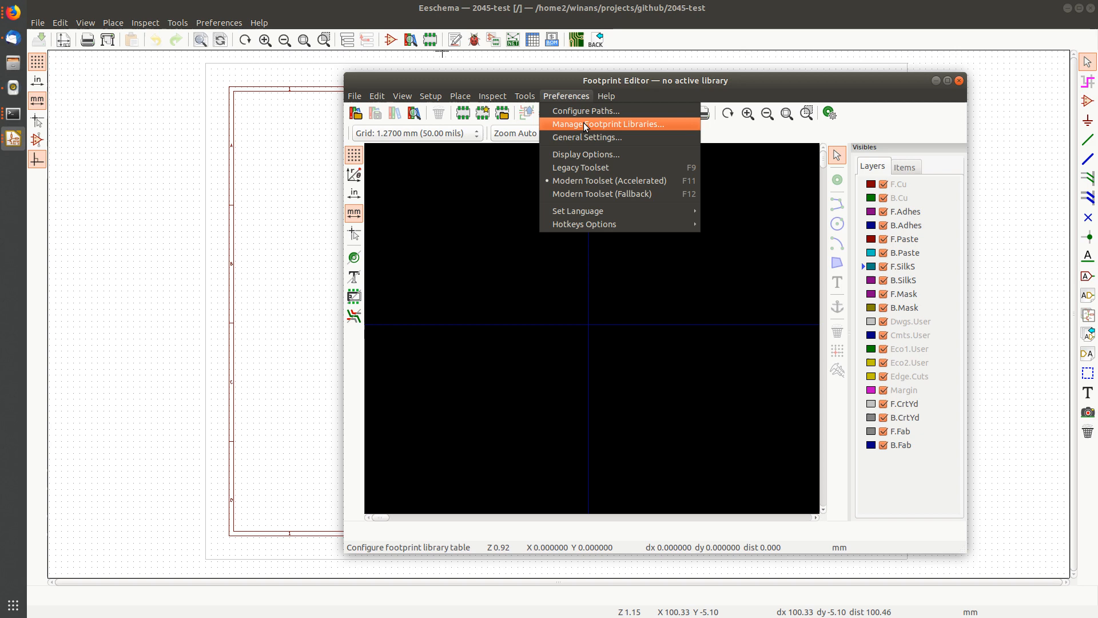
# In Manage Footprint Libraries, browse to lib/digikey-kicad-library/digikey-footprints.pretty
pyautogui.click(606, 124)
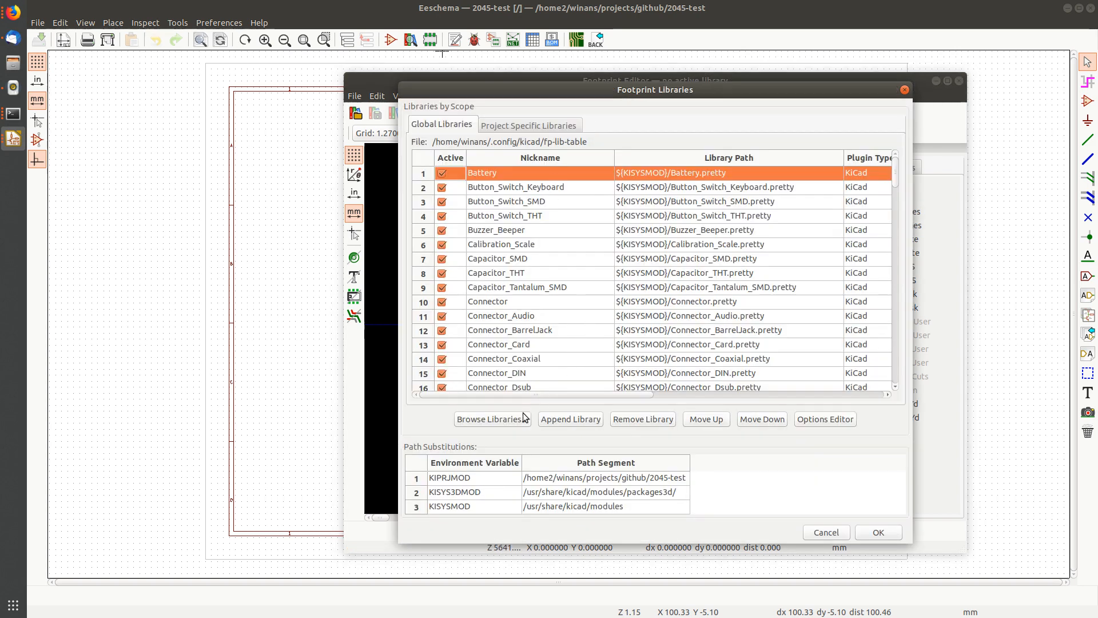
pyautogui.click(491, 418)
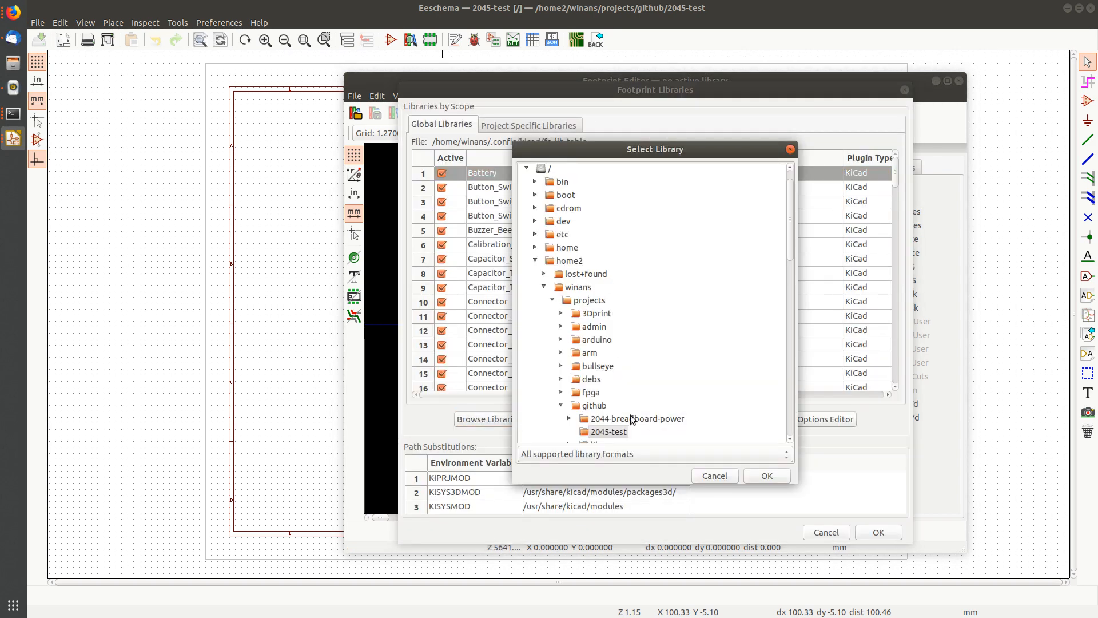
pyautogui.scroll(-3)
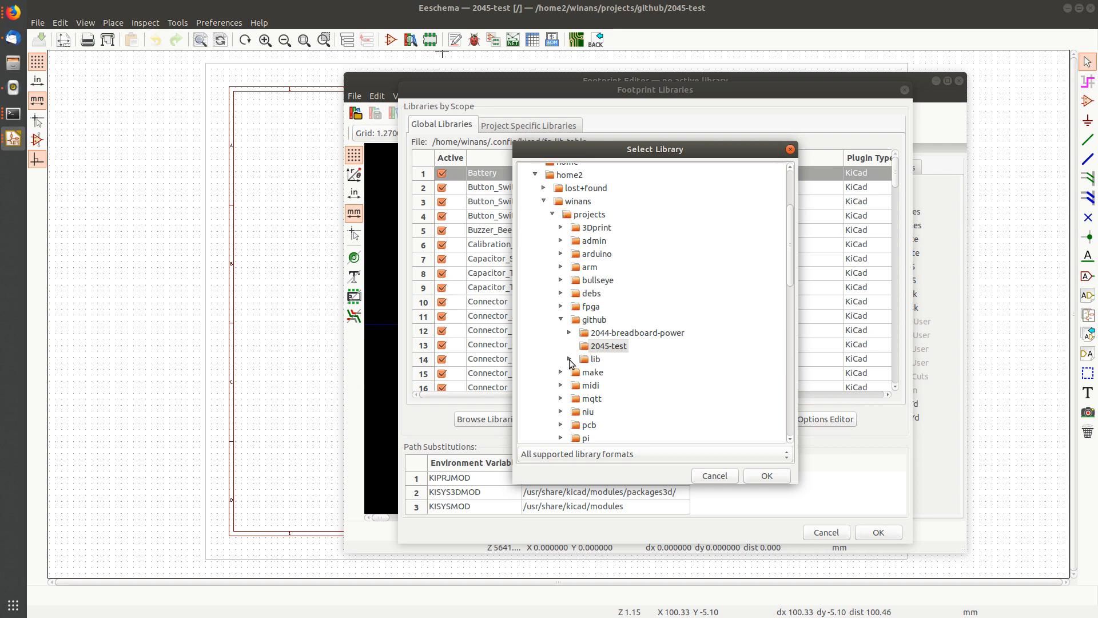
pyautogui.click(570, 358)
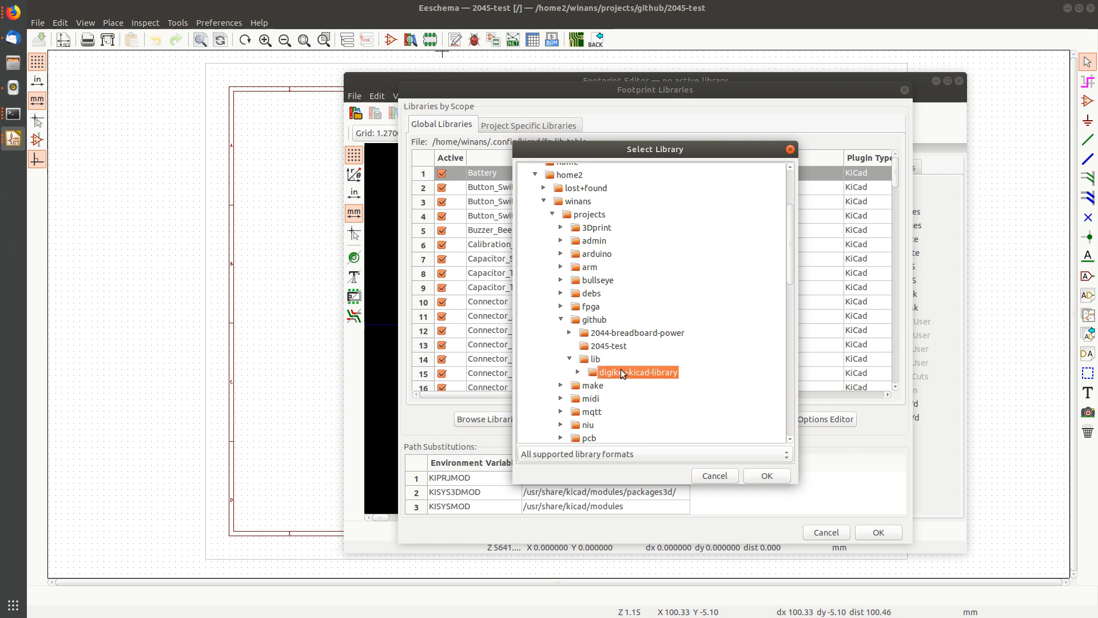
pyautogui.click(579, 371)
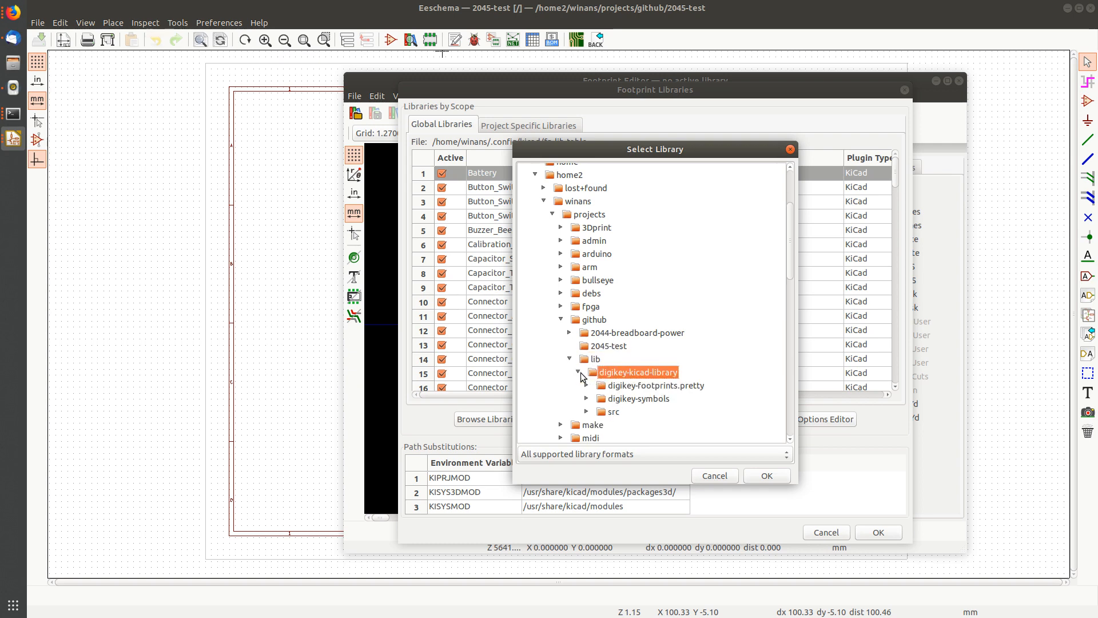
pyautogui.click(651, 350)
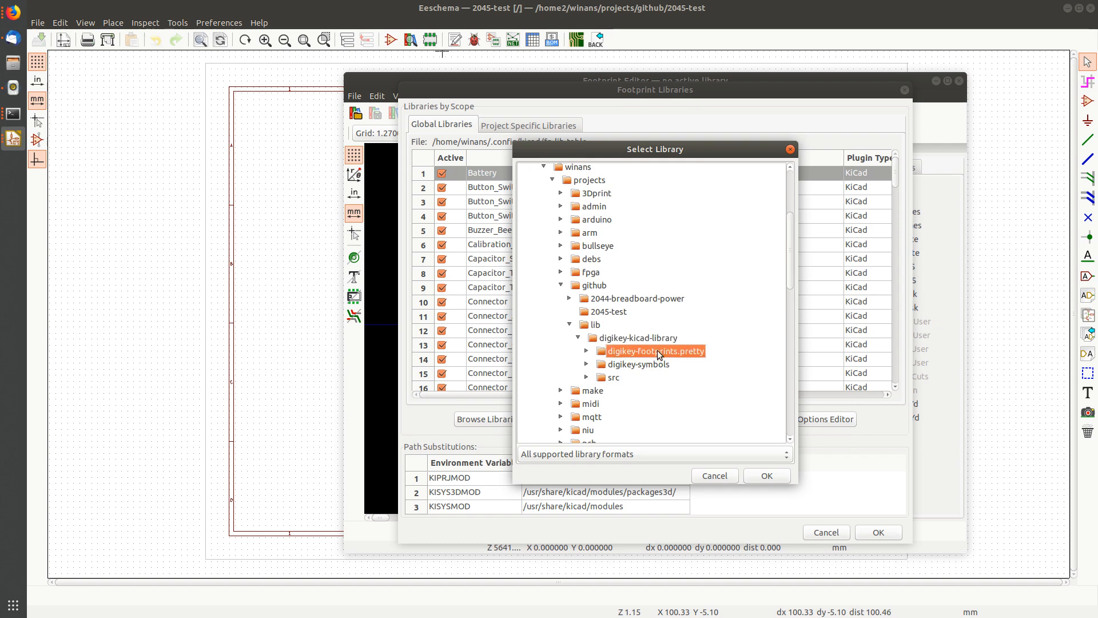
pyautogui.moveTo(785, 473)
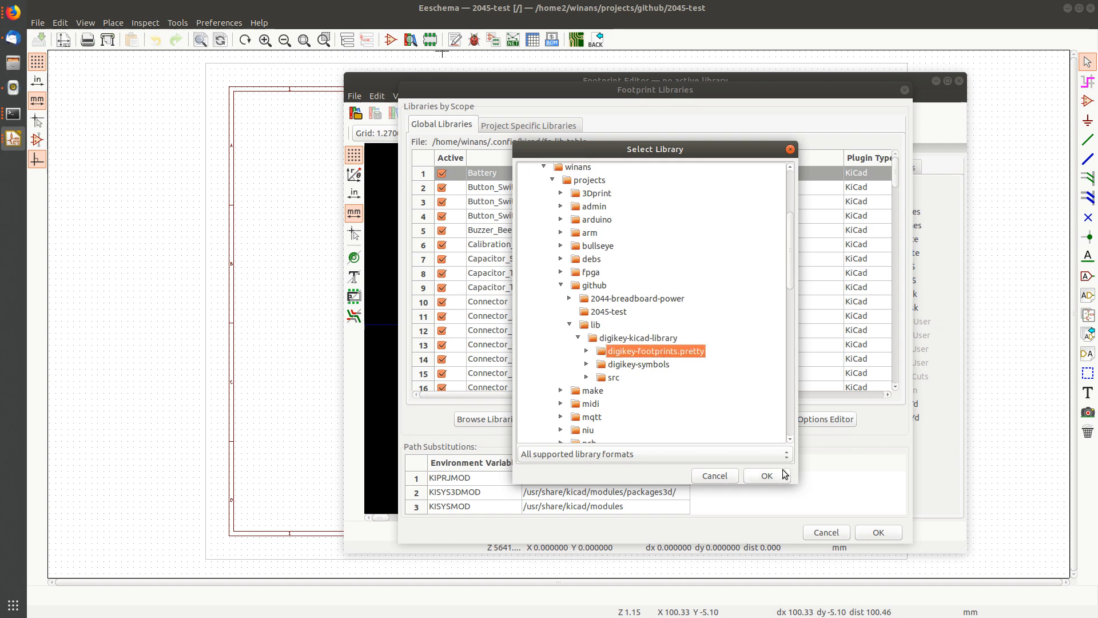
# Add digikey-footprints.pretty as a global footprint library and save the table
pyautogui.click(765, 475)
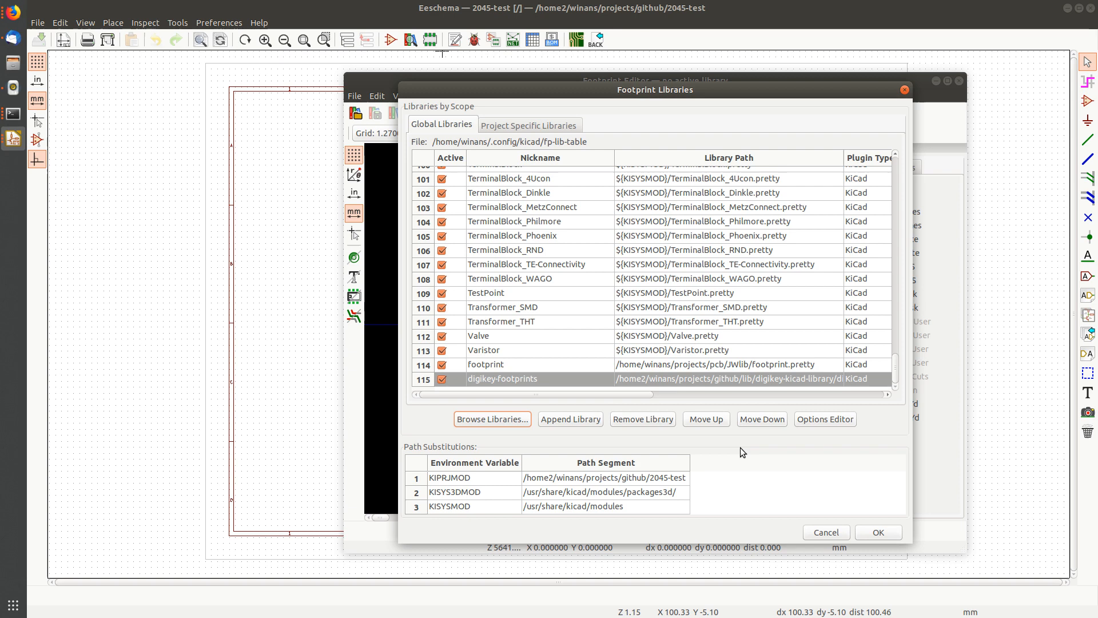
pyautogui.moveTo(644, 379)
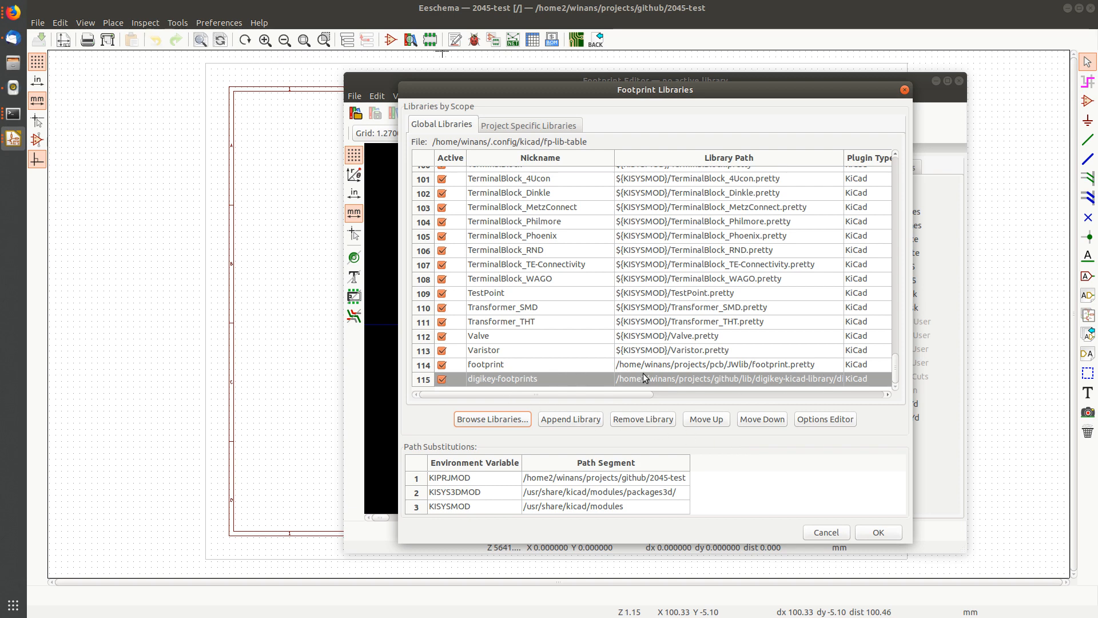
pyautogui.click(877, 532)
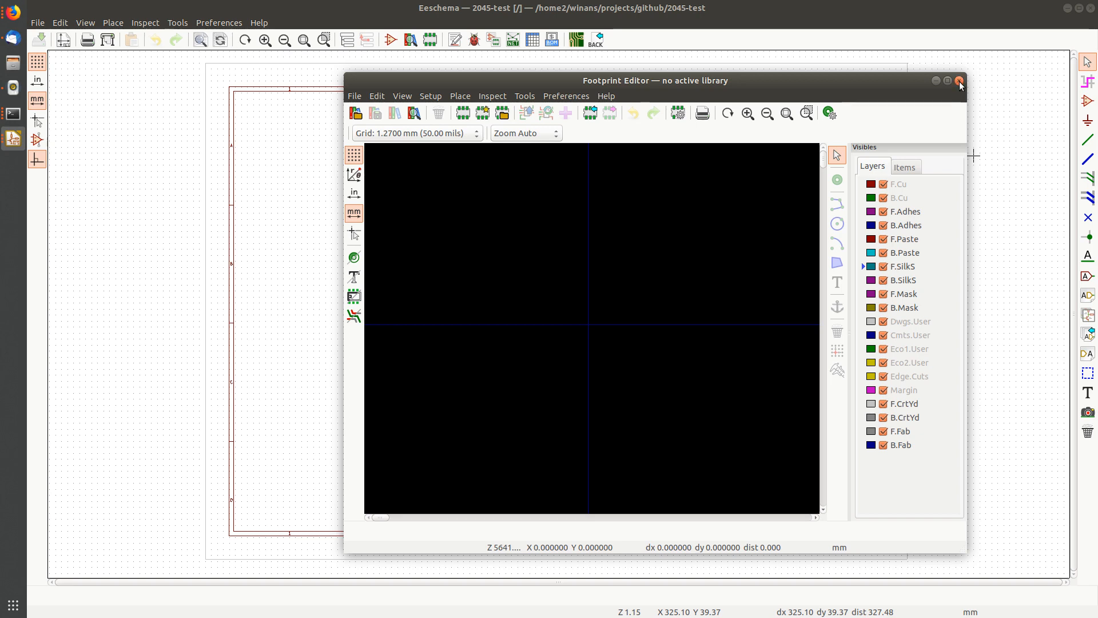
# Close the Footprint Editor, search symbols for "dsub" and preview the A-DF_09_A_KG-T2S and 5747840-3 connectors
pyautogui.click(960, 80)
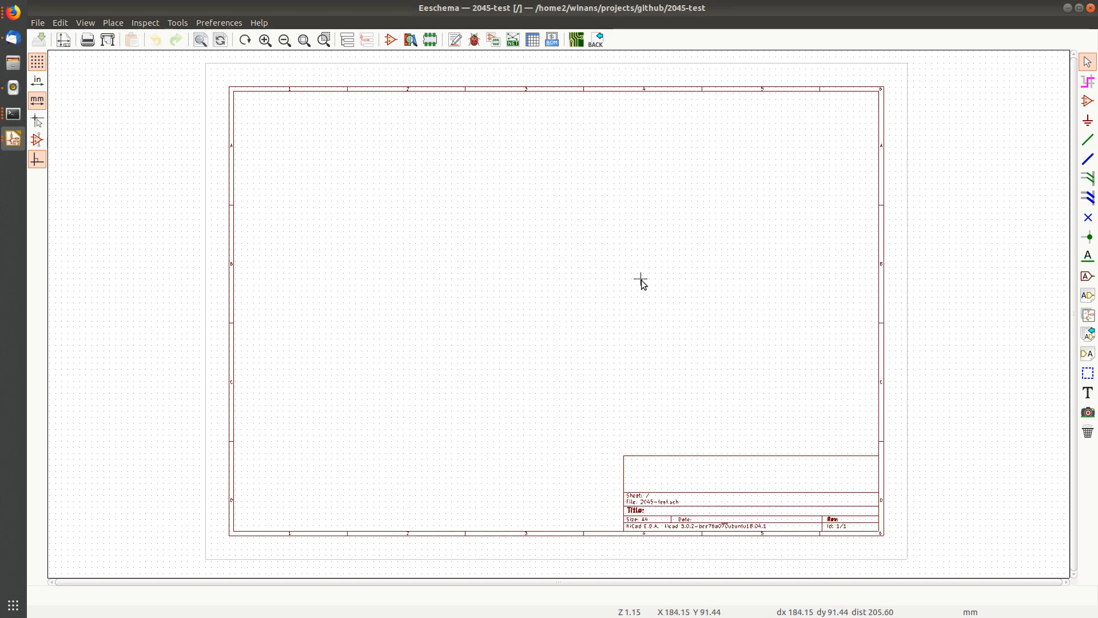
pyautogui.moveTo(435, 228)
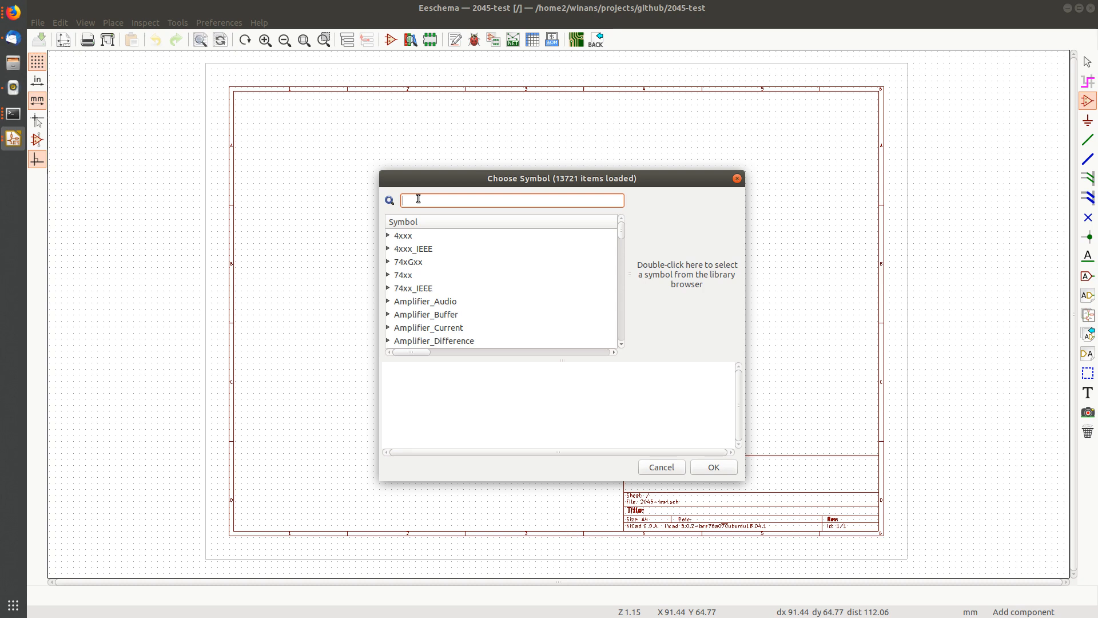
pyautogui.write('du')
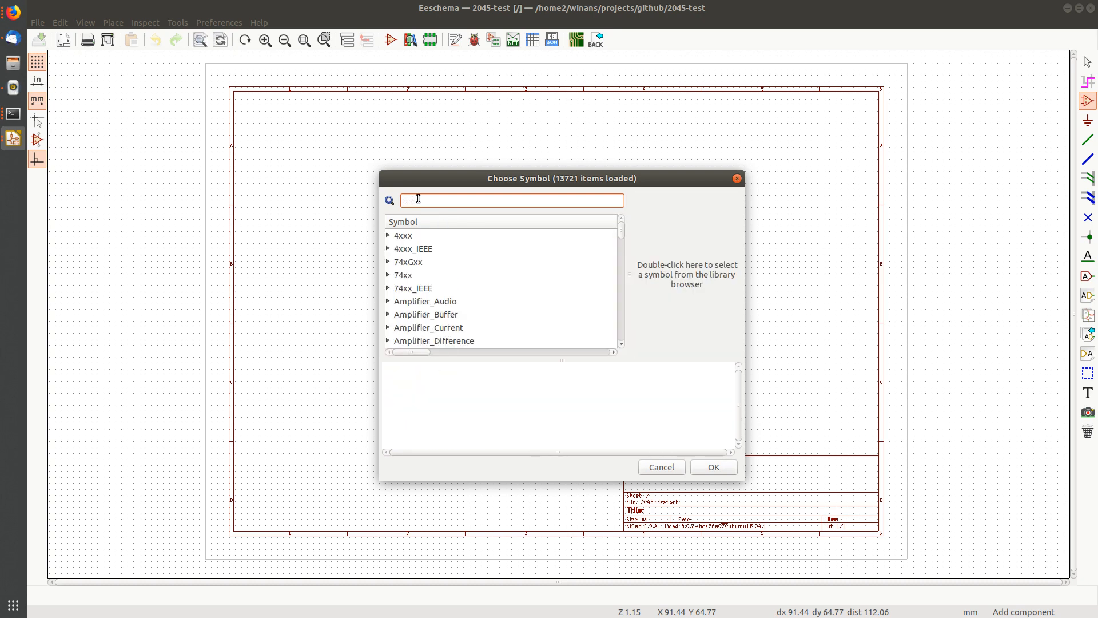
pyautogui.write('dsub')
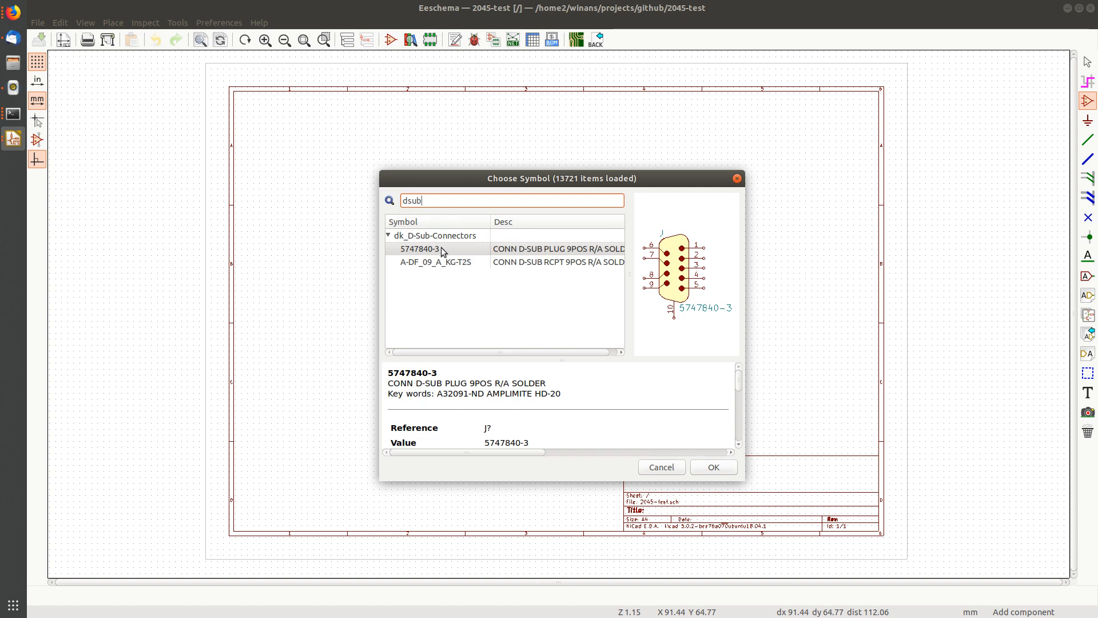
pyautogui.click(435, 261)
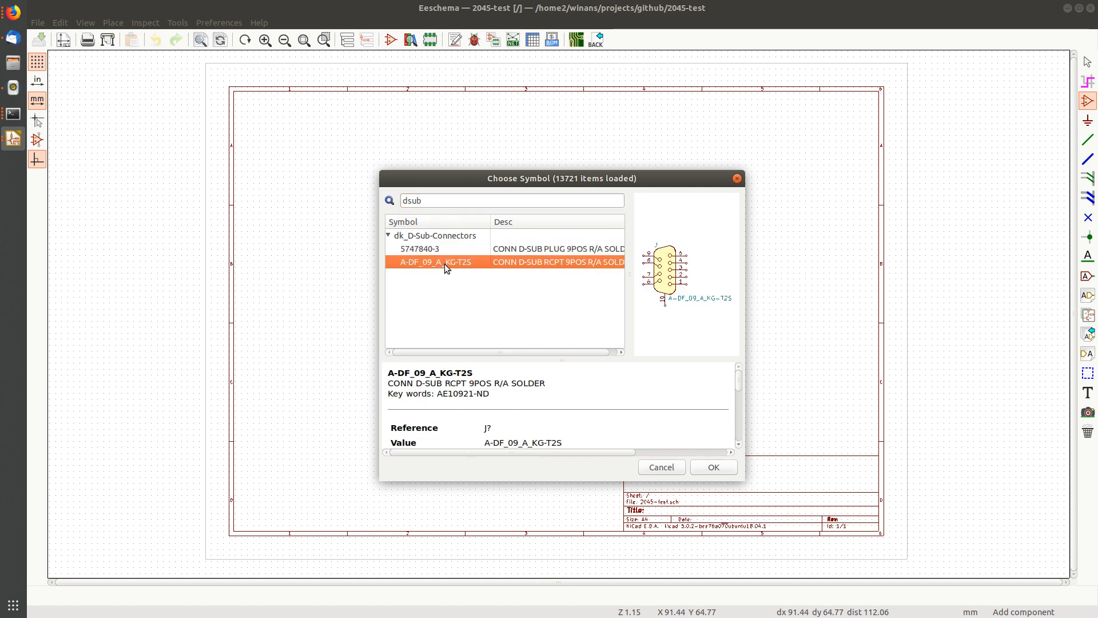
pyautogui.click(419, 249)
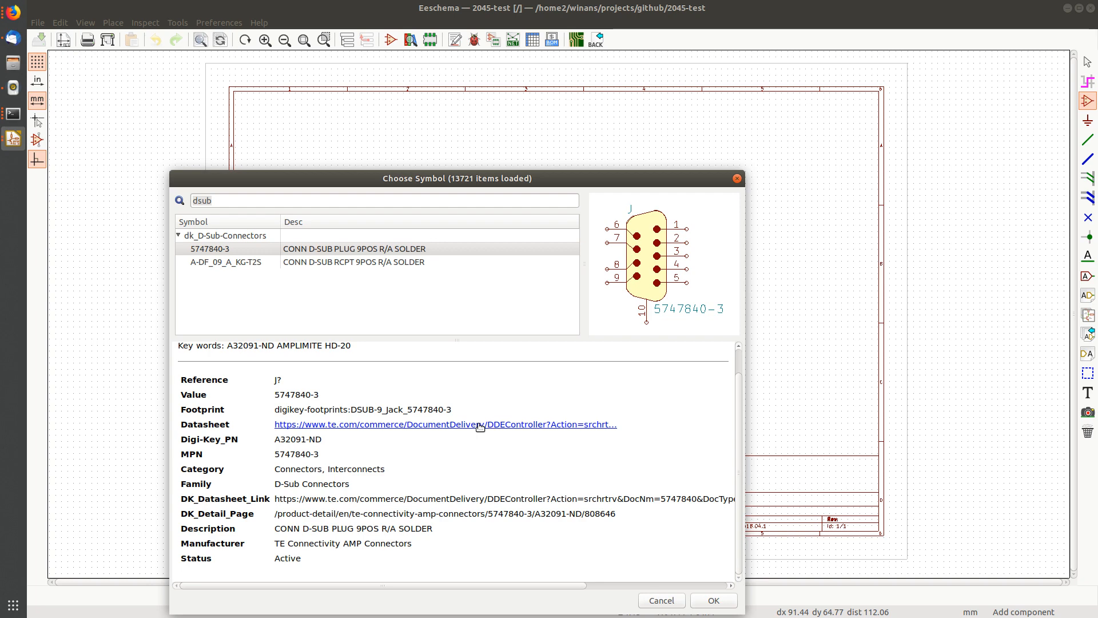
# Follow the 5747840-3 symbol's datasheet link to the TE drawing in Firefox
pyautogui.click(445, 423)
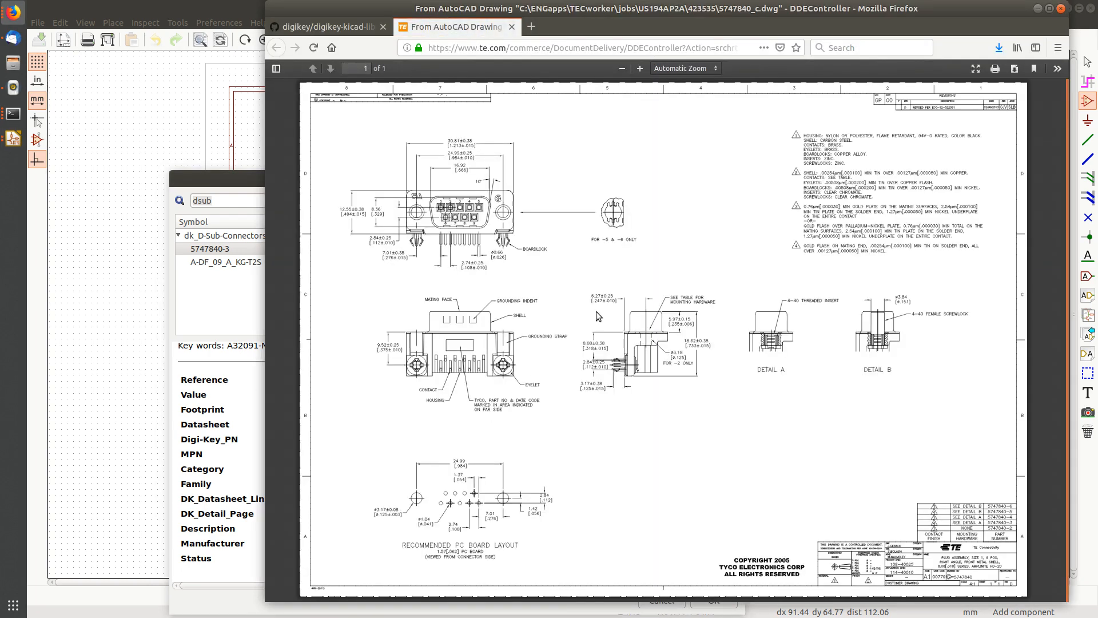
pyautogui.moveTo(519, 265)
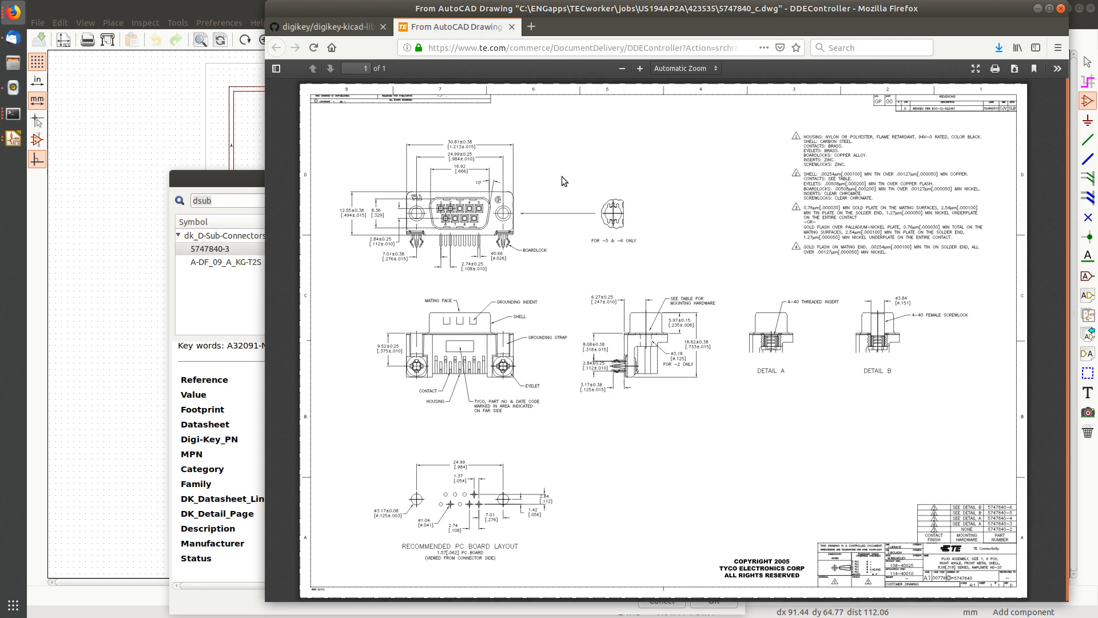
pyautogui.moveTo(662, 42)
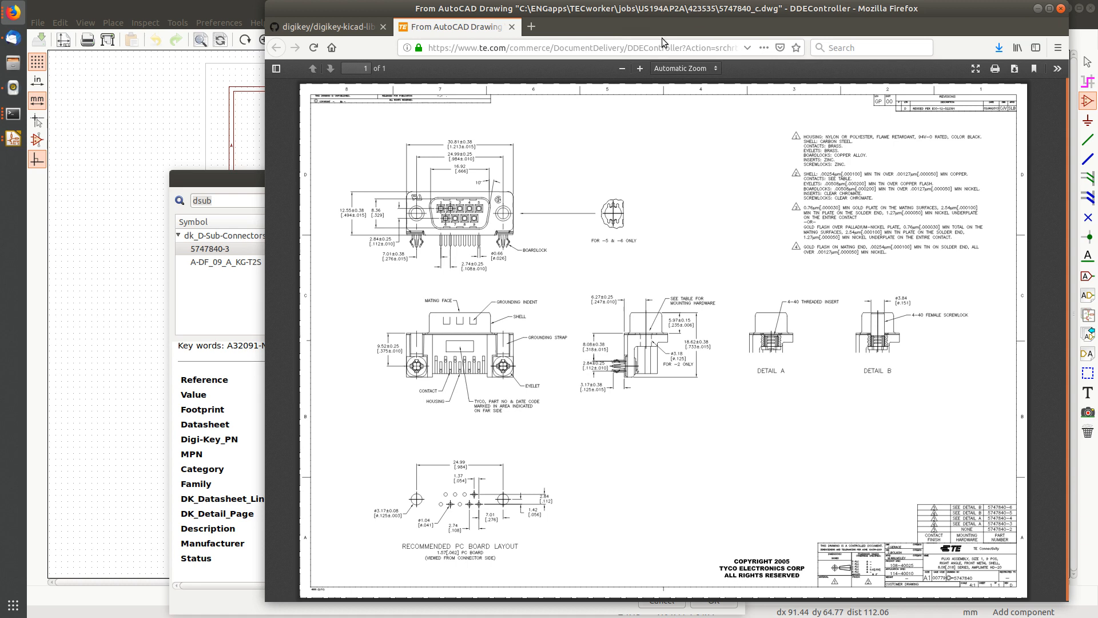
pyautogui.moveTo(595, 203)
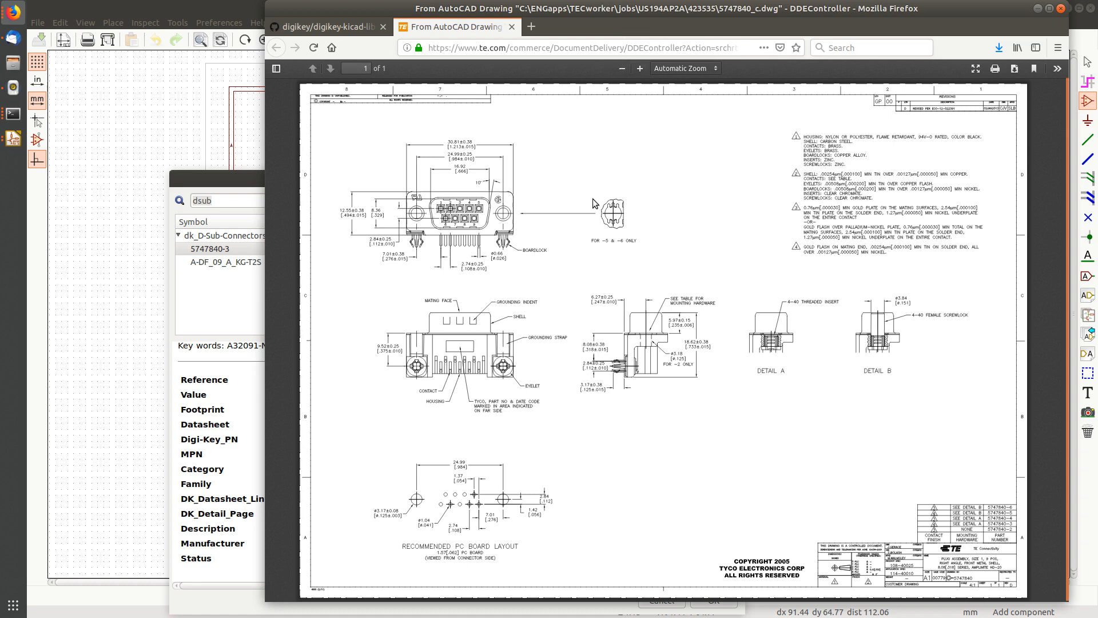
pyautogui.moveTo(609, 256)
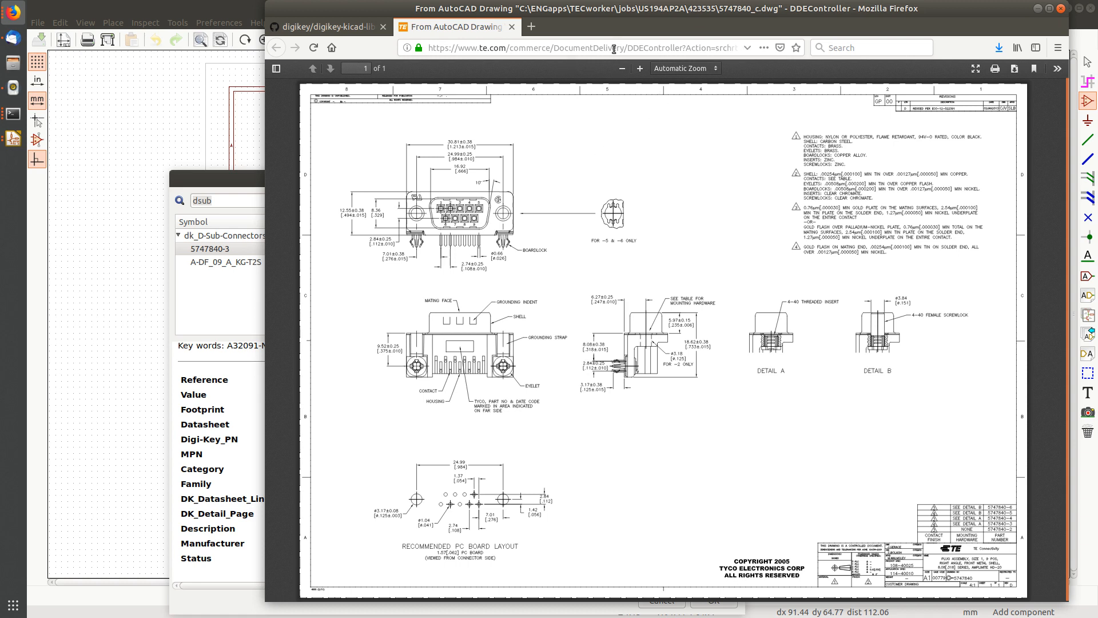
pyautogui.moveTo(639, 293)
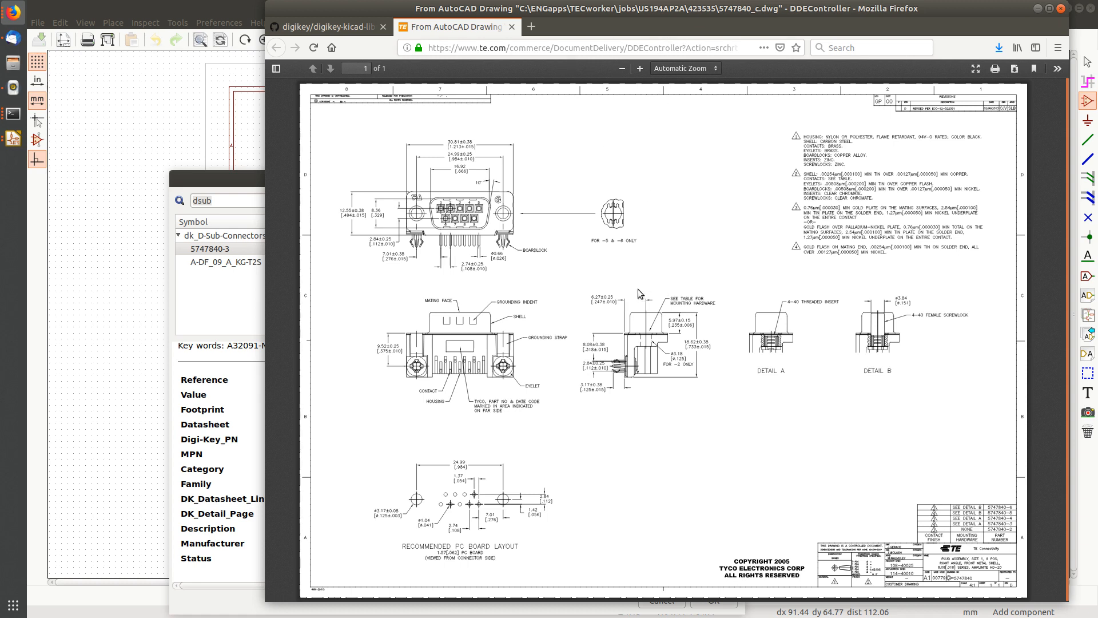
pyautogui.moveTo(542, 176)
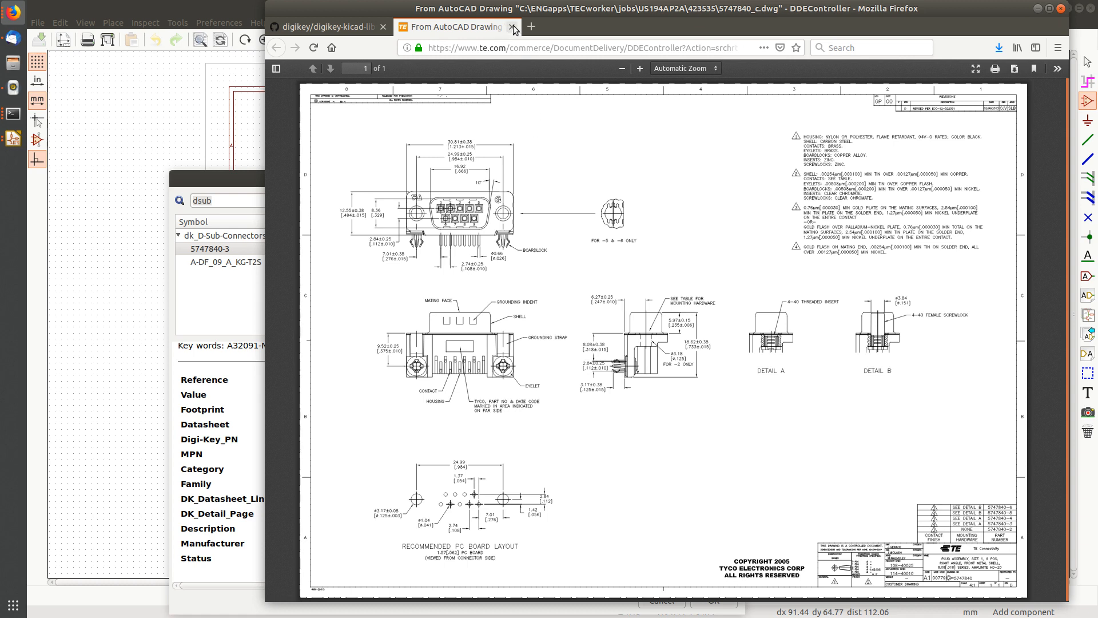
pyautogui.moveTo(513, 27)
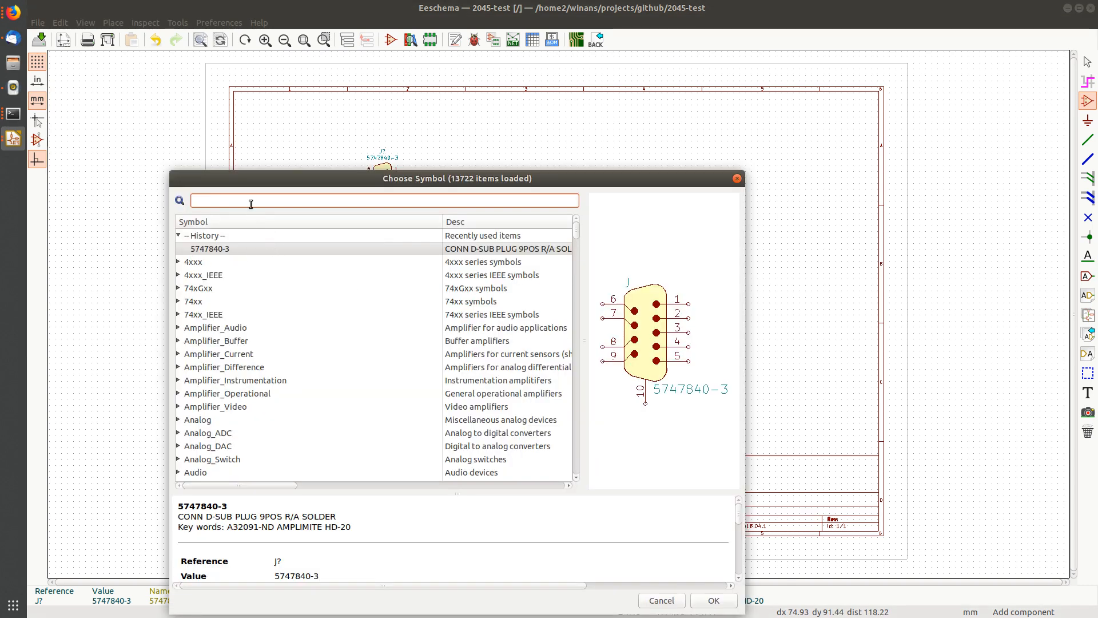
# Search "dsub", choose the A-DF_09_A_KG-T2S receptacle and accept it for placement
pyautogui.write('dsub')
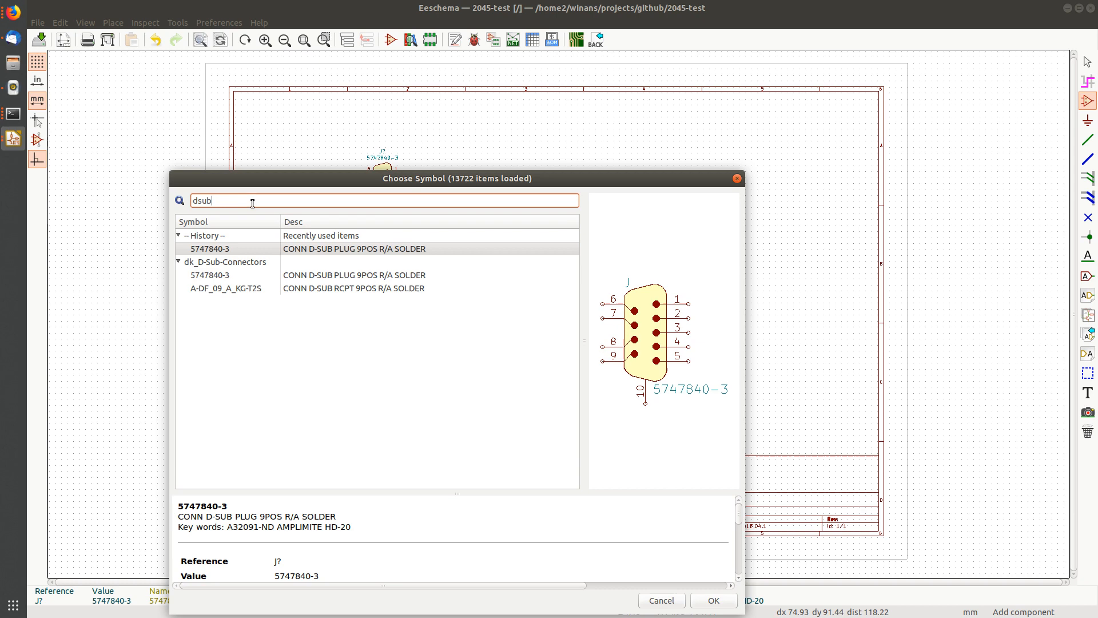
pyautogui.click(226, 289)
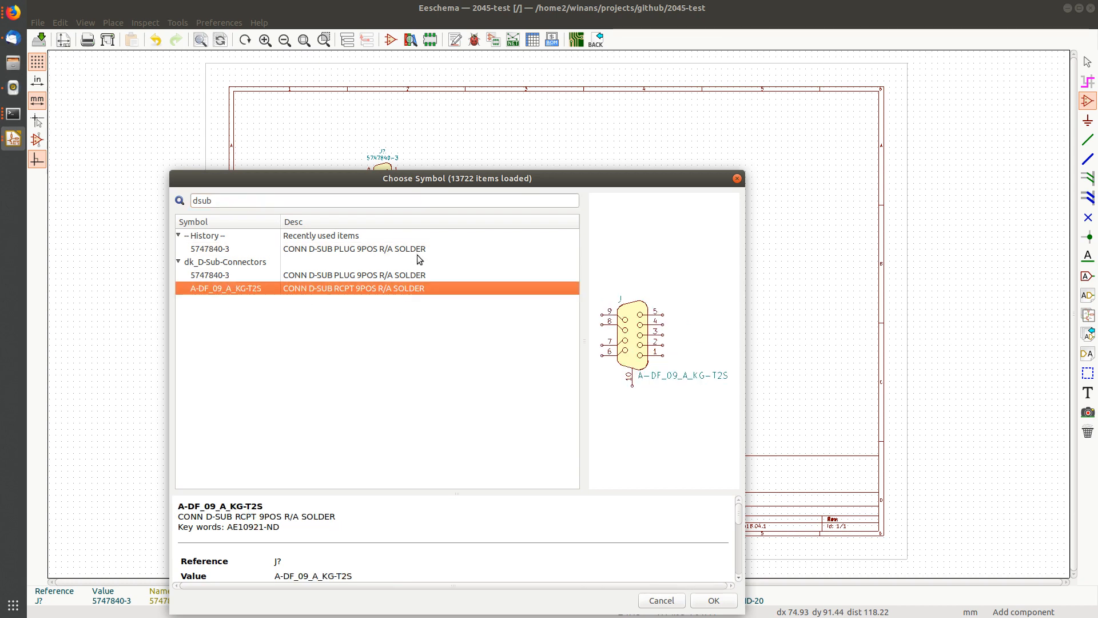
pyautogui.click(713, 600)
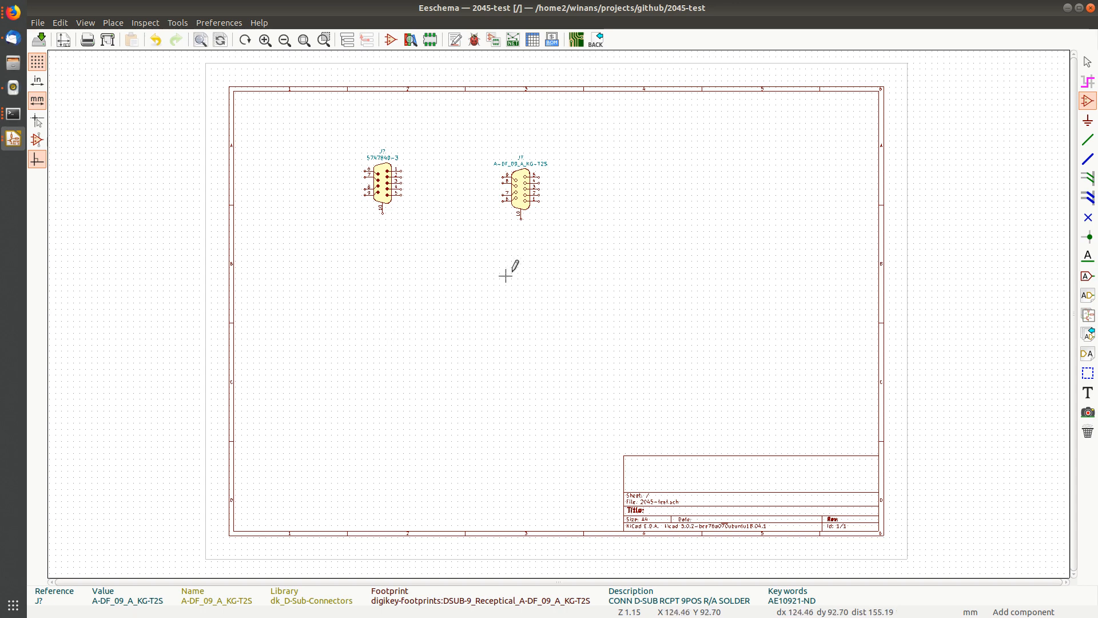
pyautogui.moveTo(429, 245)
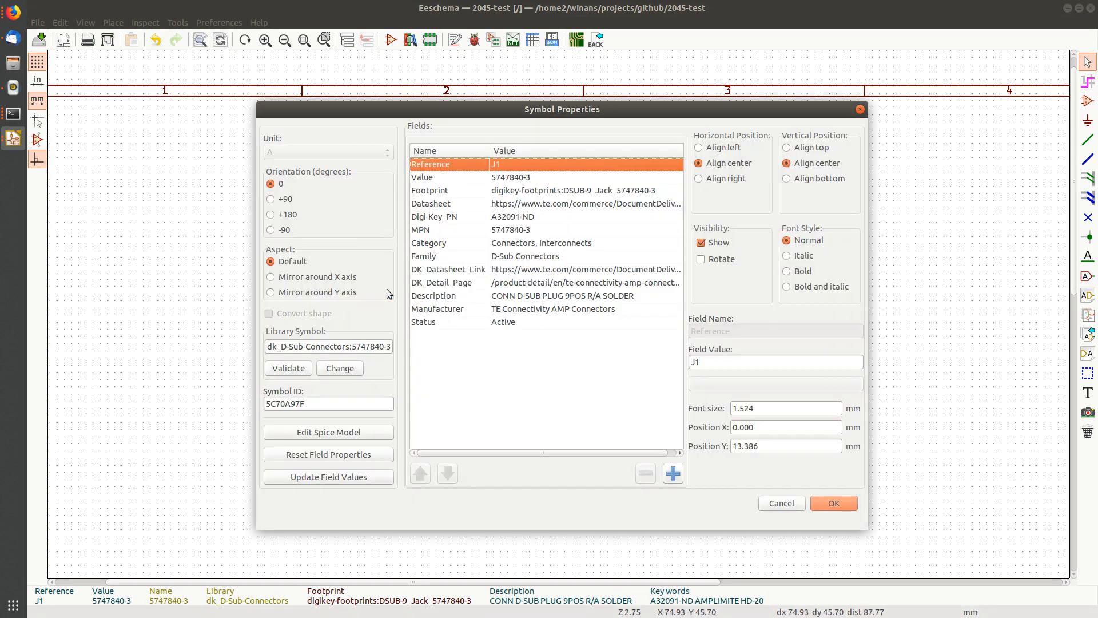
pyautogui.moveTo(591, 270)
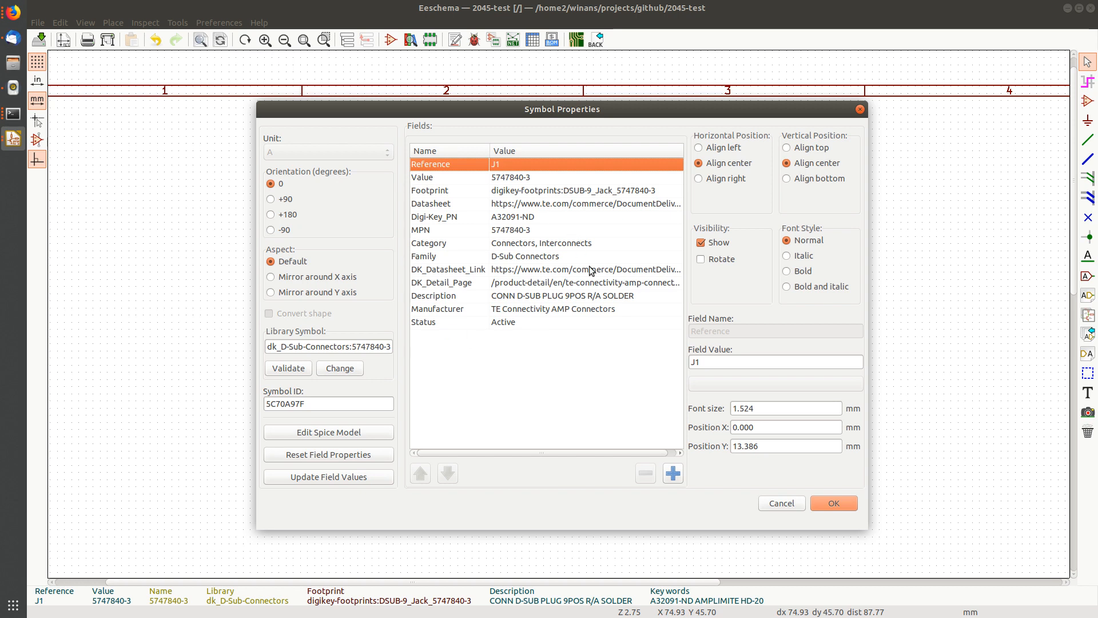
pyautogui.moveTo(607, 292)
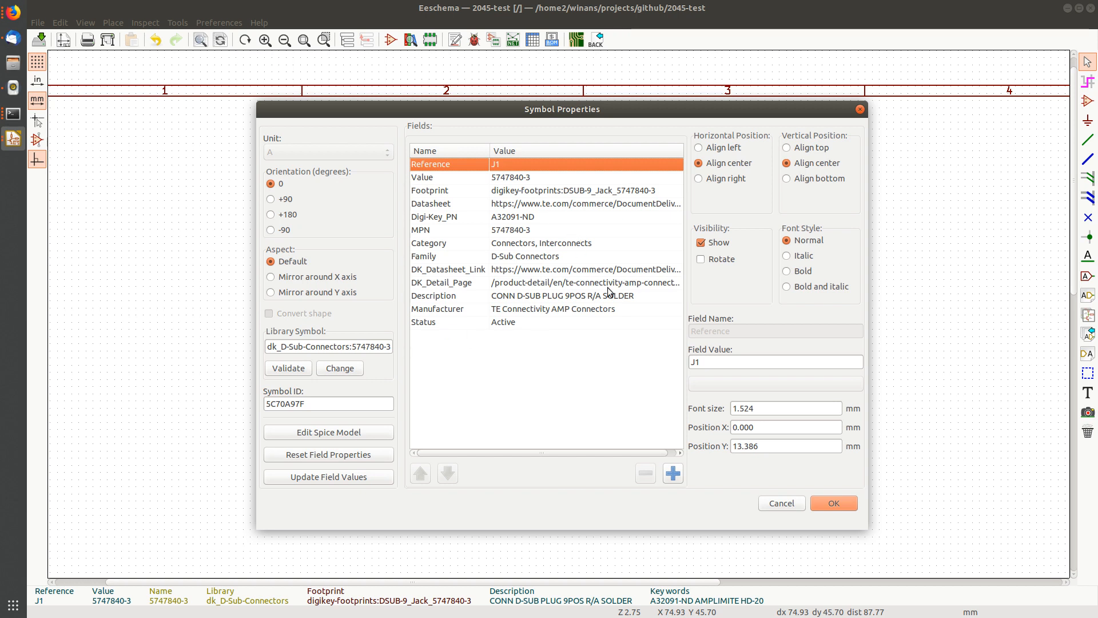
pyautogui.moveTo(566, 314)
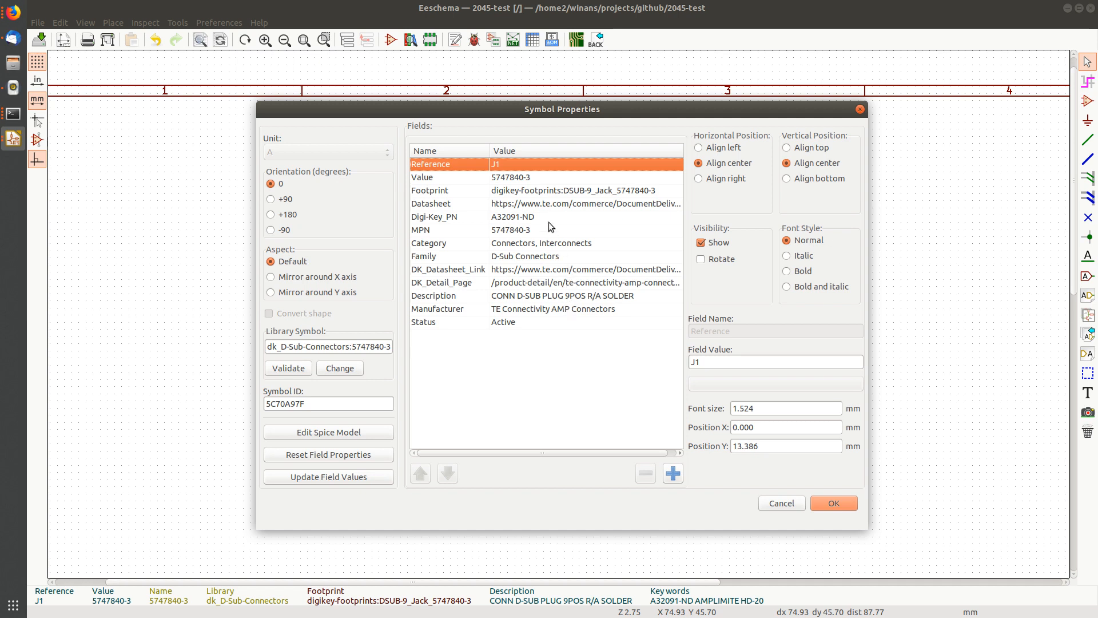
pyautogui.moveTo(530, 286)
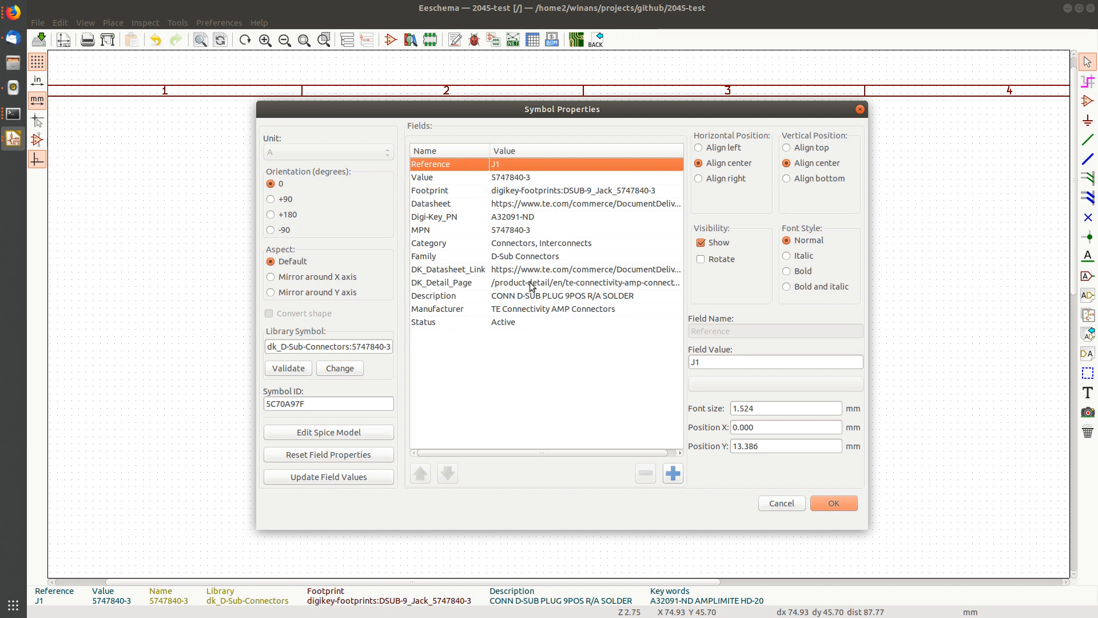
# Inspect J1's Digi-Key_PN field and preview its assigned digikey footprint
pyautogui.click(514, 217)
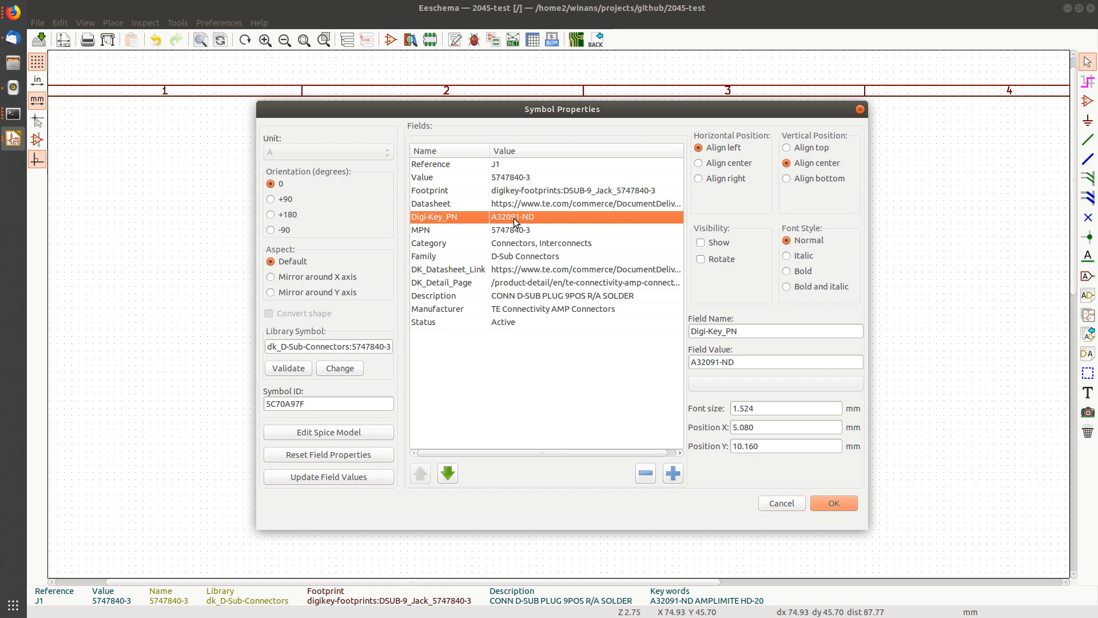
pyautogui.moveTo(423, 229)
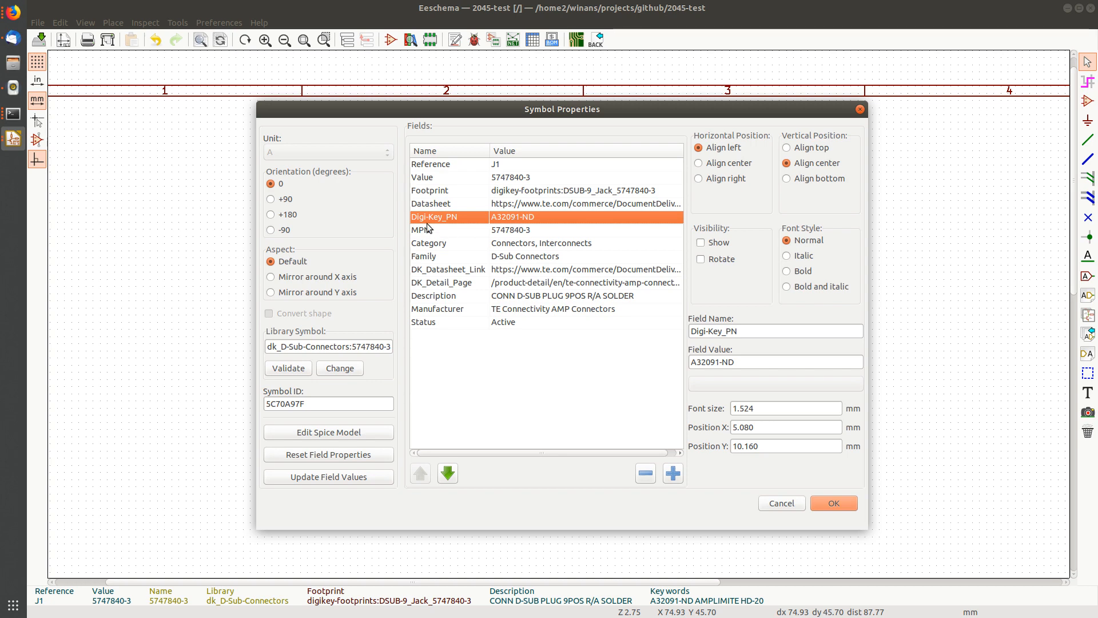
pyautogui.moveTo(551, 223)
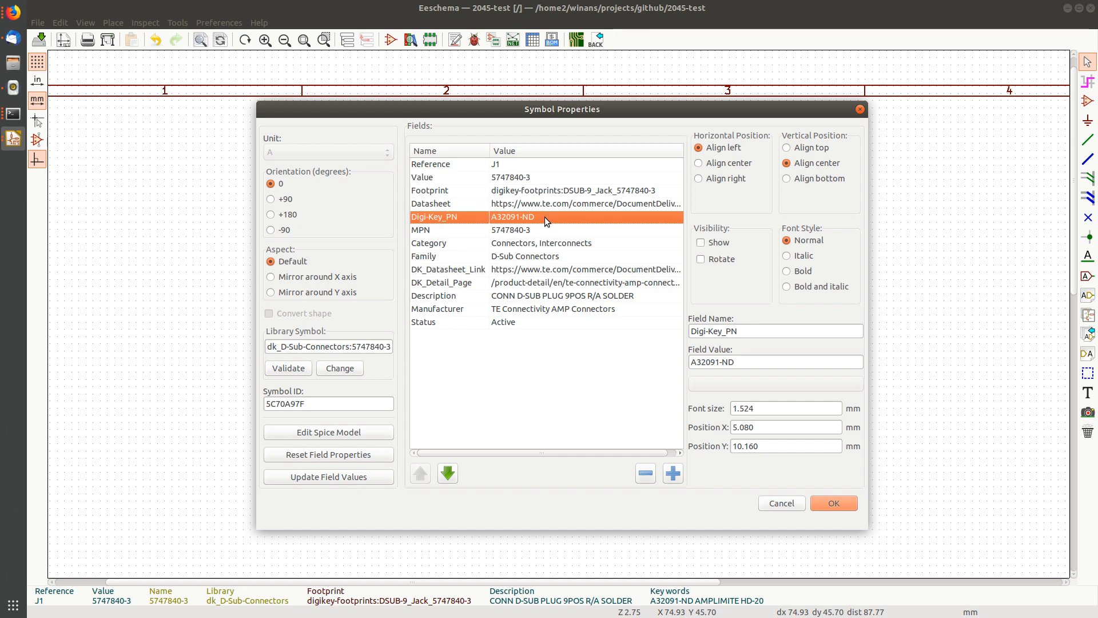
pyautogui.moveTo(516, 223)
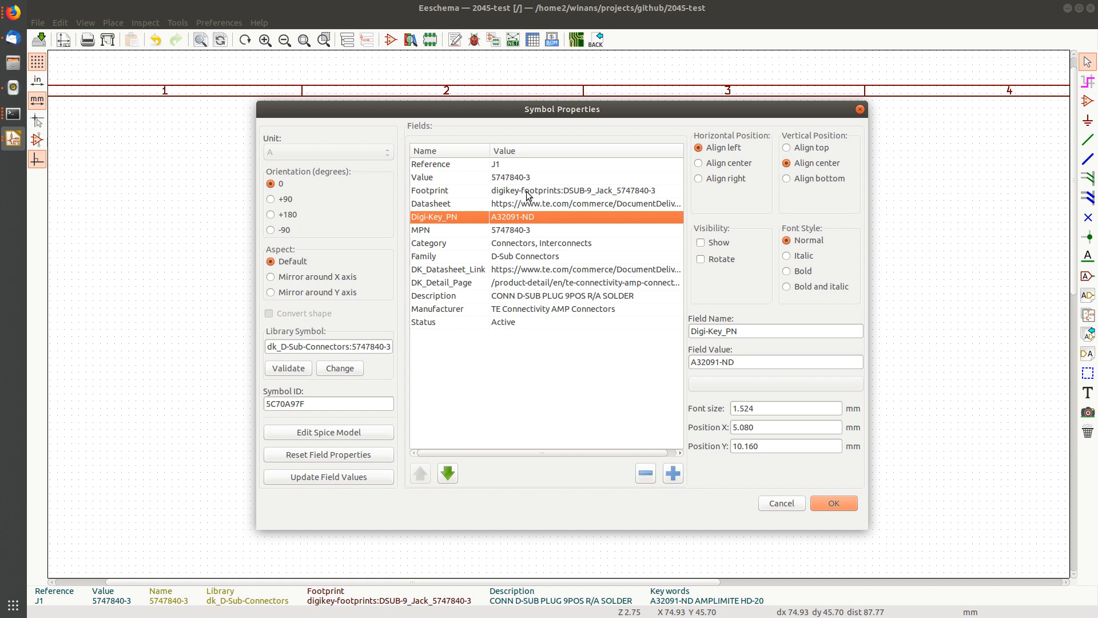
pyautogui.click(430, 190)
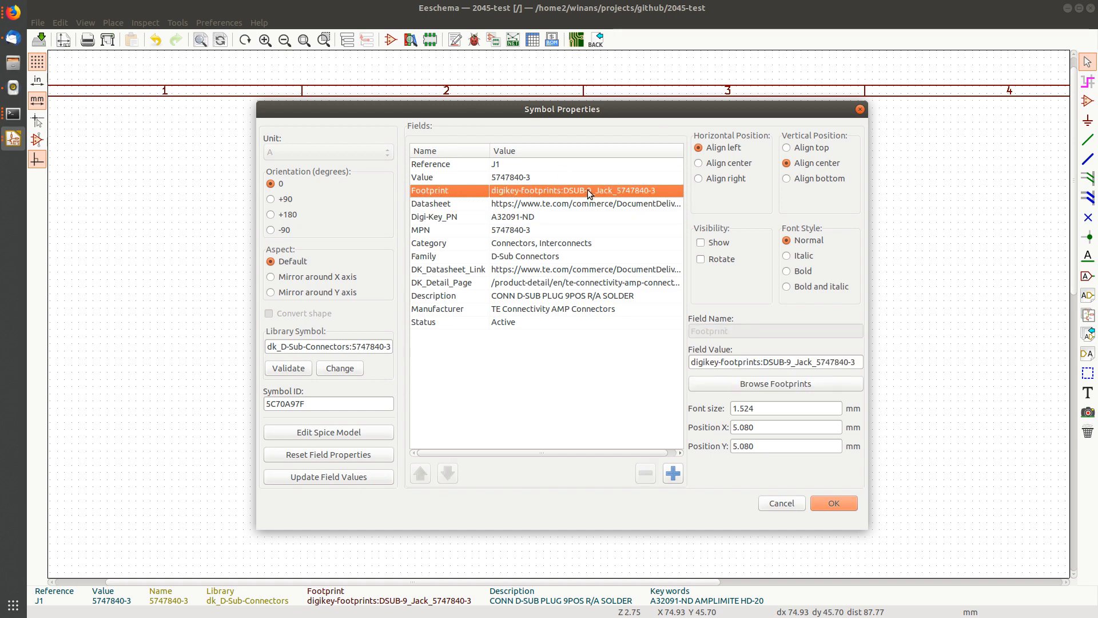
pyautogui.moveTo(726, 385)
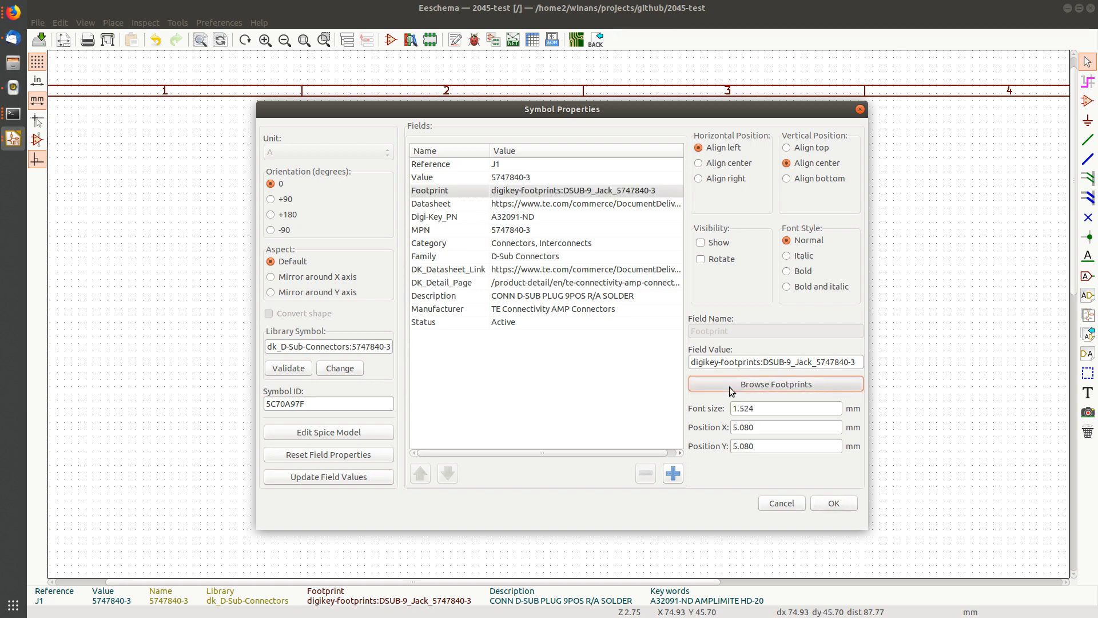
pyautogui.click(775, 385)
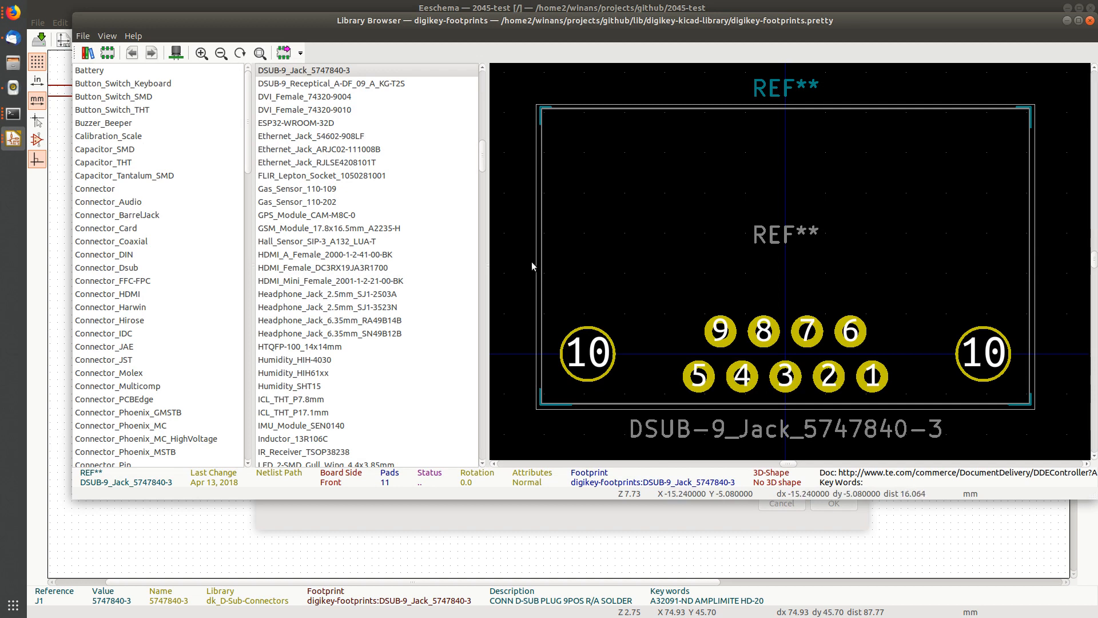
pyautogui.moveTo(451, 236)
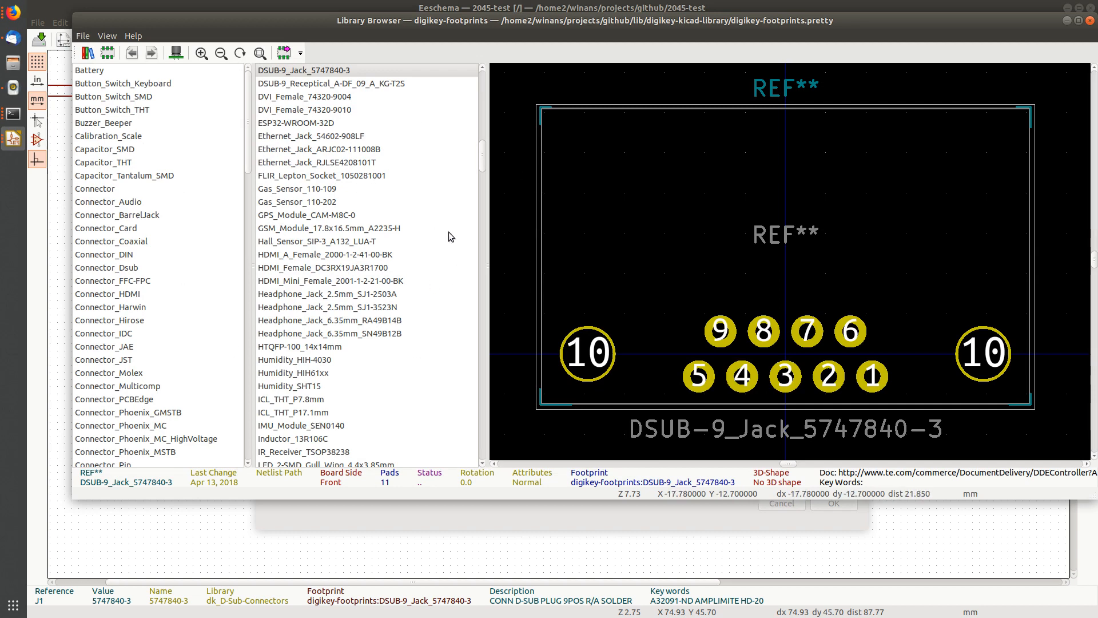
pyautogui.moveTo(913, 392)
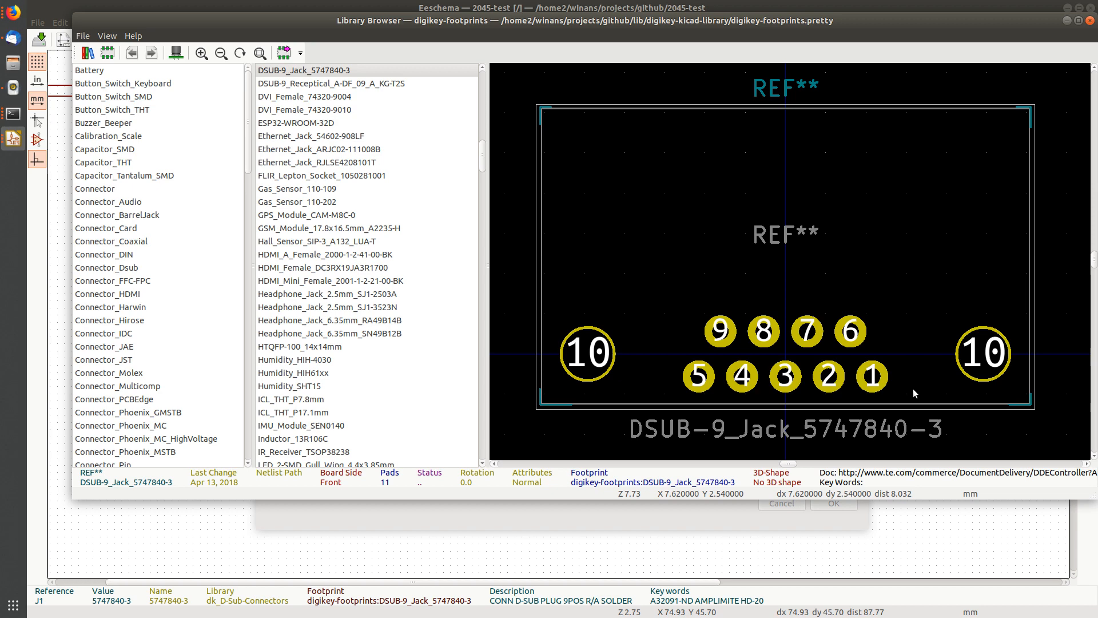
pyautogui.moveTo(785, 311)
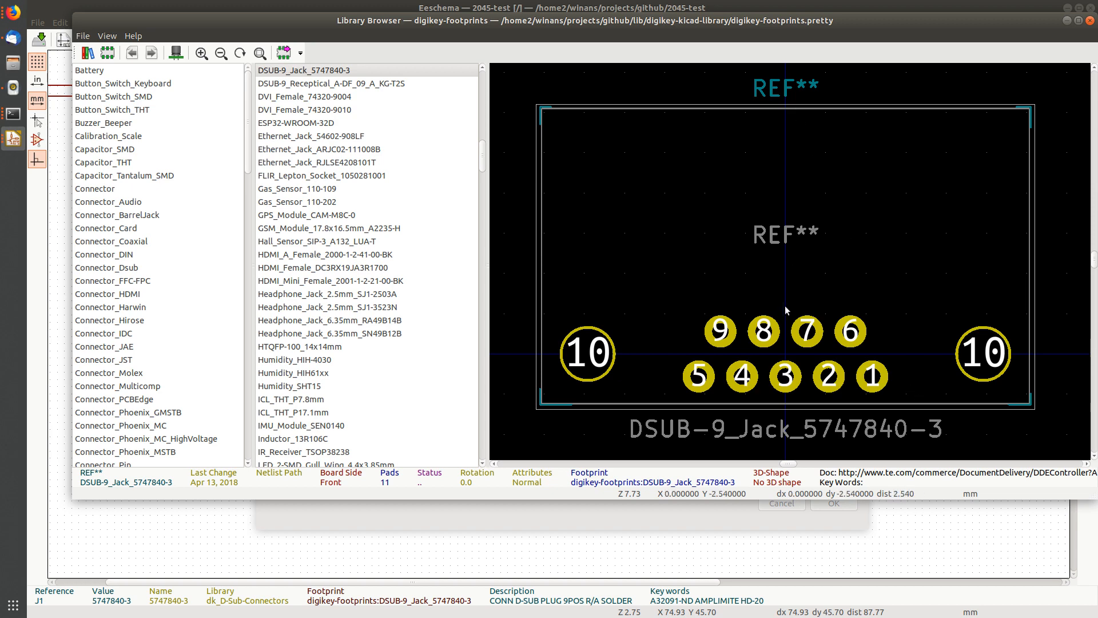
pyautogui.moveTo(784, 382)
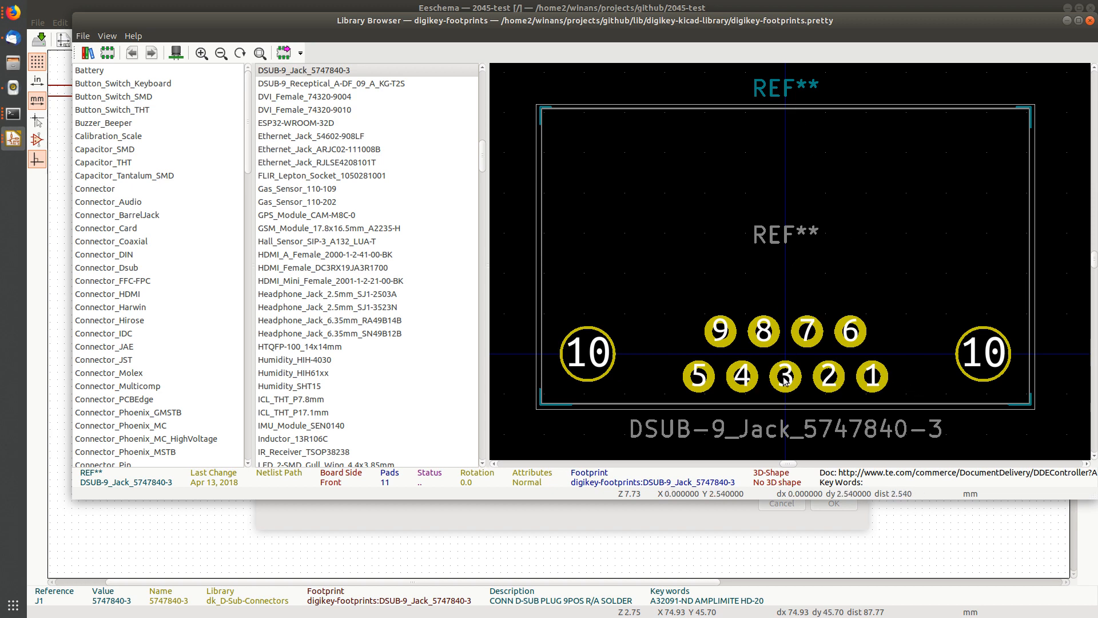
pyautogui.moveTo(1079, 44)
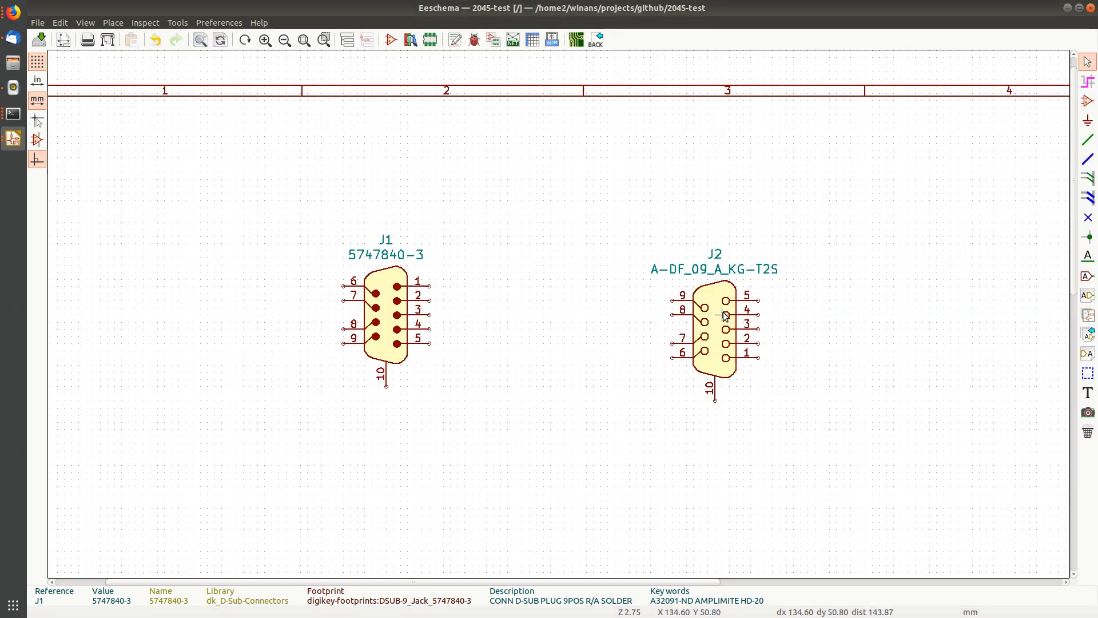
# Preview J2's assigned footprint from its Symbol Properties, then save the schematic
pyautogui.doubleClick(713, 322)
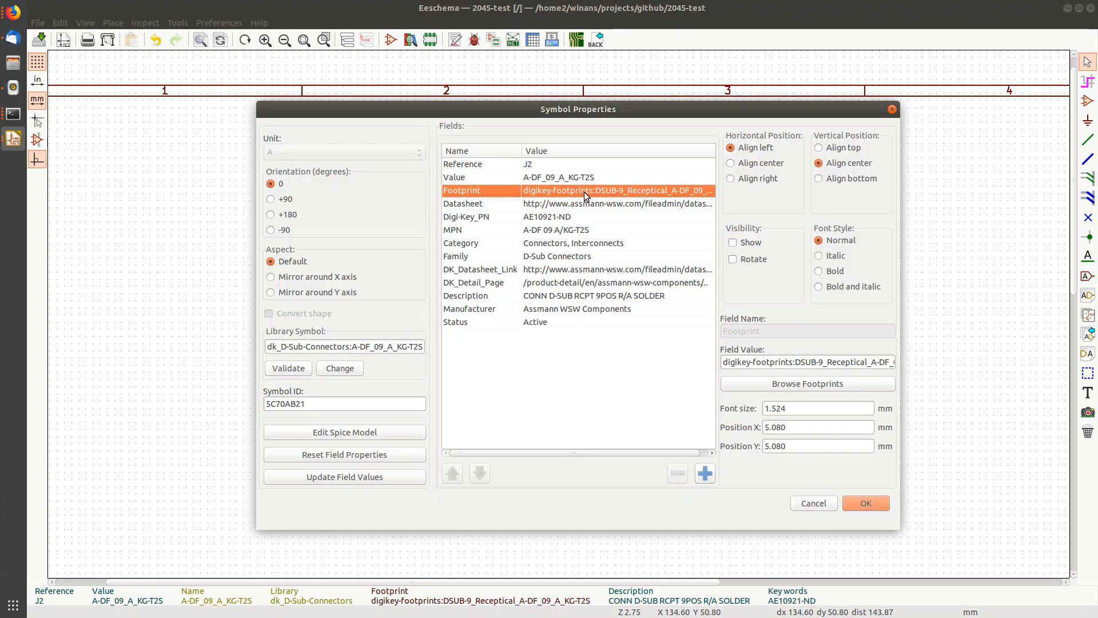
pyautogui.click(807, 383)
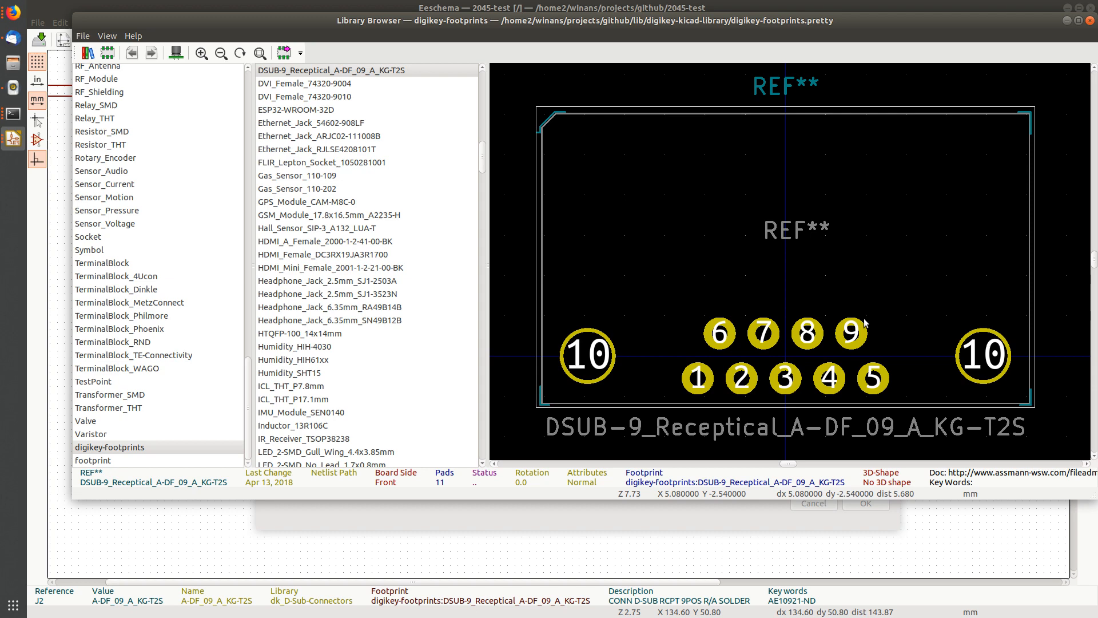
pyautogui.moveTo(865, 323)
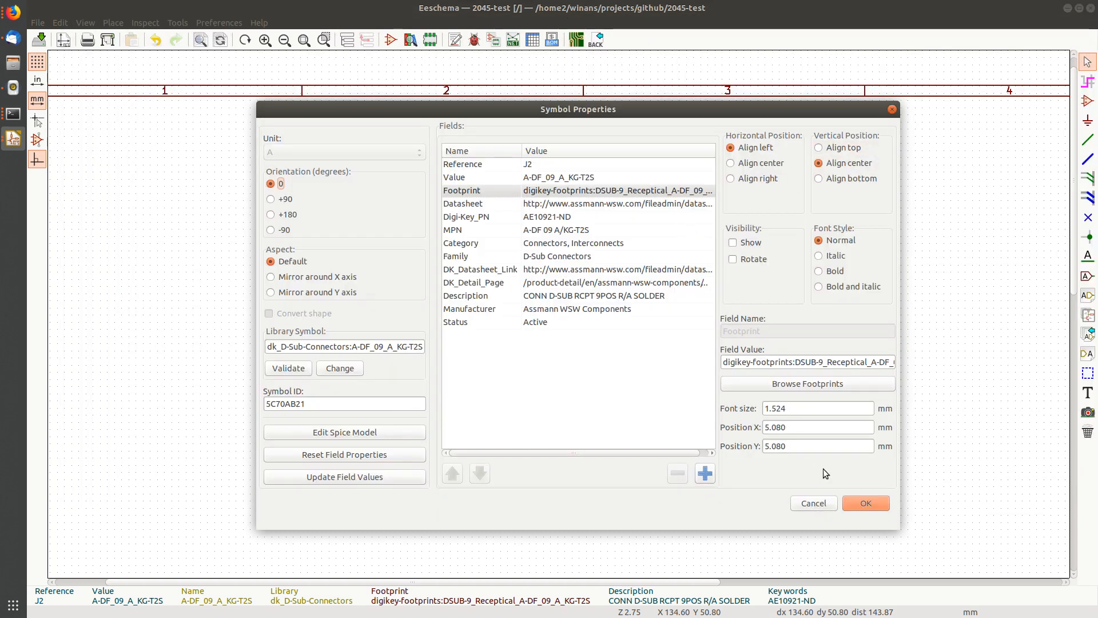
pyautogui.click(866, 503)
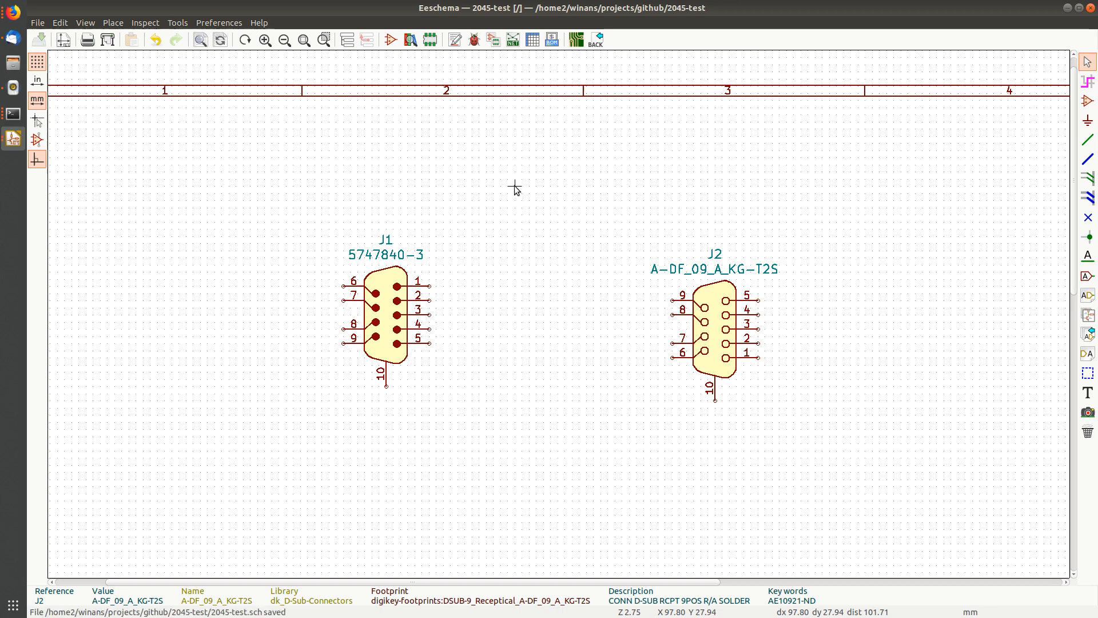
# Generate the netlist for Pcbnew and save it as 2045-test.net
pyautogui.click(512, 39)
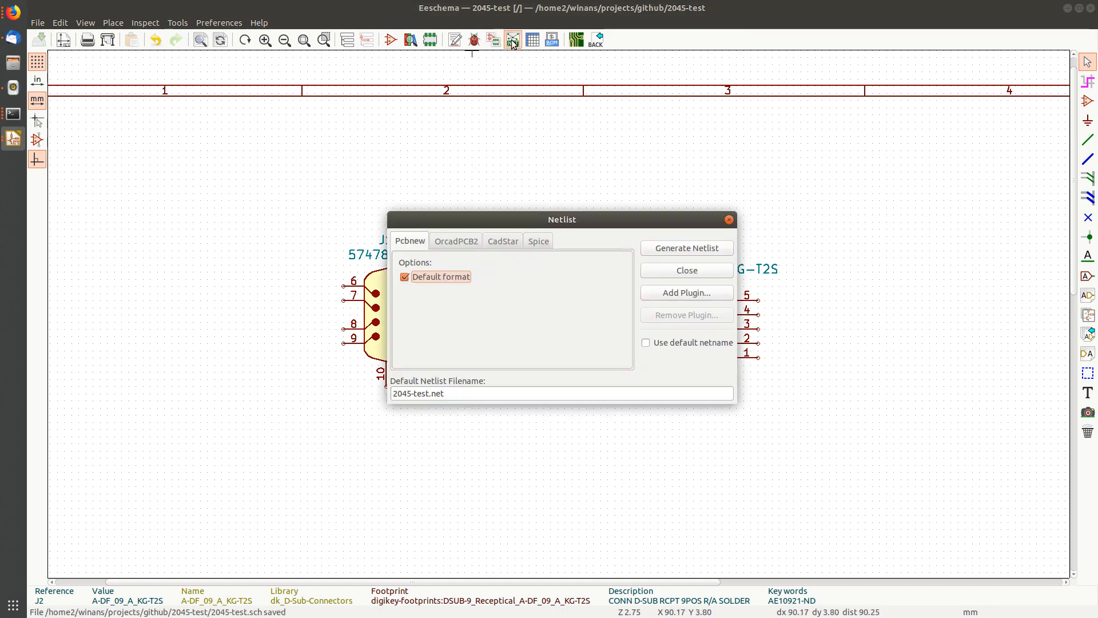
pyautogui.click(685, 248)
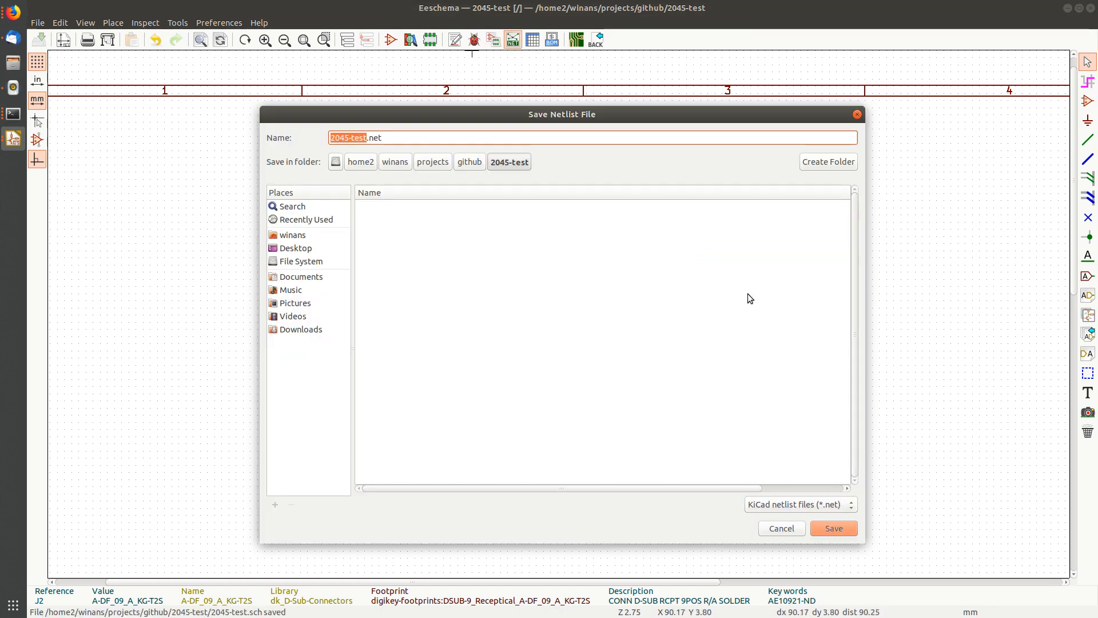
pyautogui.click(832, 529)
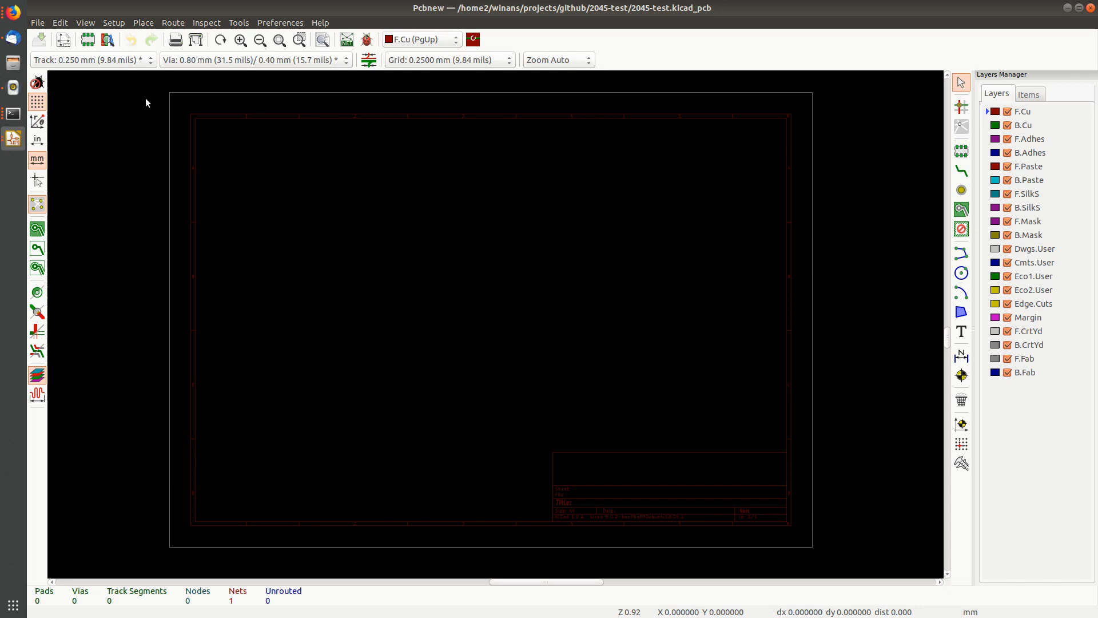
# Read the current 2045-test.net netlist into the board and close the import results
pyautogui.click(345, 39)
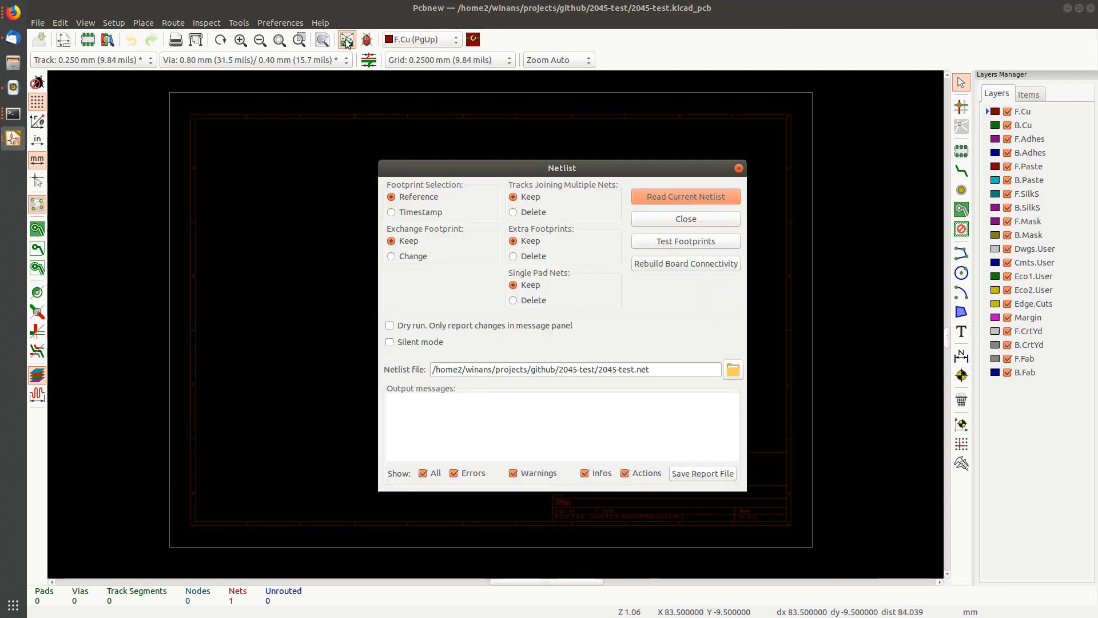
pyautogui.click(684, 195)
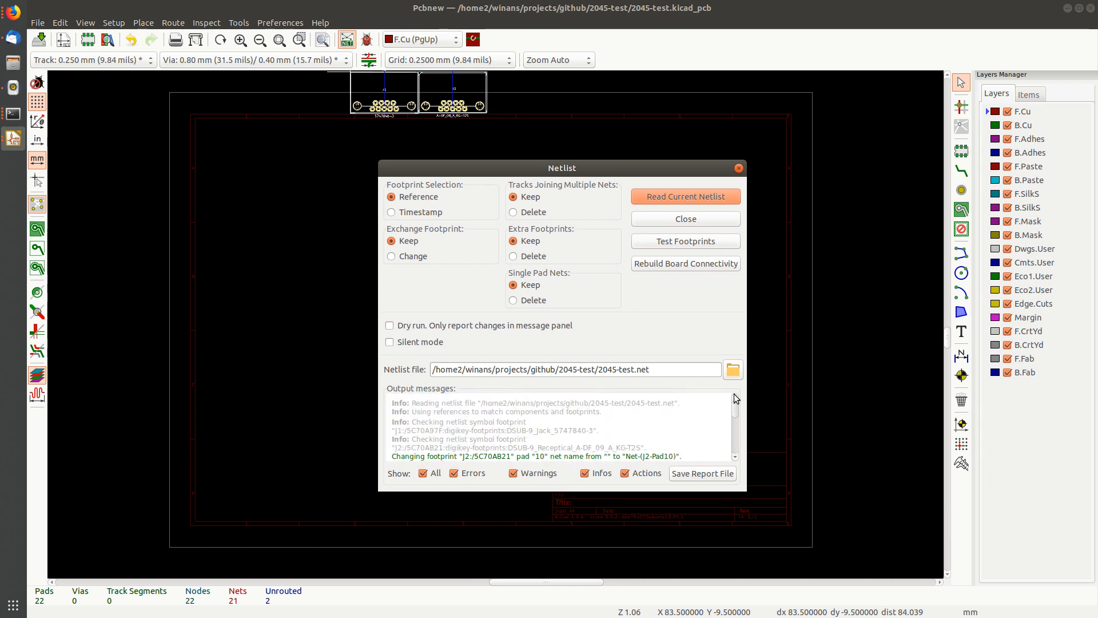
pyautogui.scroll(-3)
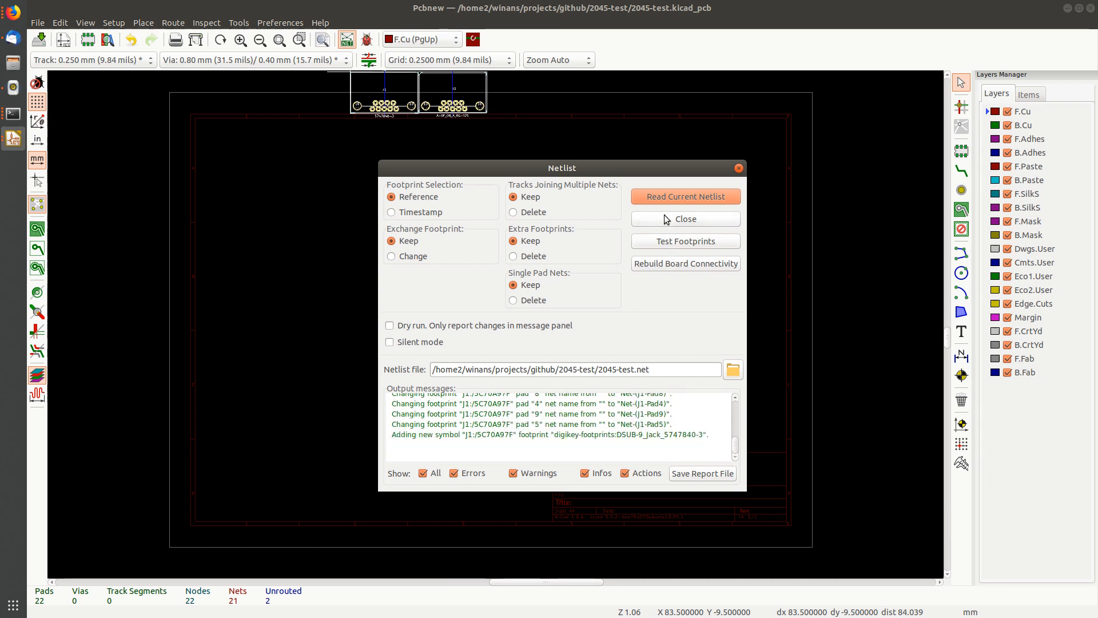
pyautogui.click(684, 219)
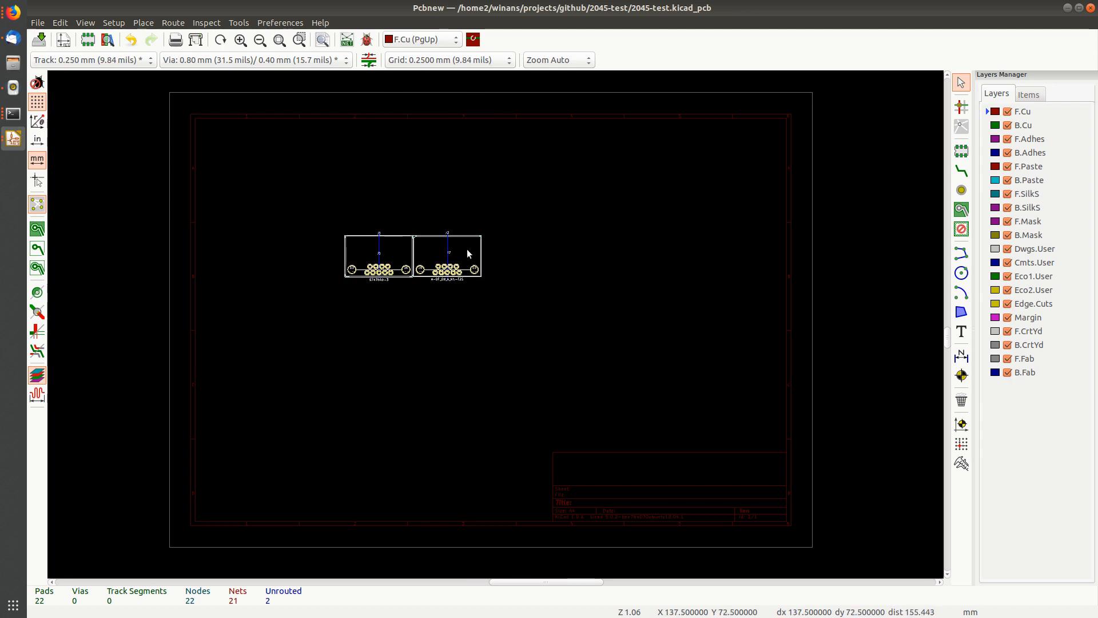
# Move footprint J2 down to the right of J1 so the connectors sit apart
pyautogui.moveTo(448, 255); pyautogui.dragTo(619, 288)
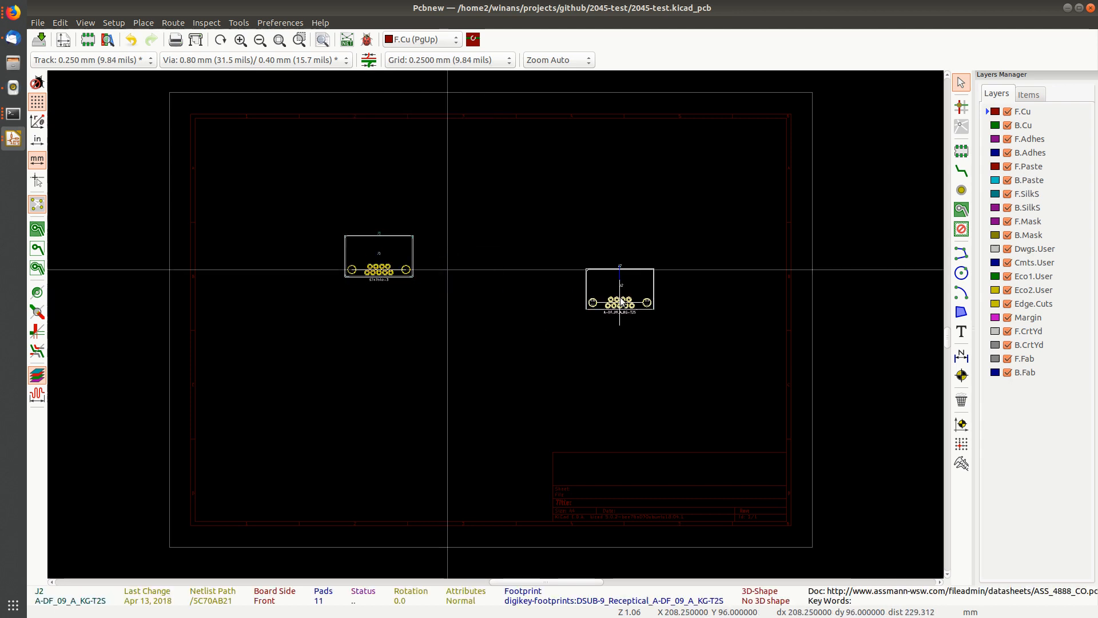
pyautogui.moveTo(619, 288); pyautogui.dragTo(558, 258)
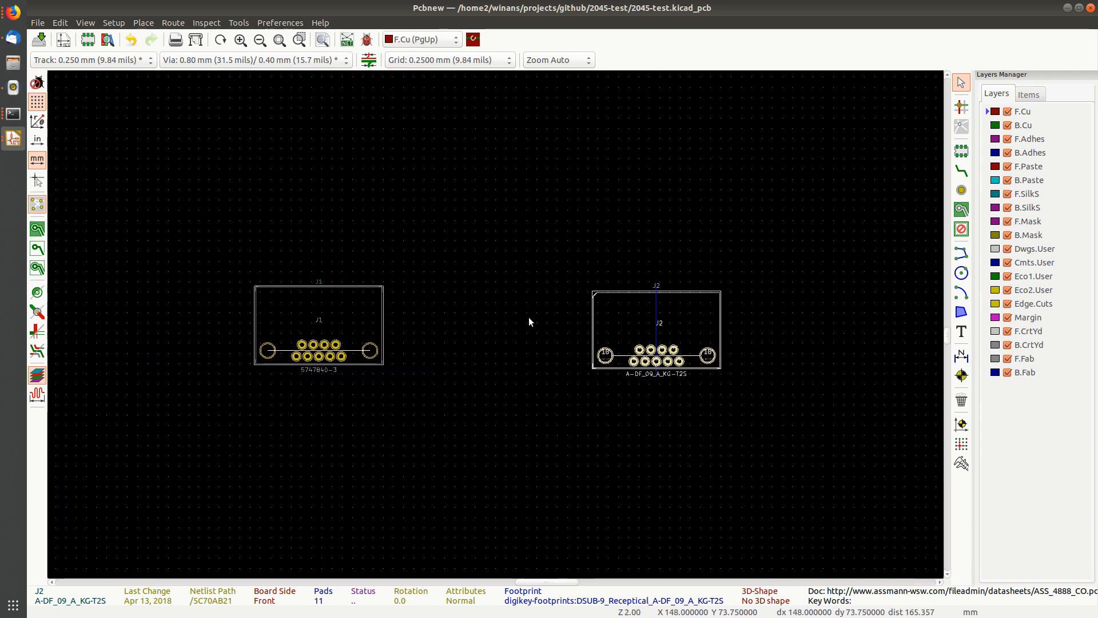
pyautogui.moveTo(378, 320)
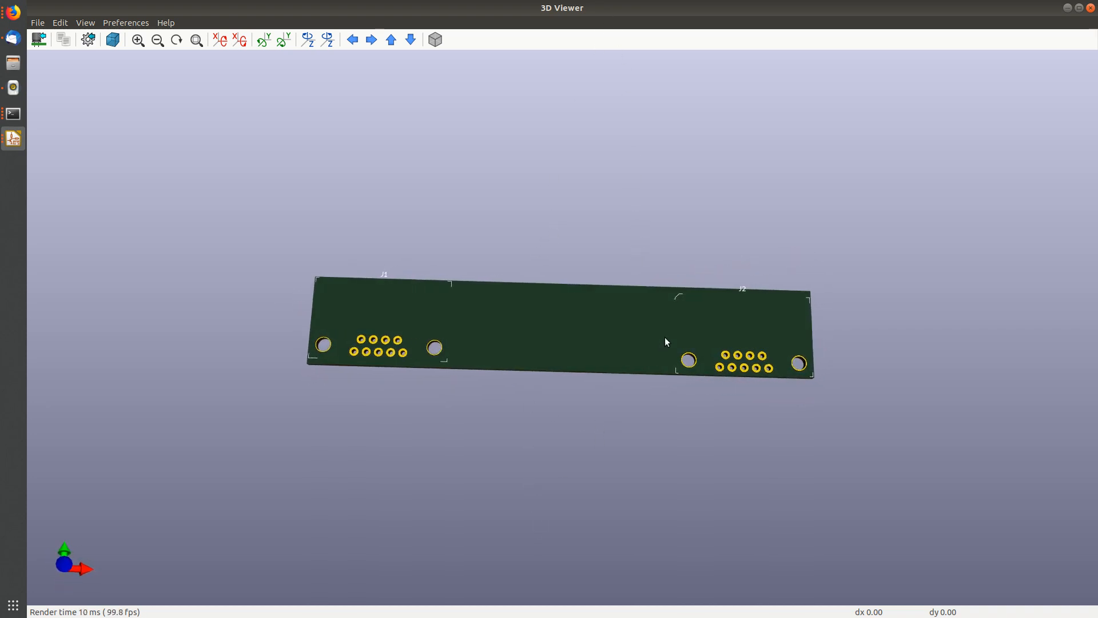
# Orbit the board in the 3D Viewer to inspect both D-sub connectors
pyautogui.moveTo(666, 341); pyautogui.dragTo(538, 304)
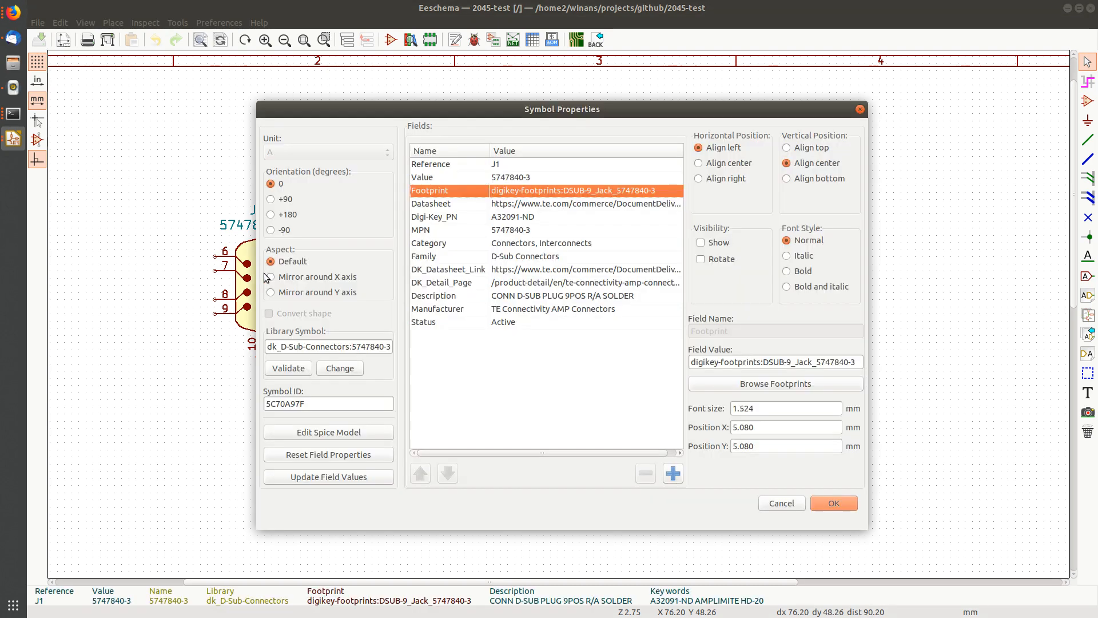
# Close J1's properties unchanged and bring up the Symbol Fields table
pyautogui.click(512, 217)
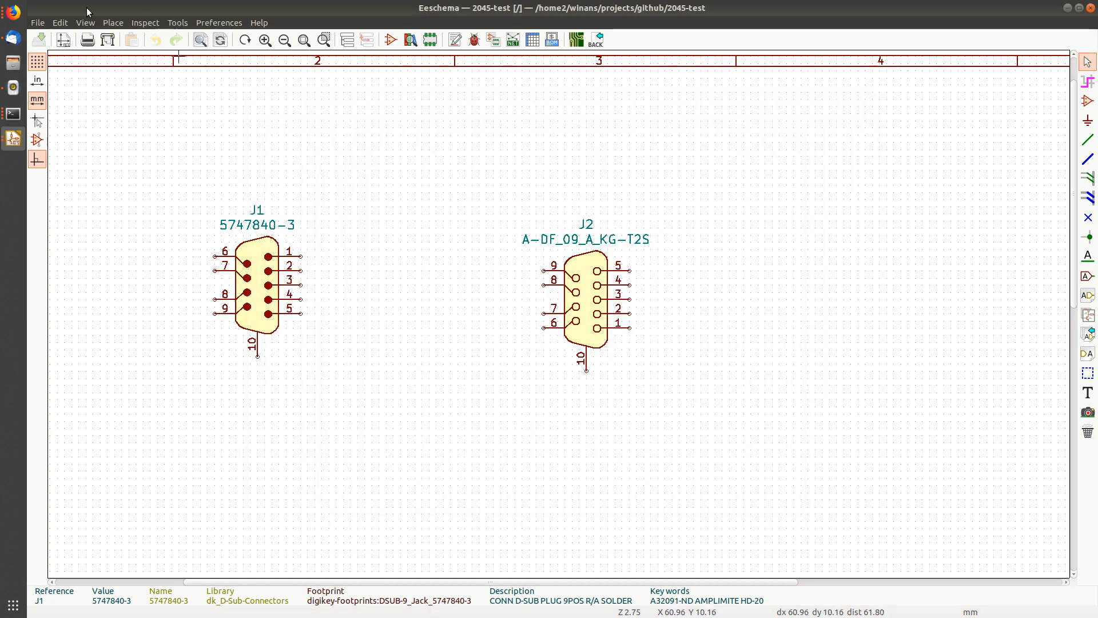
pyautogui.moveTo(585, 170)
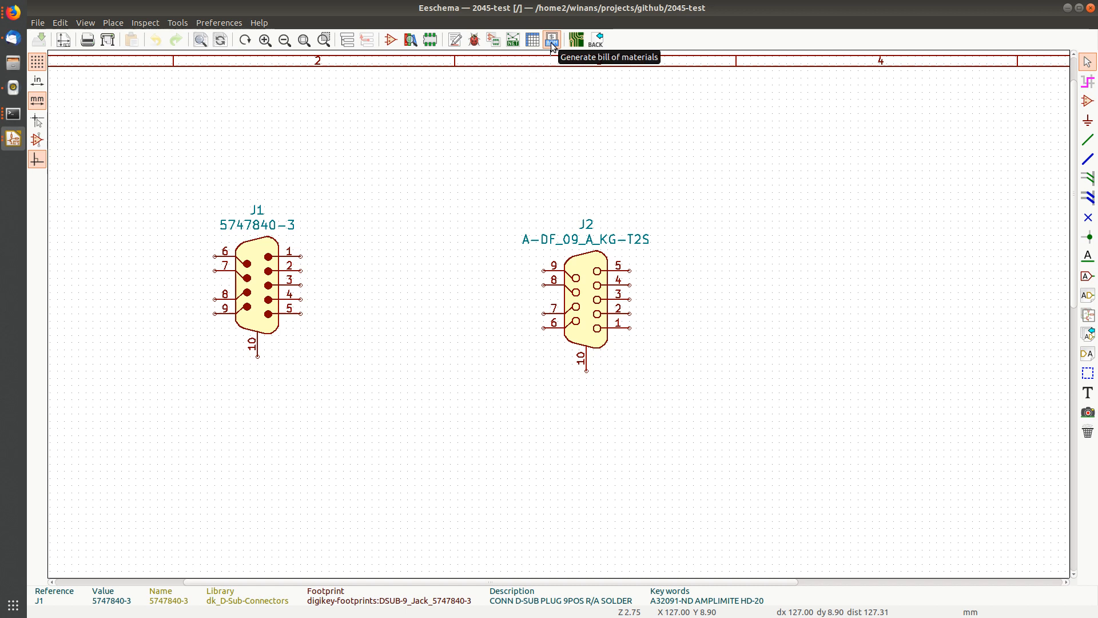
pyautogui.moveTo(533, 40)
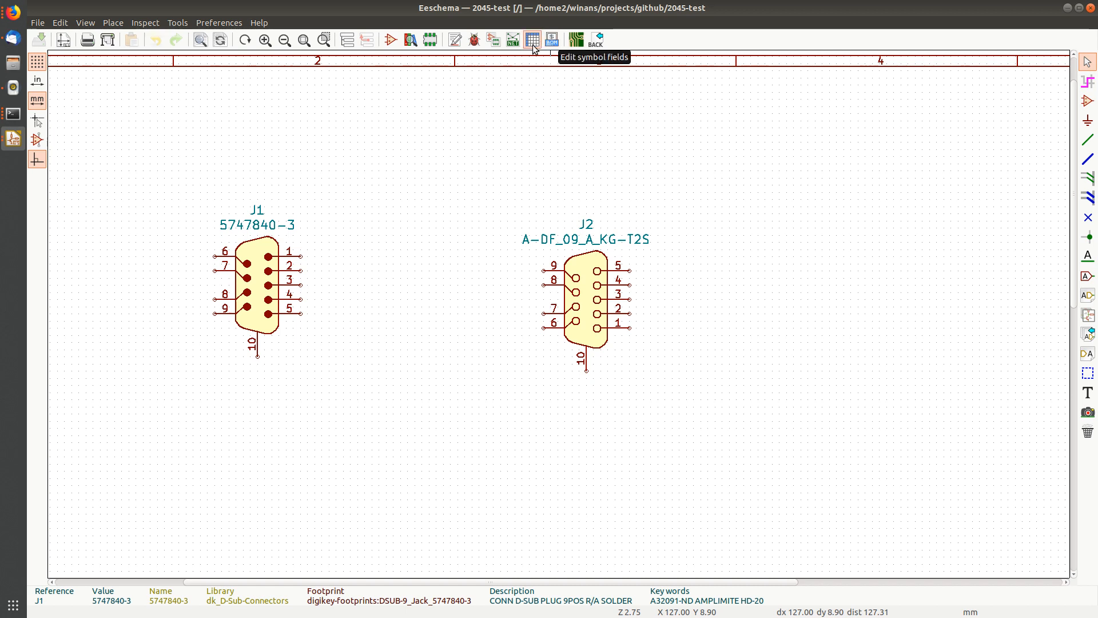
pyautogui.click(532, 39)
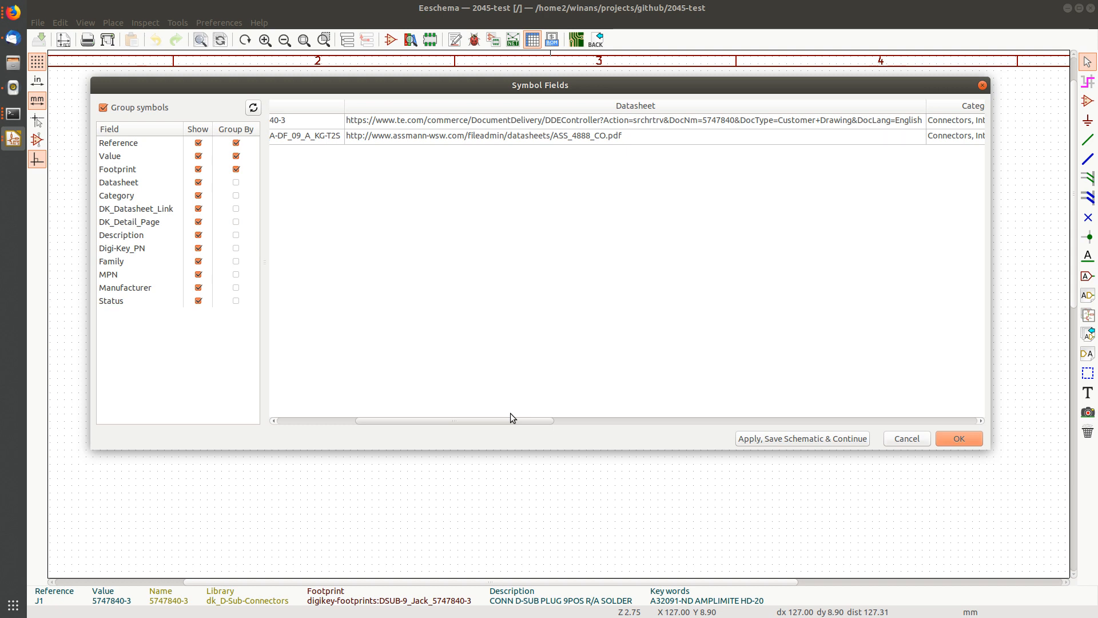
# Review Digi-Key_PN, MPN and Manufacturer for both connectors, then close the table
pyautogui.hscroll(3)
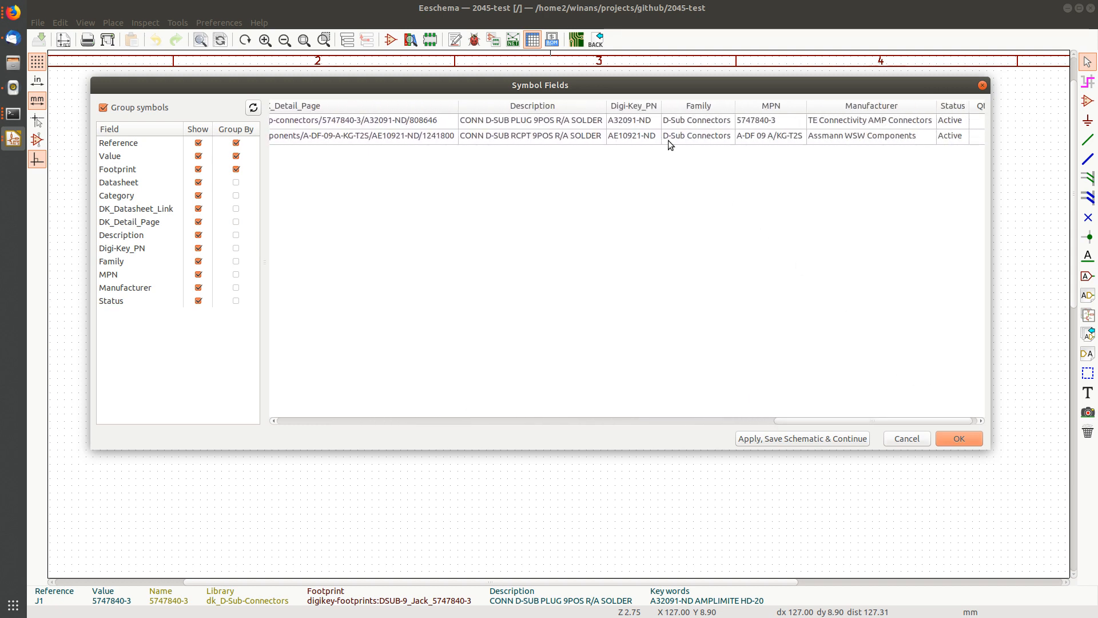
pyautogui.moveTo(635, 131)
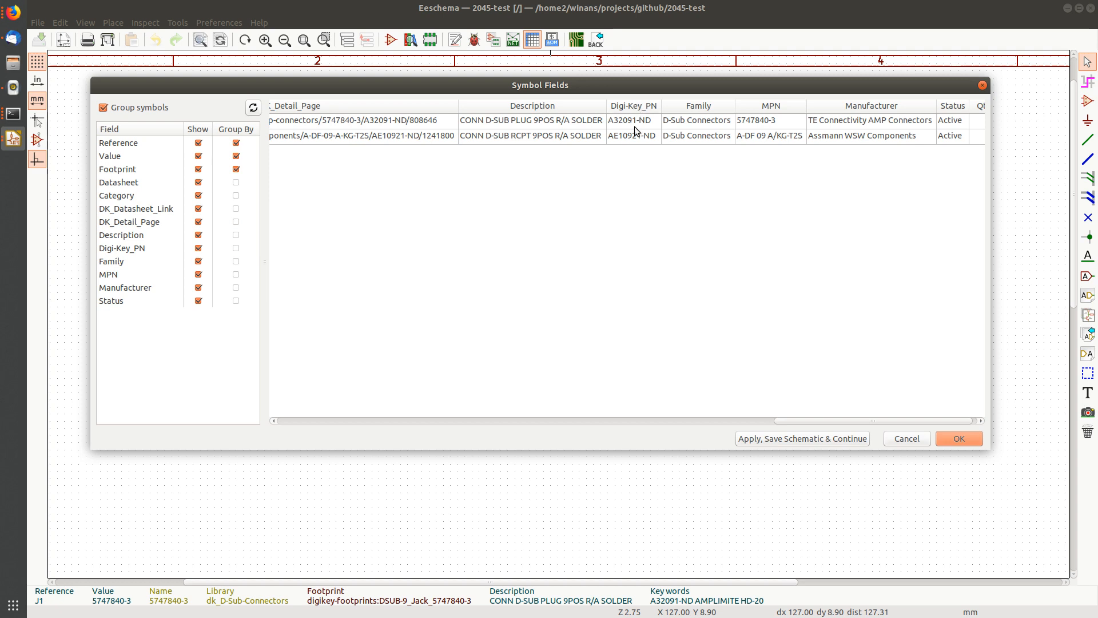
pyautogui.moveTo(653, 245)
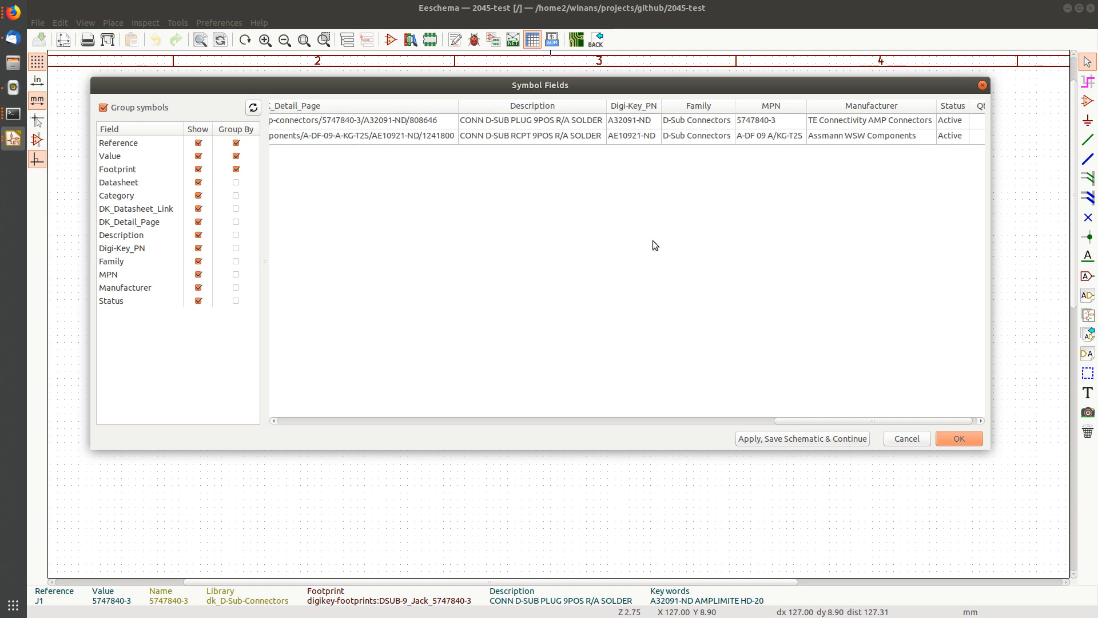
pyautogui.moveTo(844, 169)
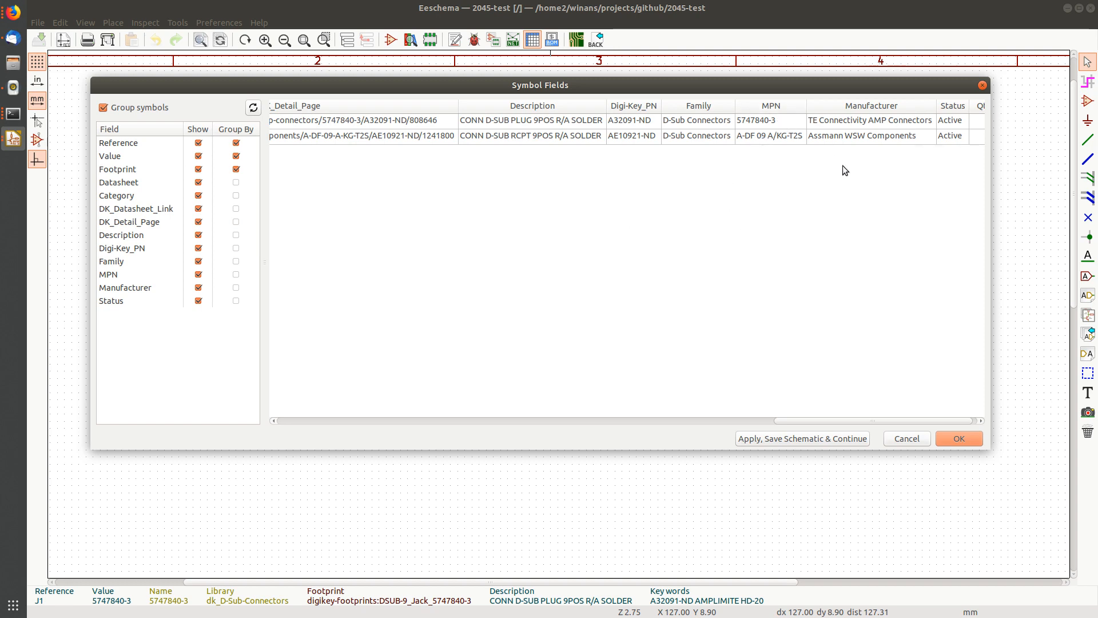
pyautogui.click(958, 438)
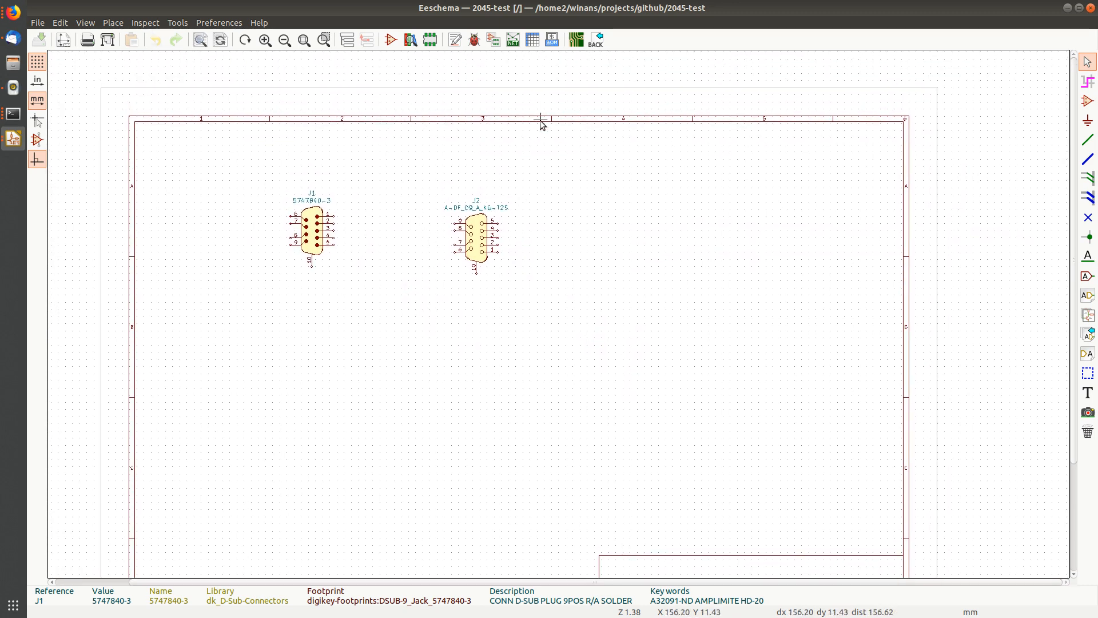
pyautogui.click(219, 23)
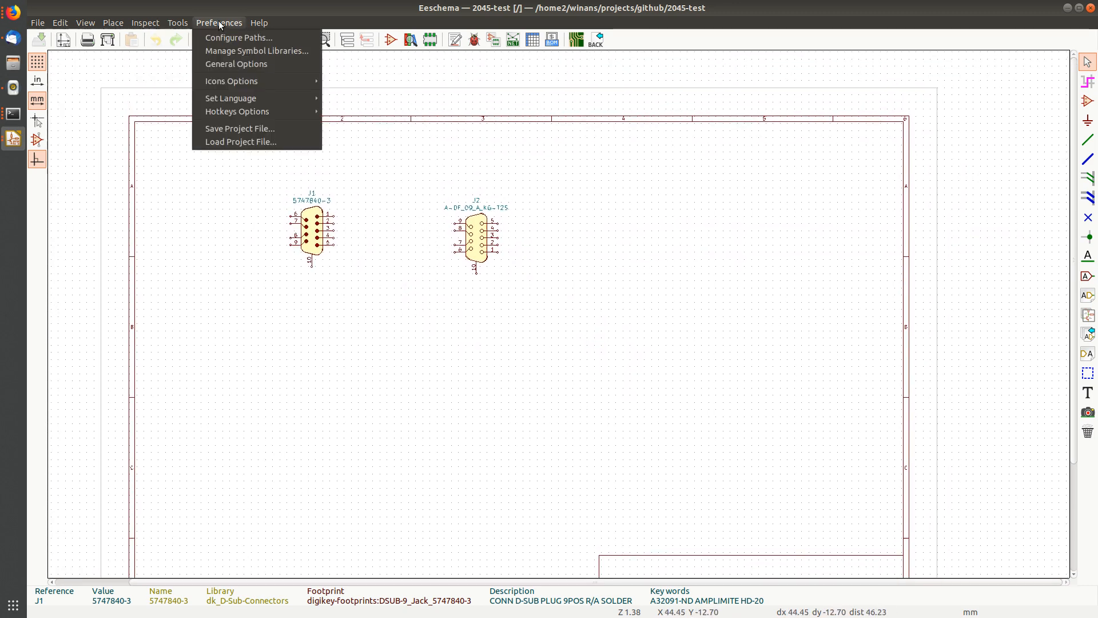
pyautogui.click(256, 50)
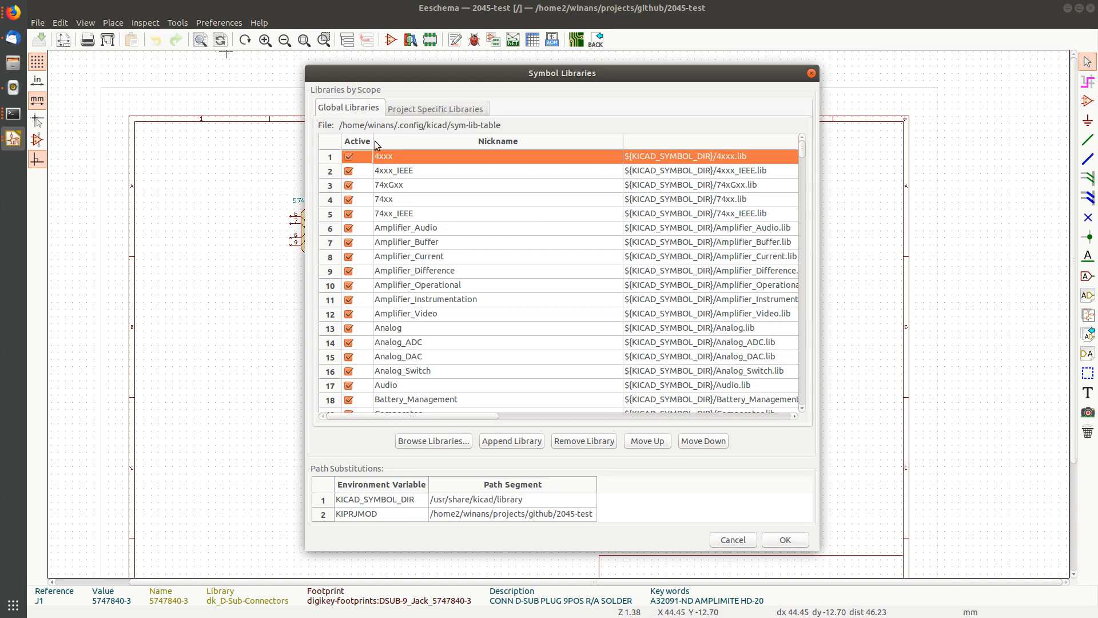
pyautogui.click(436, 107)
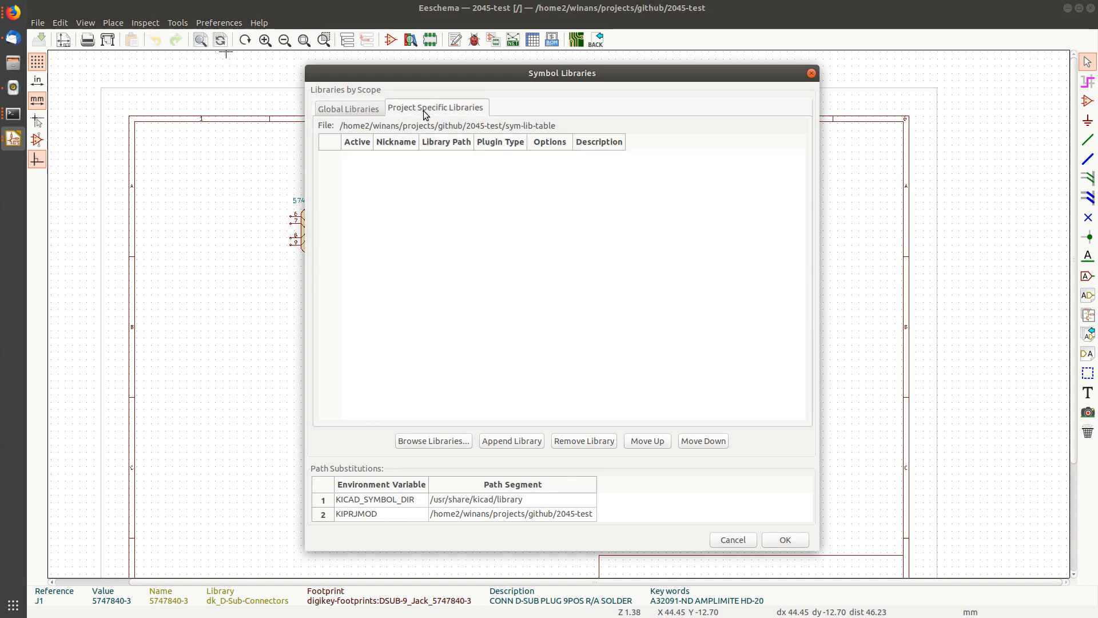
pyautogui.click(347, 108)
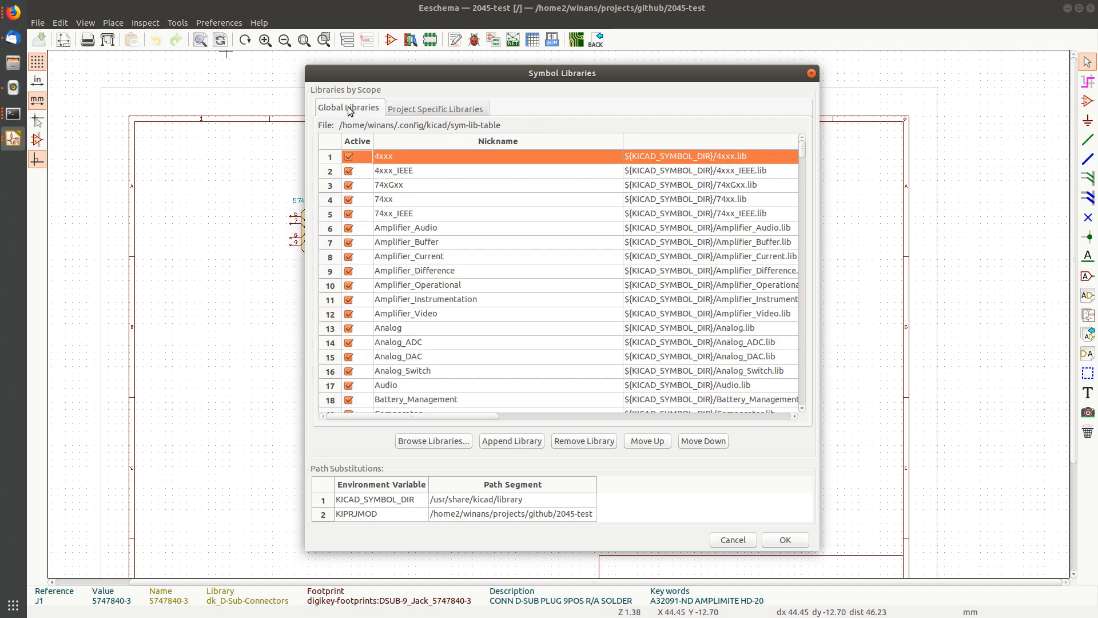
pyautogui.moveTo(353, 111)
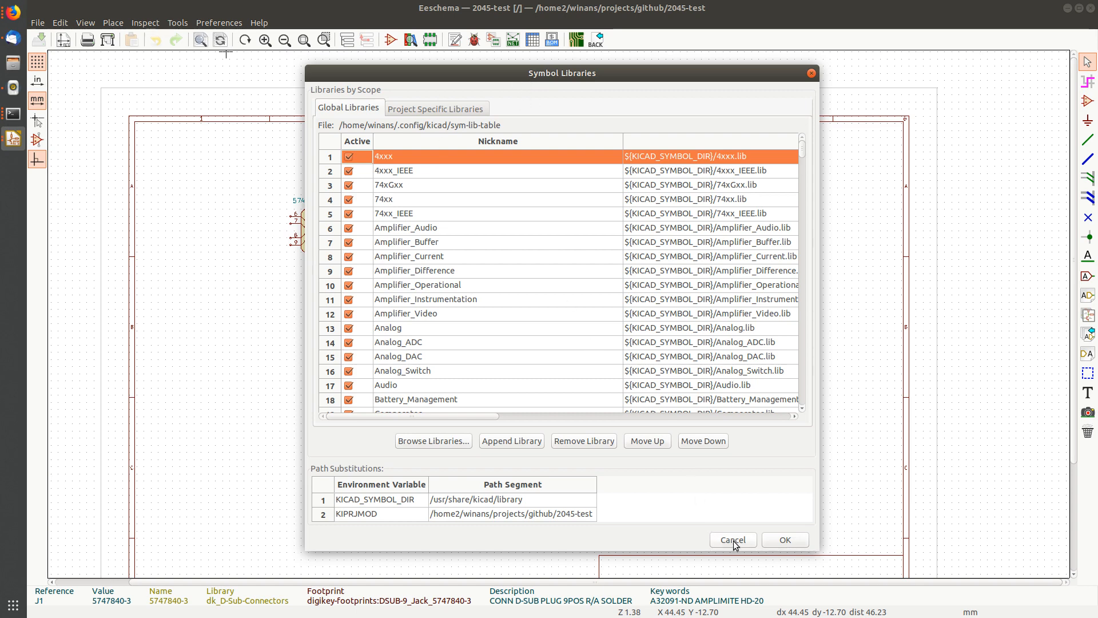
pyautogui.click(732, 539)
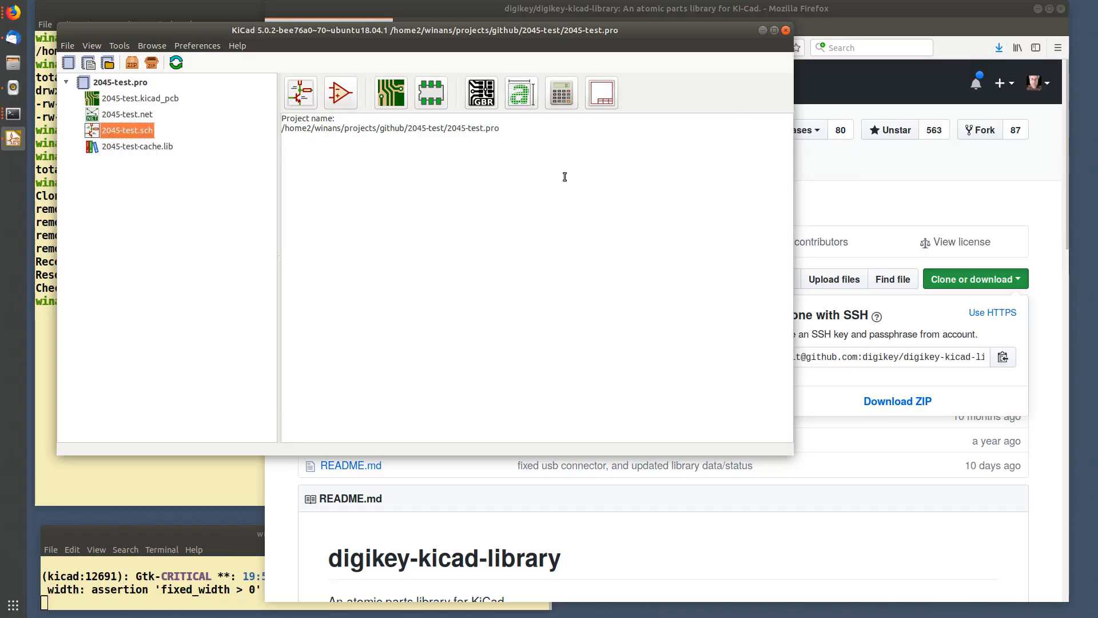
# Bring the Firefox digikey-kicad-library repository page to the front
pyautogui.click(890, 357)
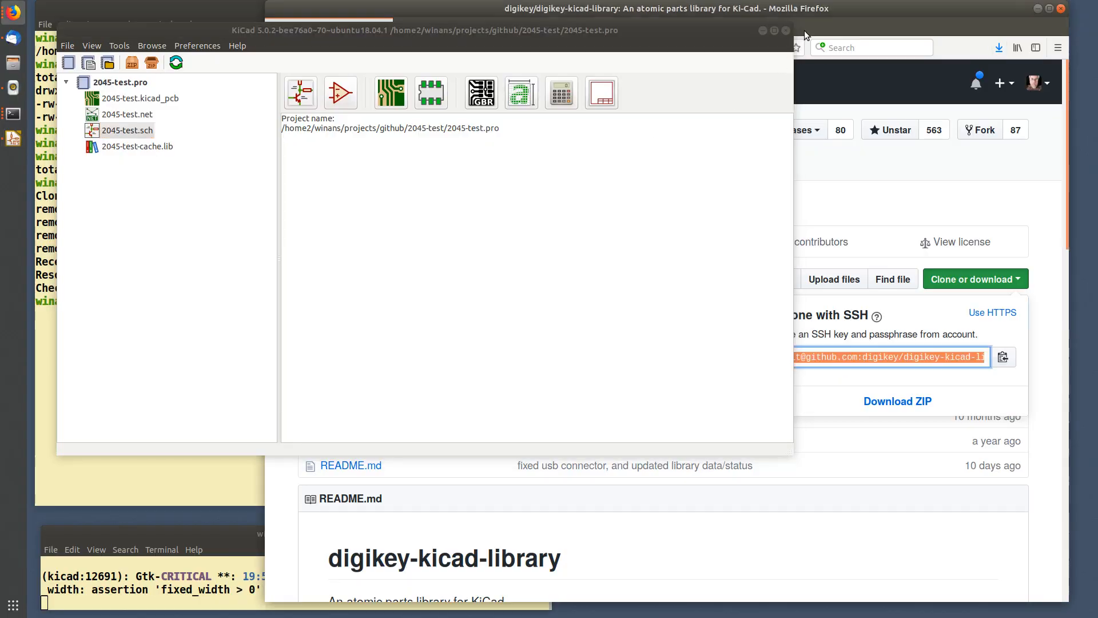